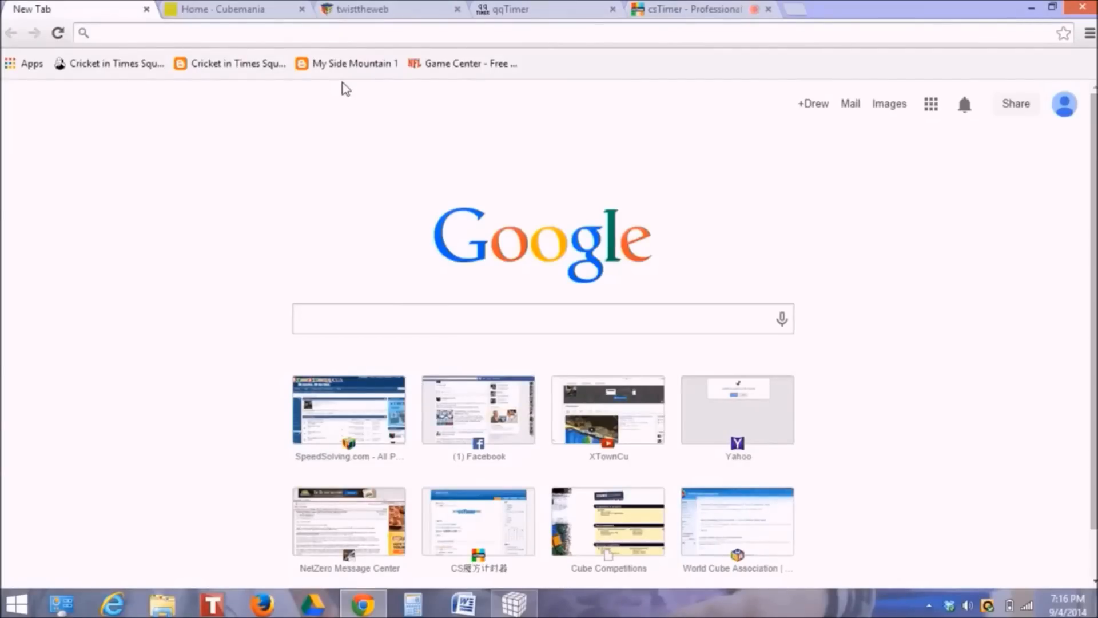
pyautogui.moveTo(448, 229)
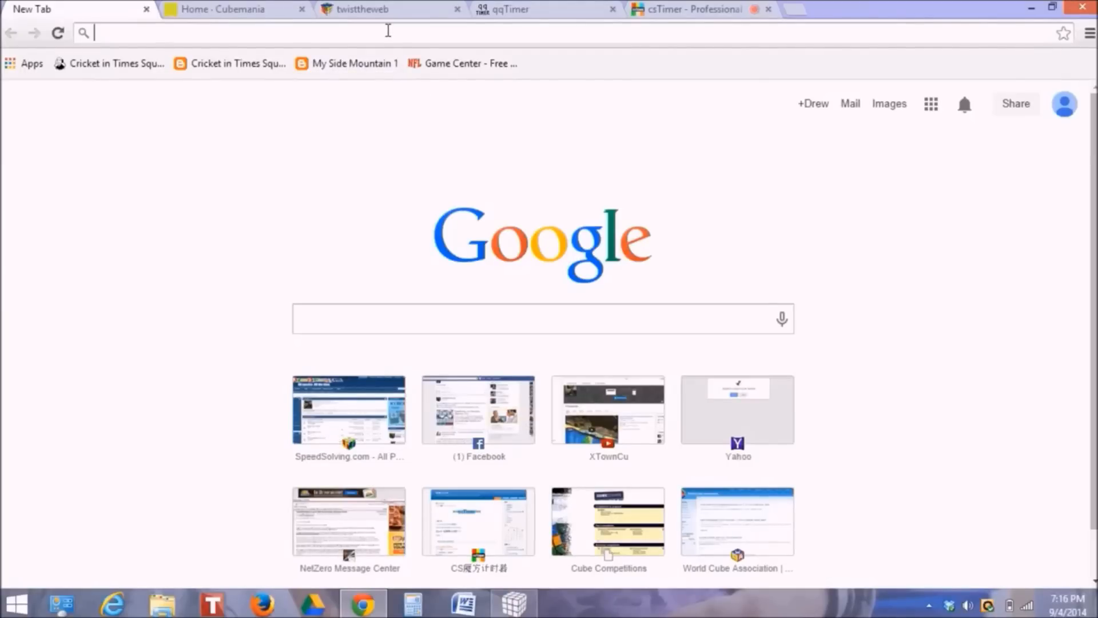
pyautogui.write('www.cubetimer.com')
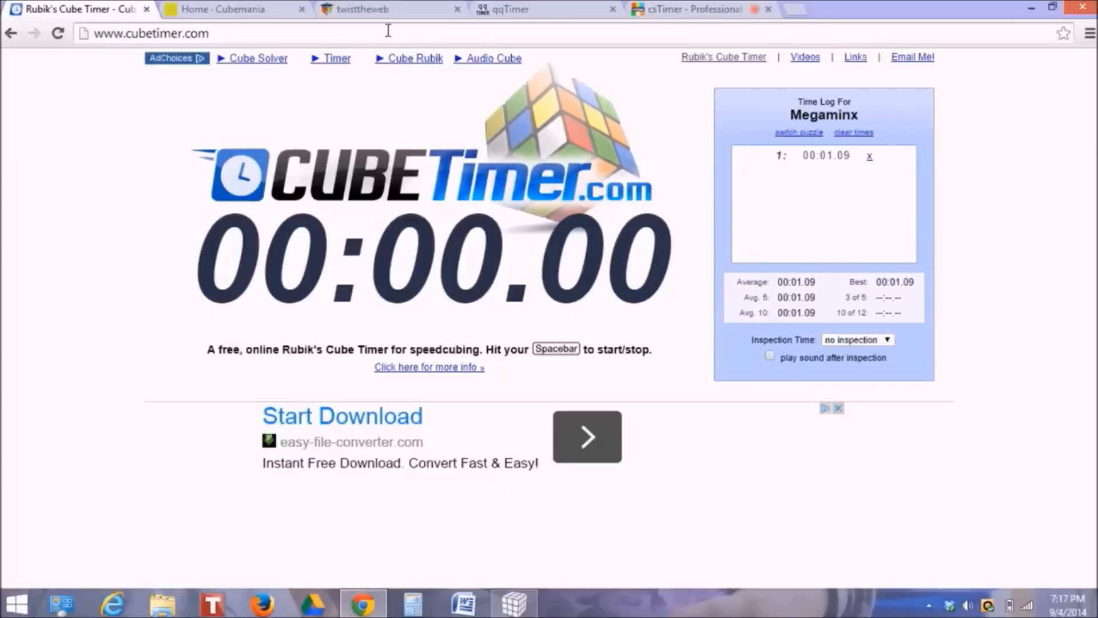
pyautogui.moveTo(876, 162)
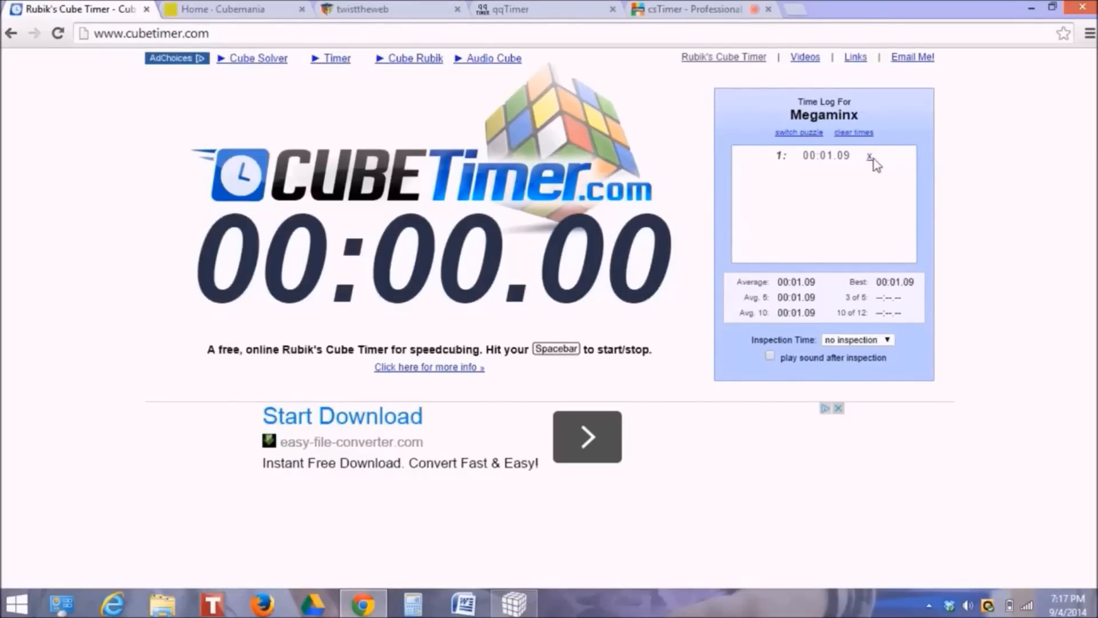
# Delete the old 00:01.09 time, switch the puzzle to Megaminx and log a fresh timed solve.
pyautogui.click(797, 132)
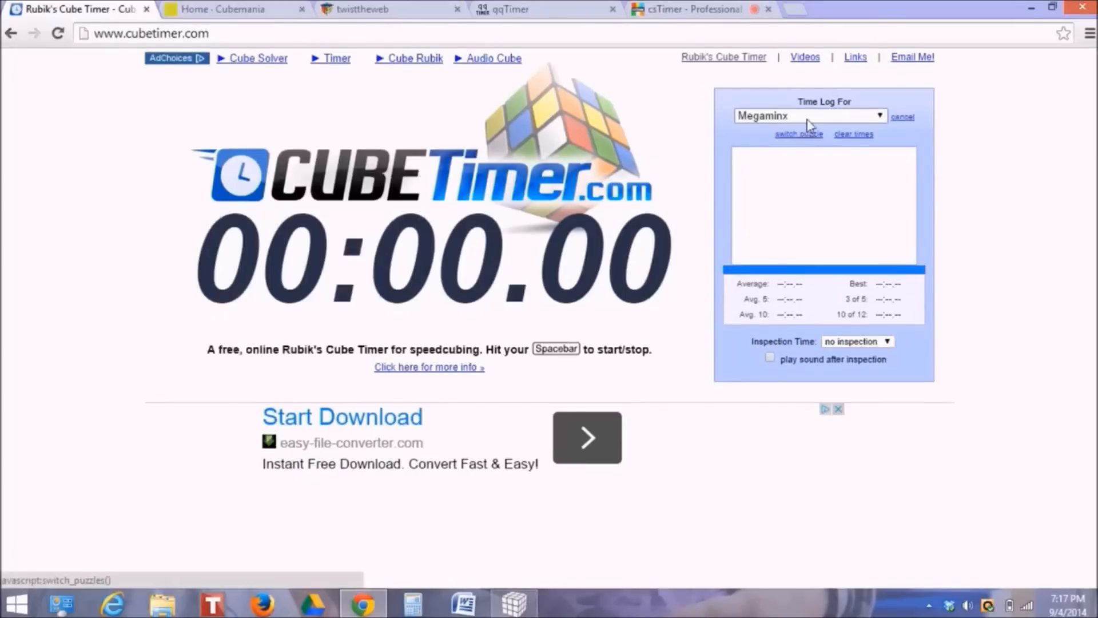
pyautogui.moveTo(875, 280)
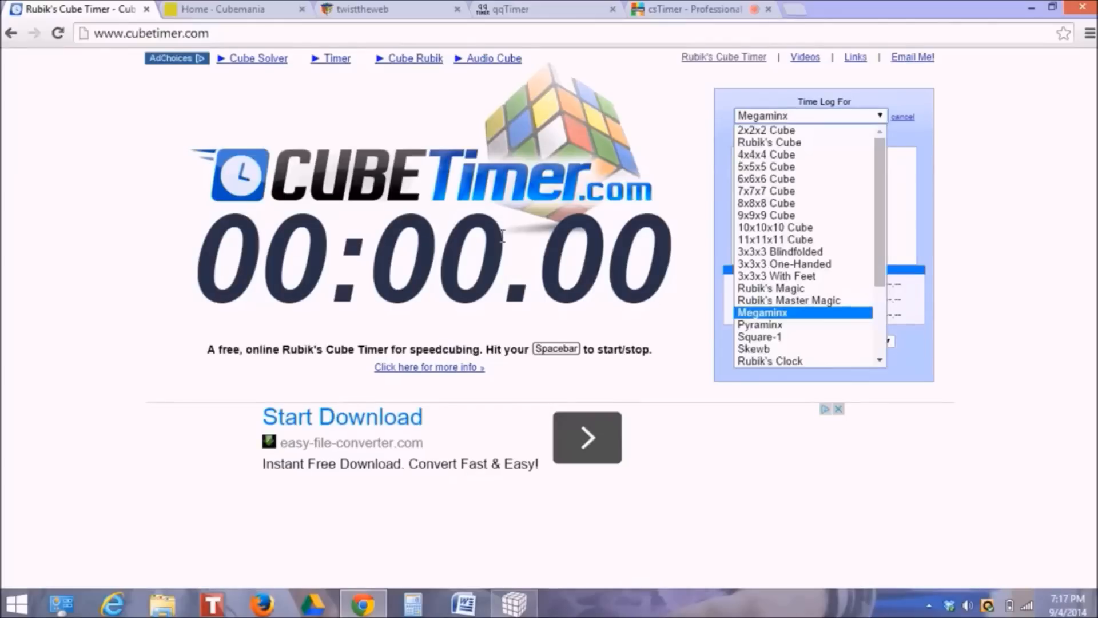
pyautogui.click(763, 312)
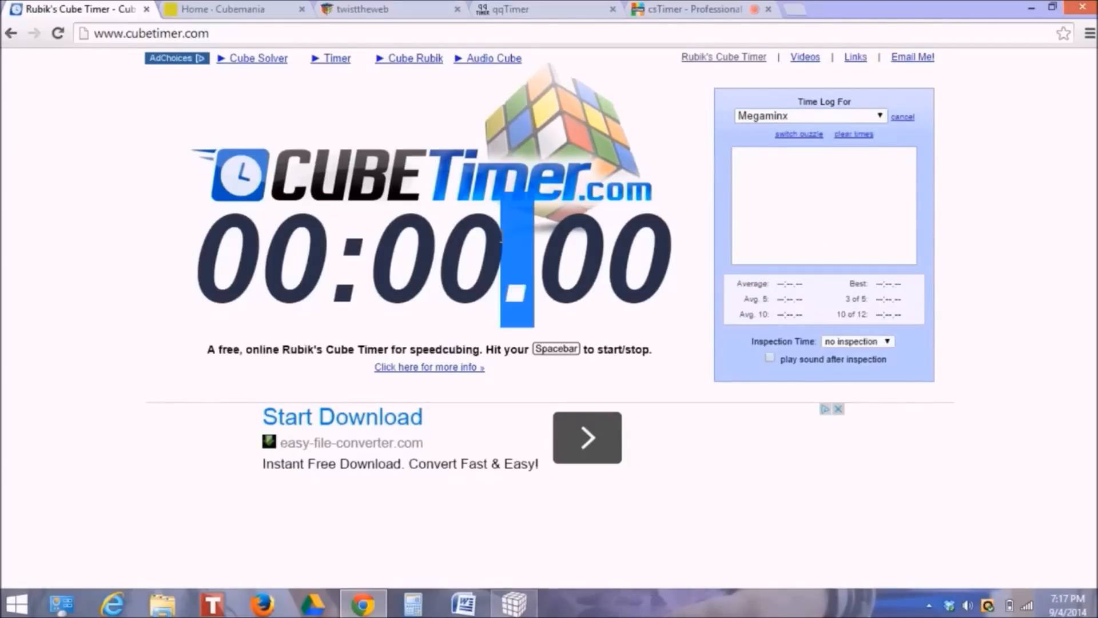
pyautogui.press('space')
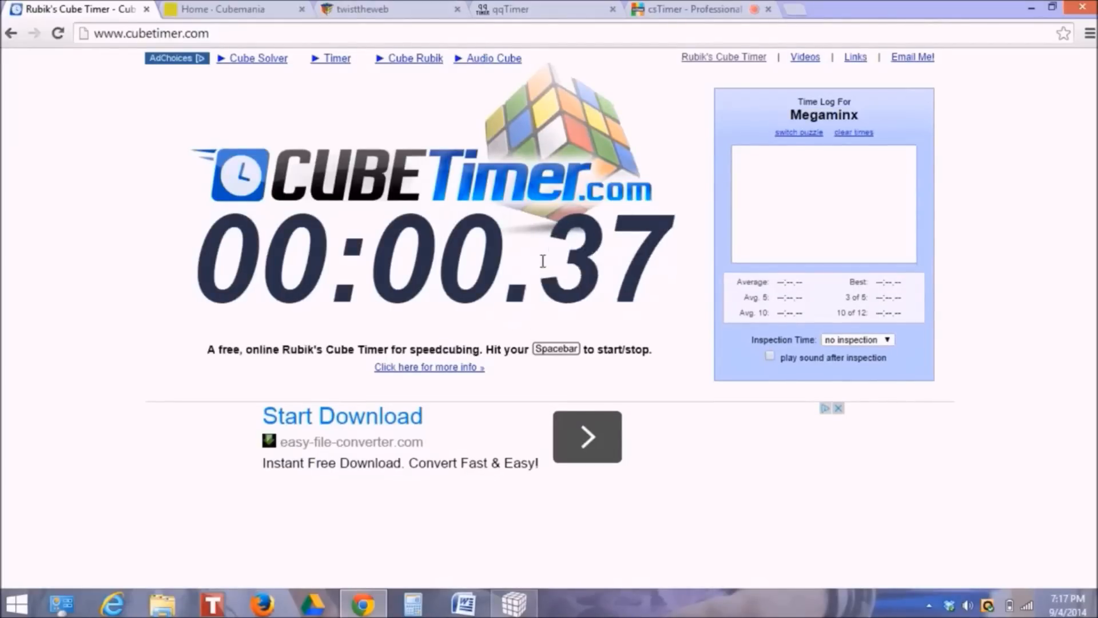
pyautogui.press('space')
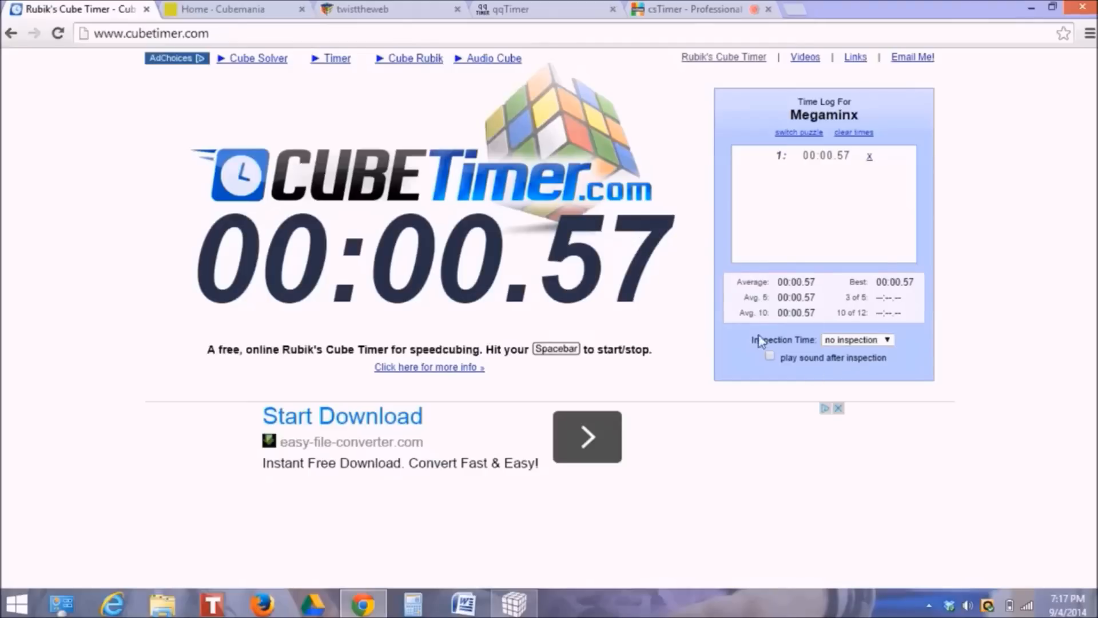
pyautogui.moveTo(571, 239)
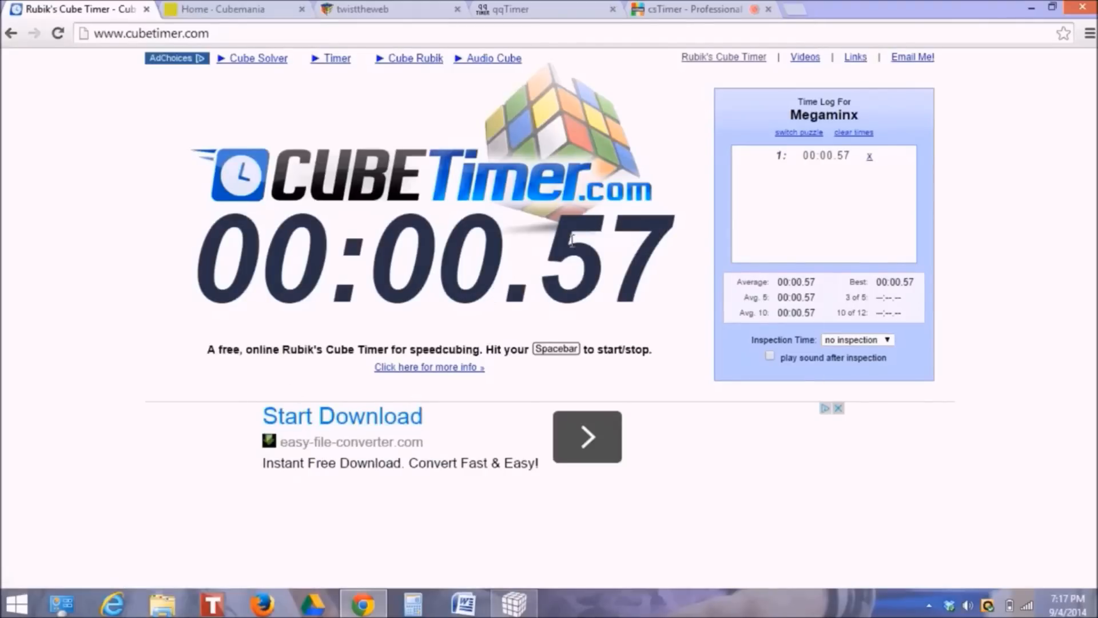
pyautogui.moveTo(405, 171)
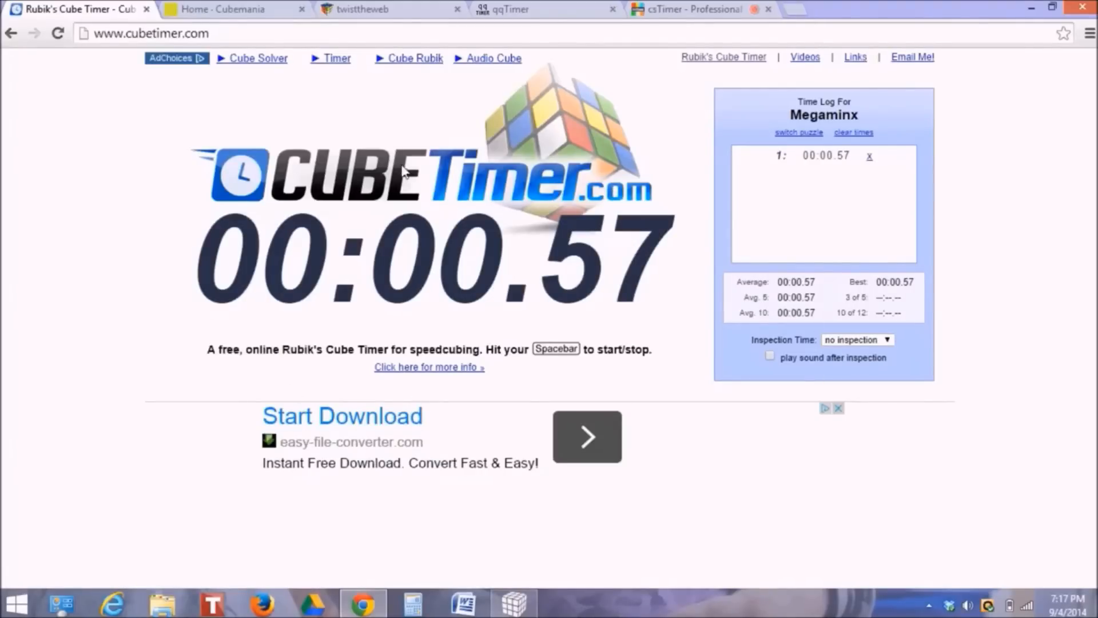
pyautogui.moveTo(231, 151)
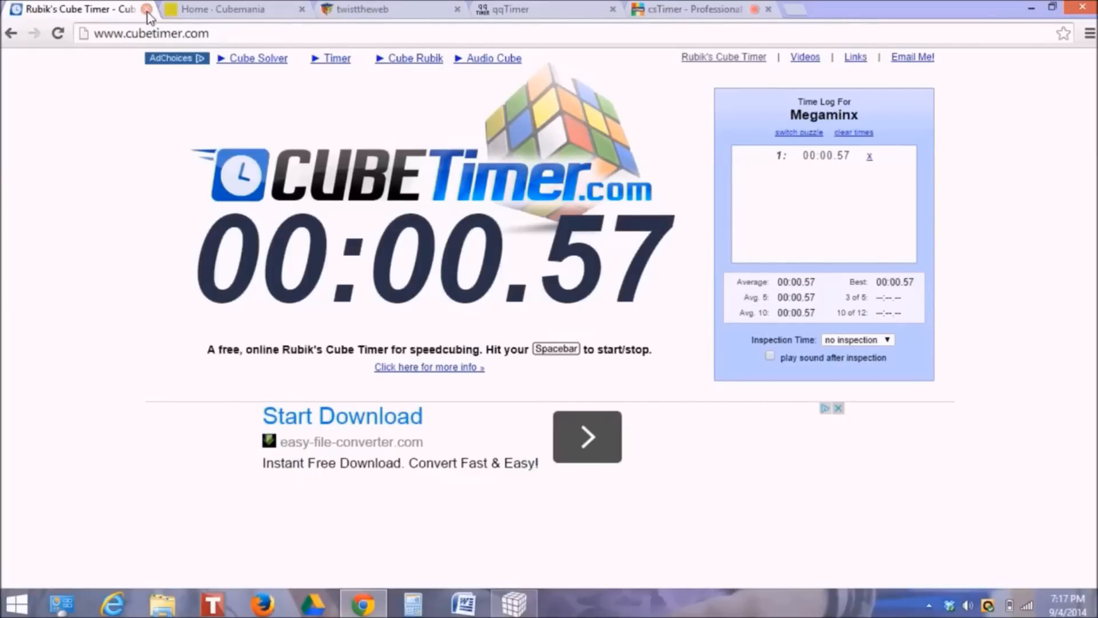
# Close cubetimer.com and view Cubemania's 3x3x3 timer page with its solve chart.
pyautogui.click(148, 9)
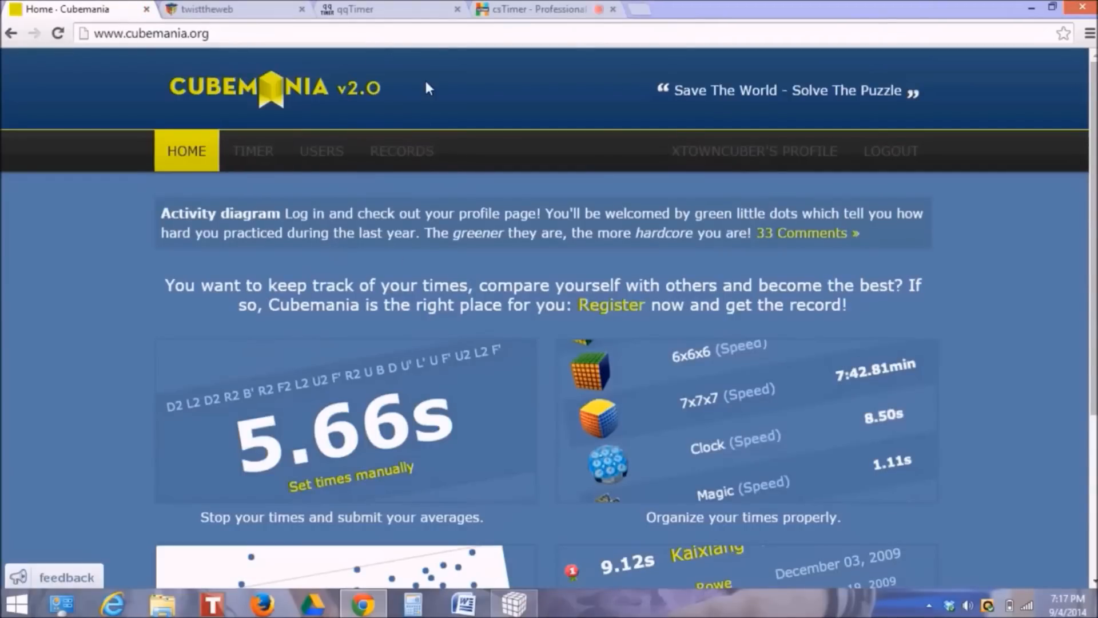
pyautogui.moveTo(754, 151)
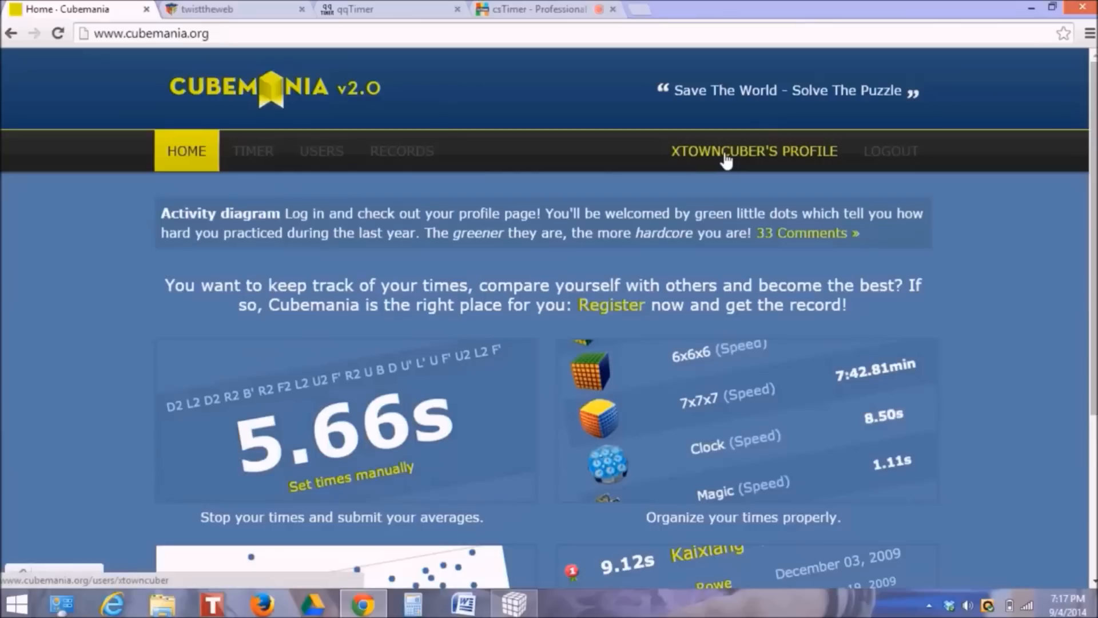
pyautogui.moveTo(251, 151)
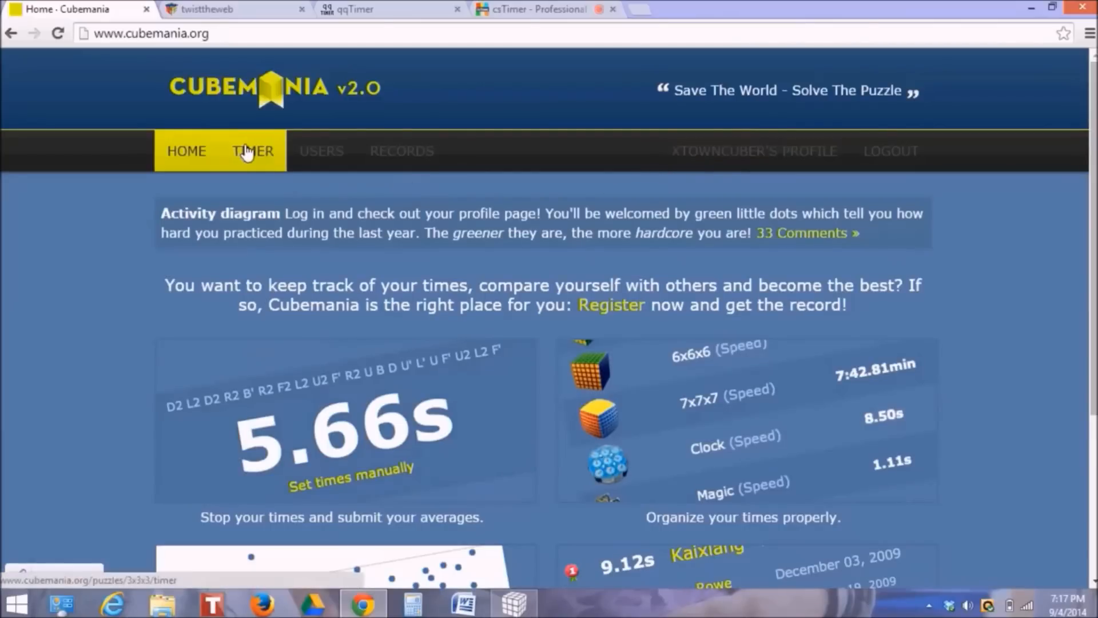
pyautogui.click(252, 151)
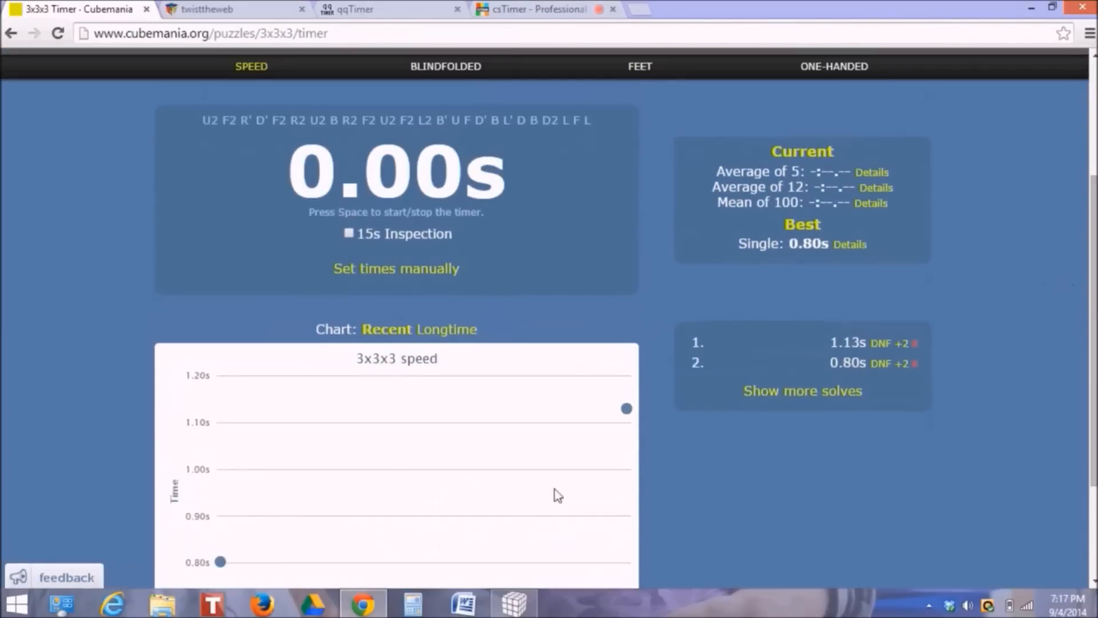
pyautogui.scroll(-3)
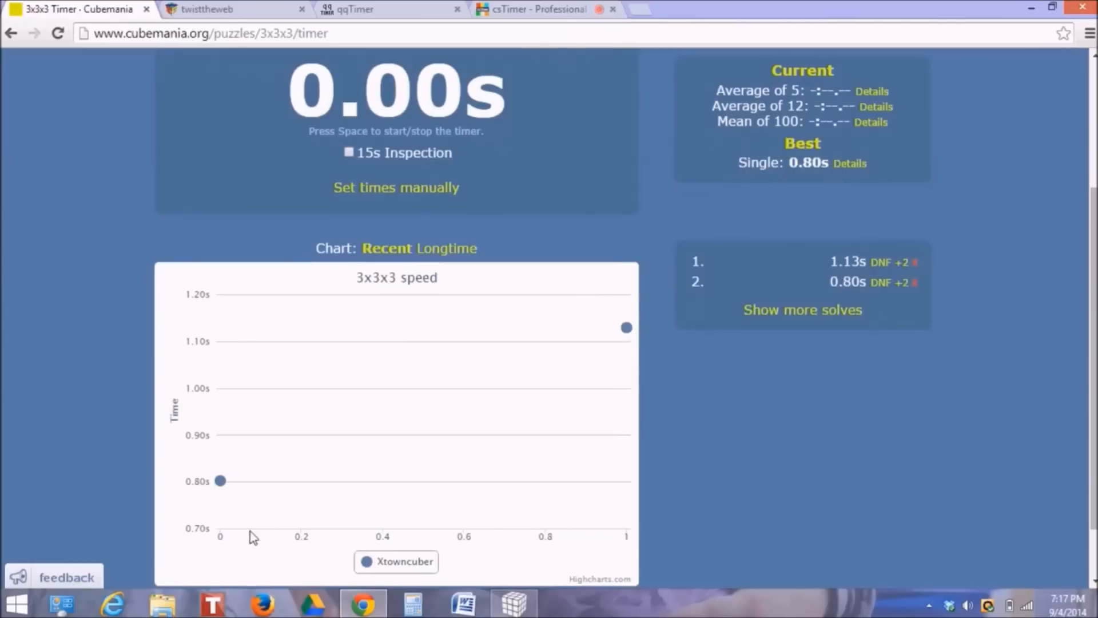
pyautogui.moveTo(616, 332)
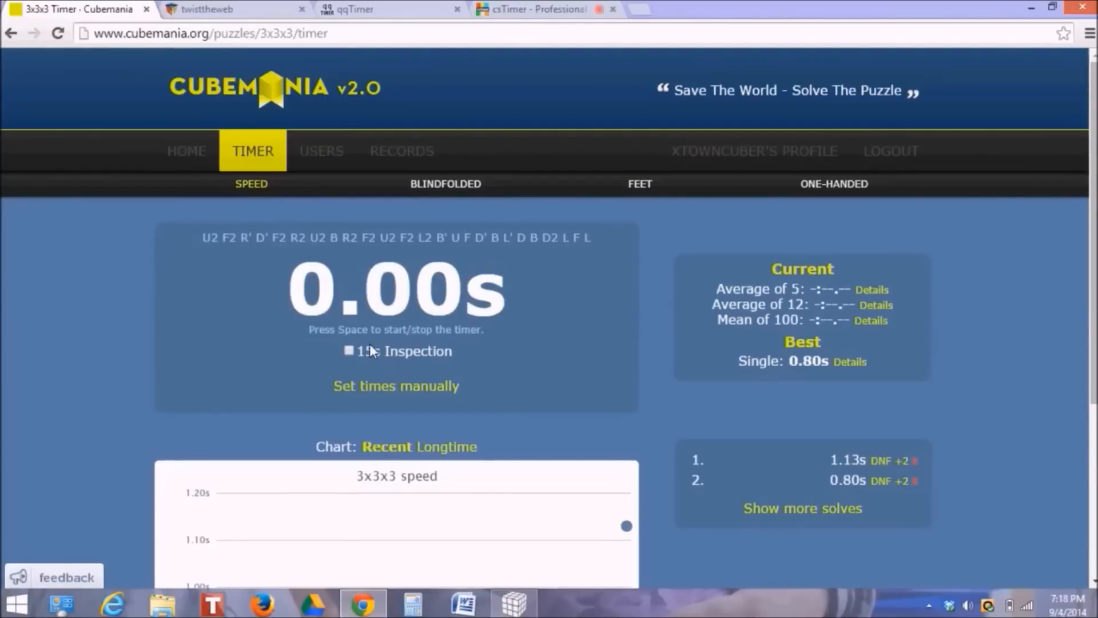
# Browse the timer's puzzle picker across solving categories, then head to Records.
pyautogui.click(396, 386)
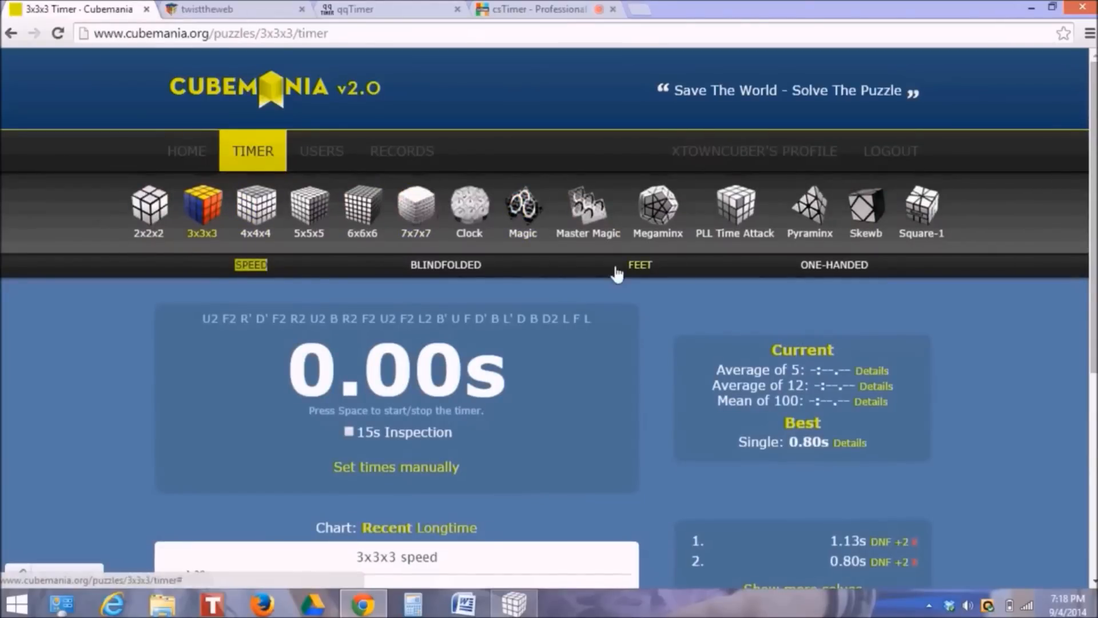
pyautogui.moveTo(734, 214)
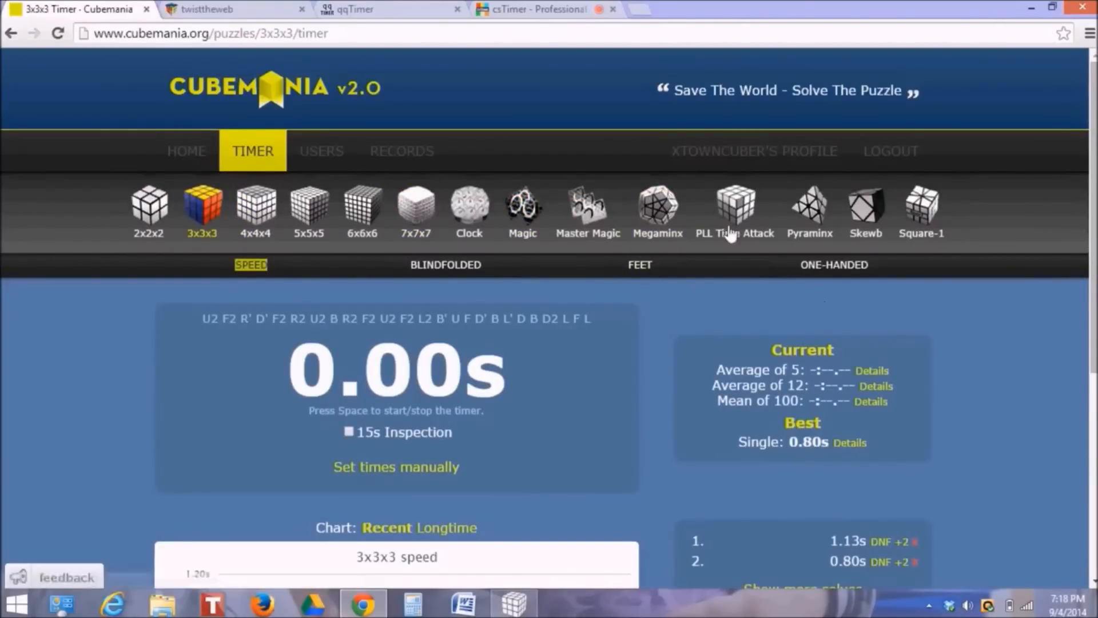
pyautogui.scroll(-3)
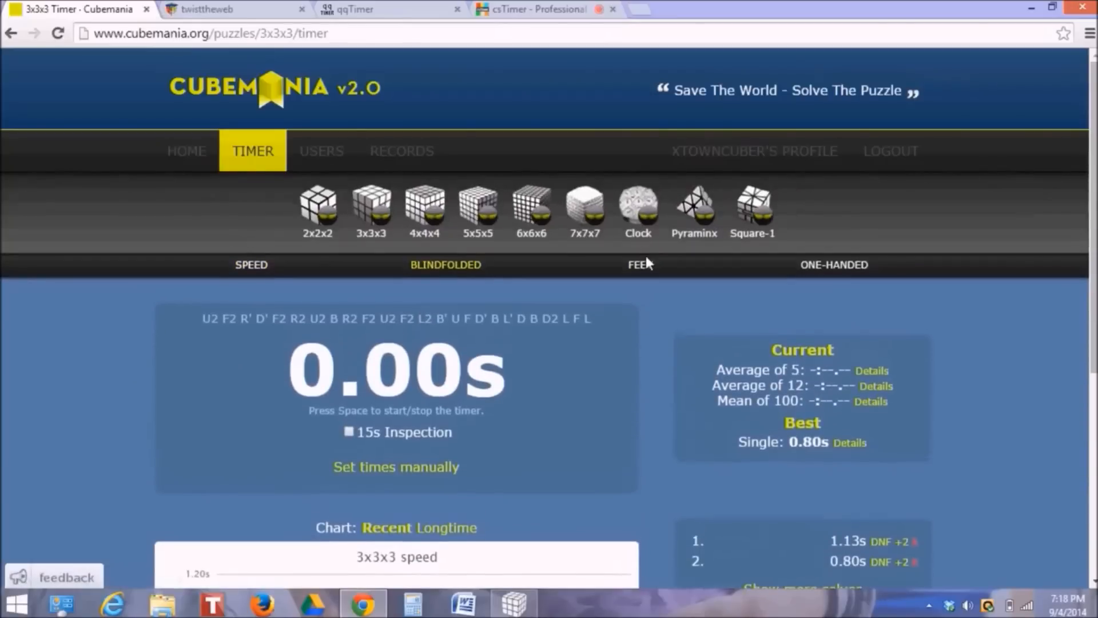
pyautogui.click(834, 264)
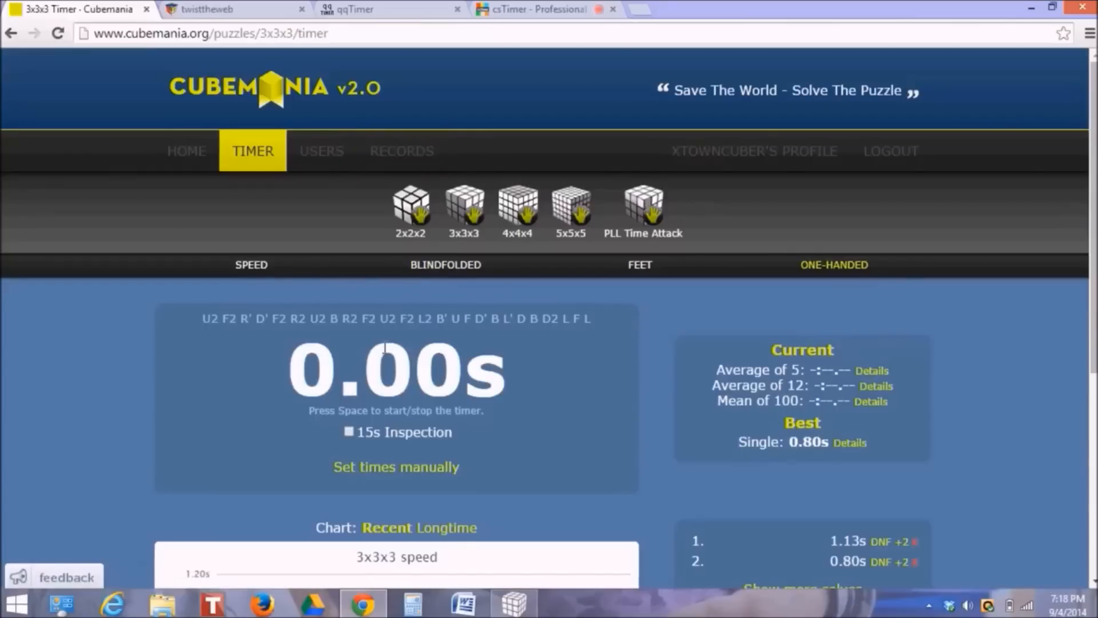
pyautogui.click(402, 151)
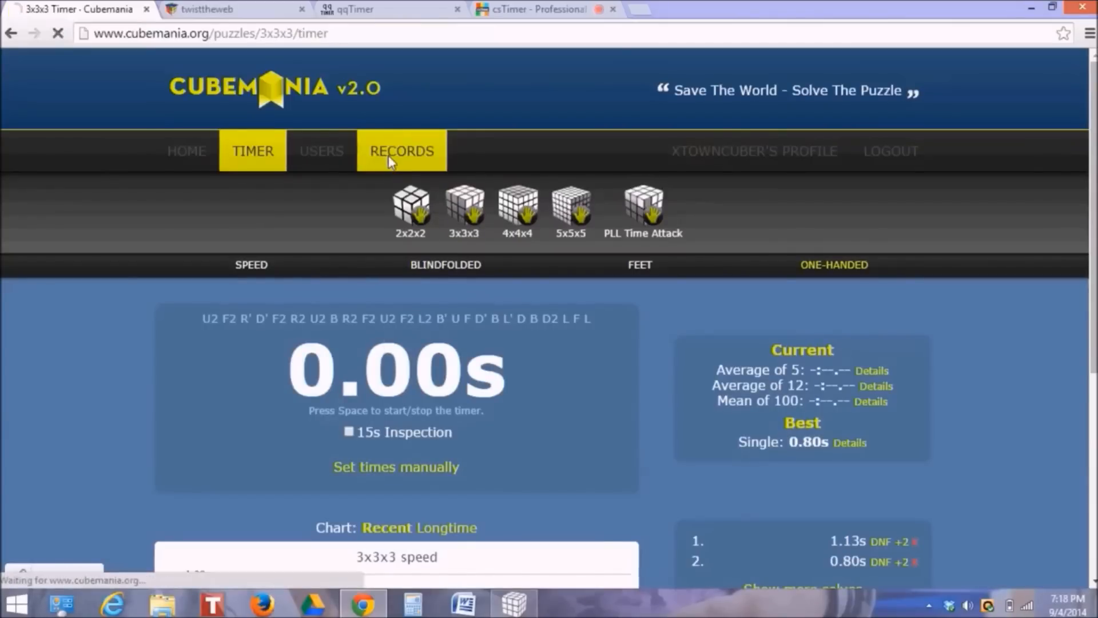
# View the 3x3x3 records rankings, then close the Cubemania tab.
pyautogui.click(401, 151)
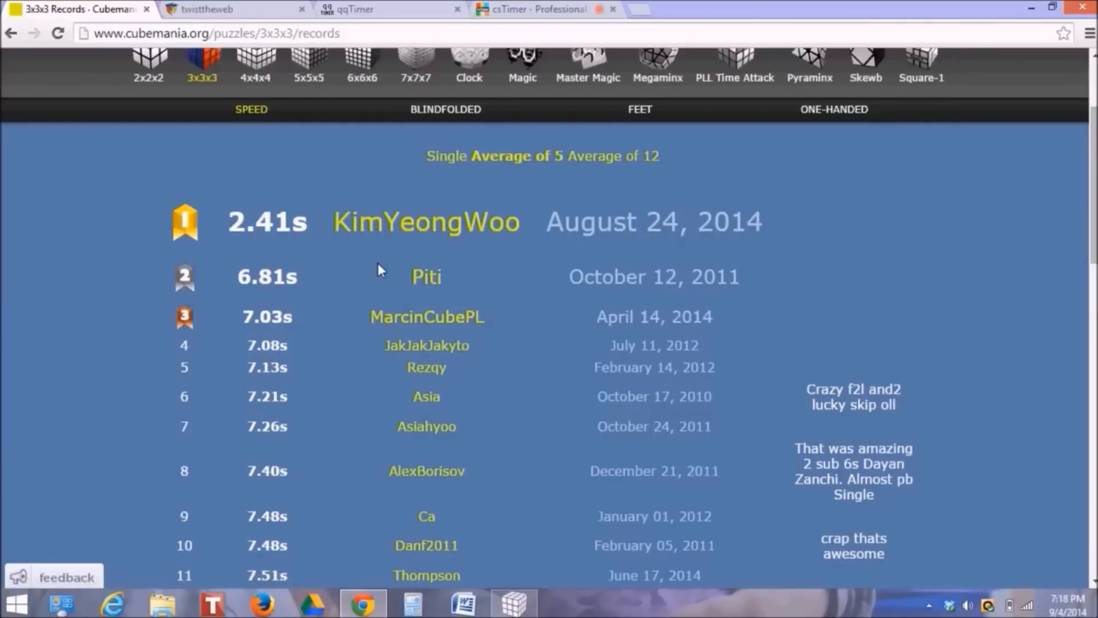
pyautogui.moveTo(455, 293)
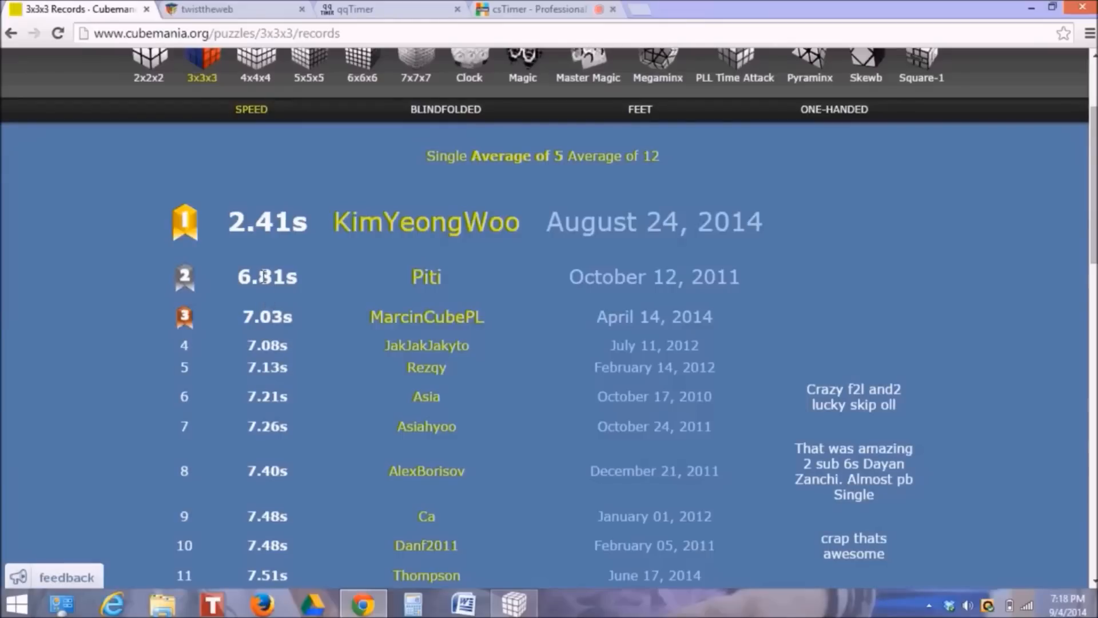
pyautogui.moveTo(431, 344)
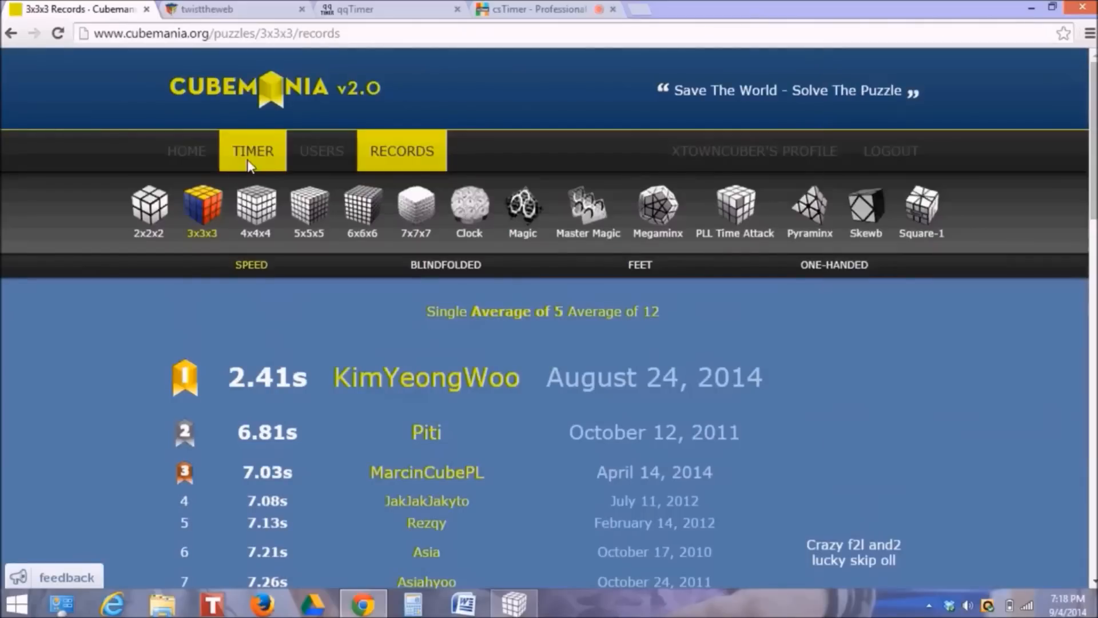
pyautogui.click(252, 151)
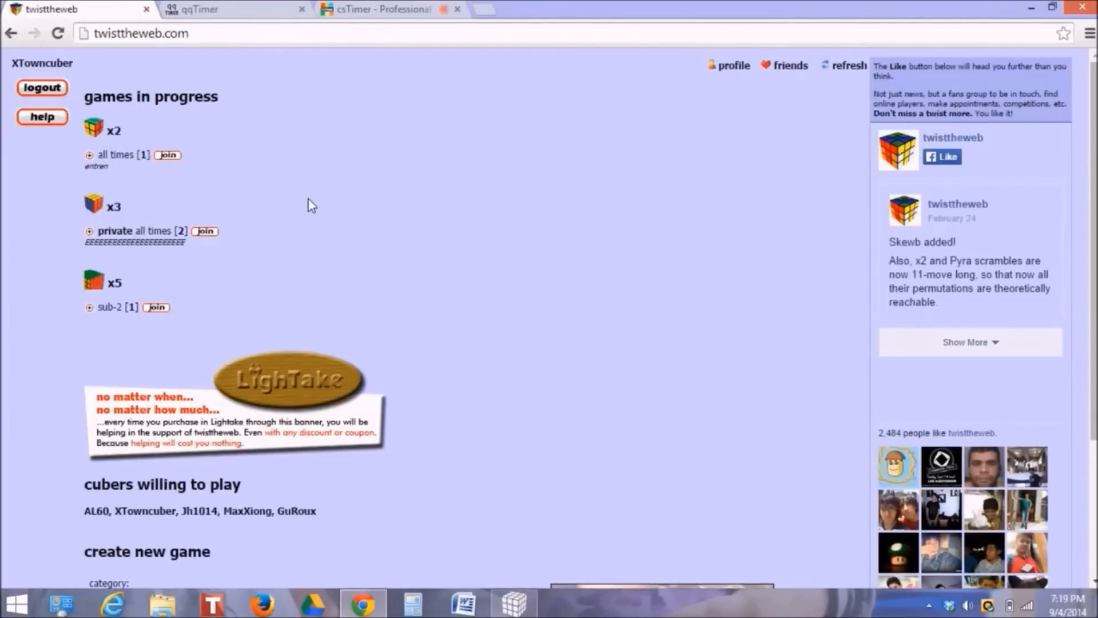
pyautogui.moveTo(816, 174)
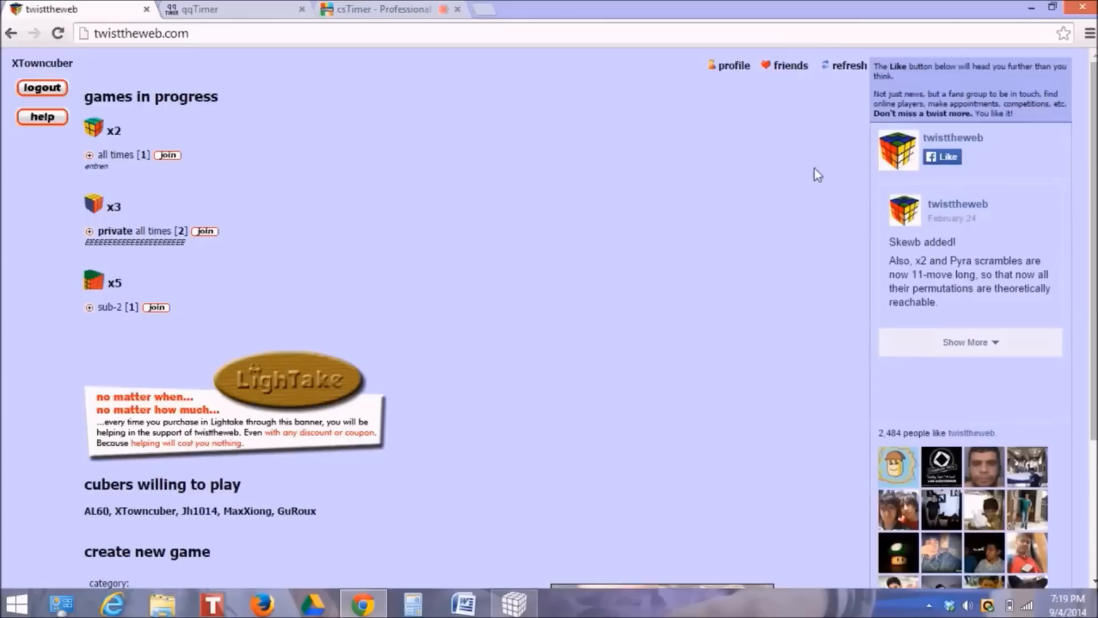
pyautogui.scroll(-3)
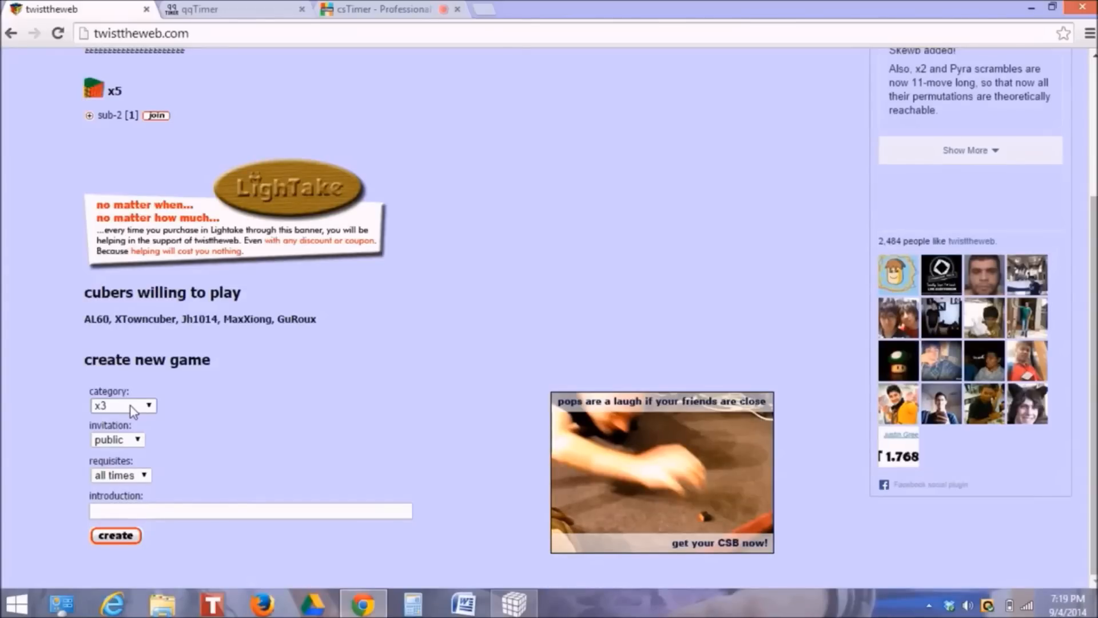
pyautogui.click(117, 439)
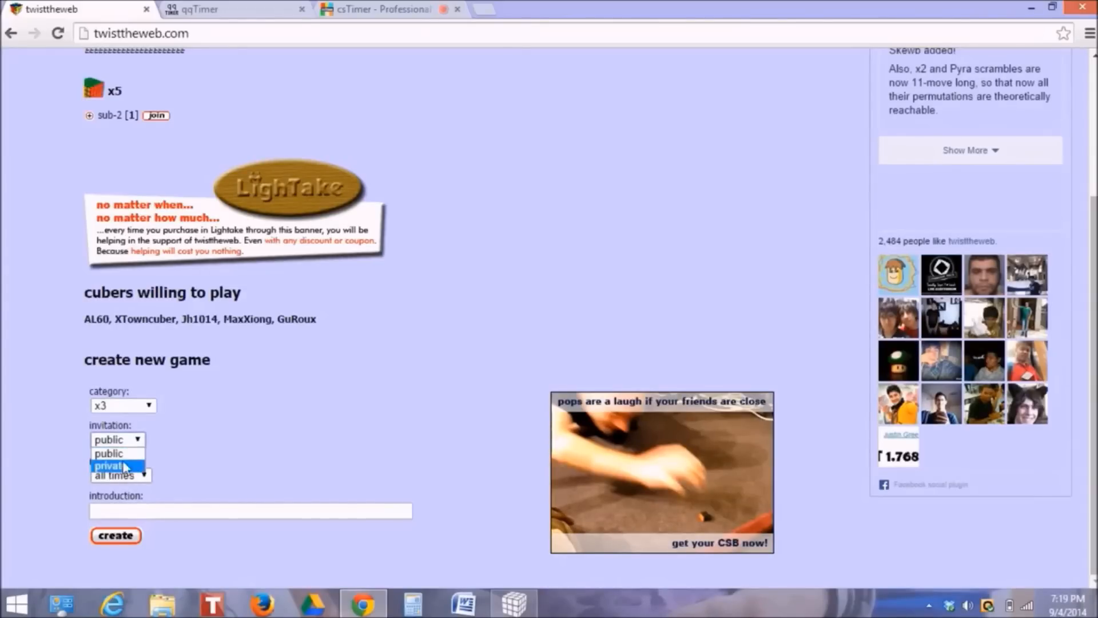
pyautogui.click(109, 466)
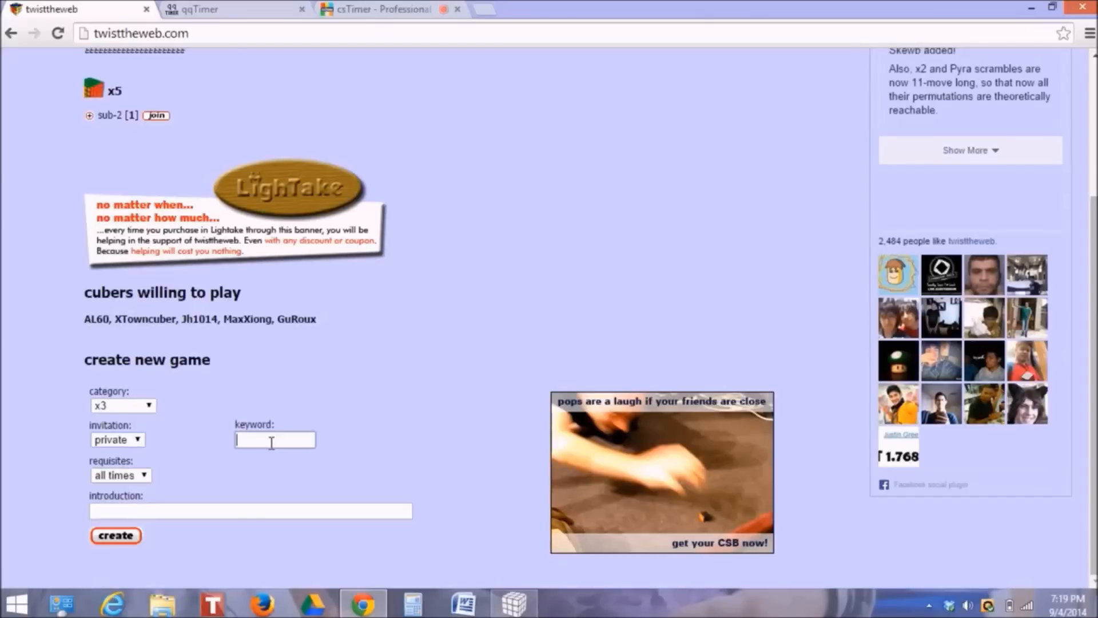
pyautogui.write('password')
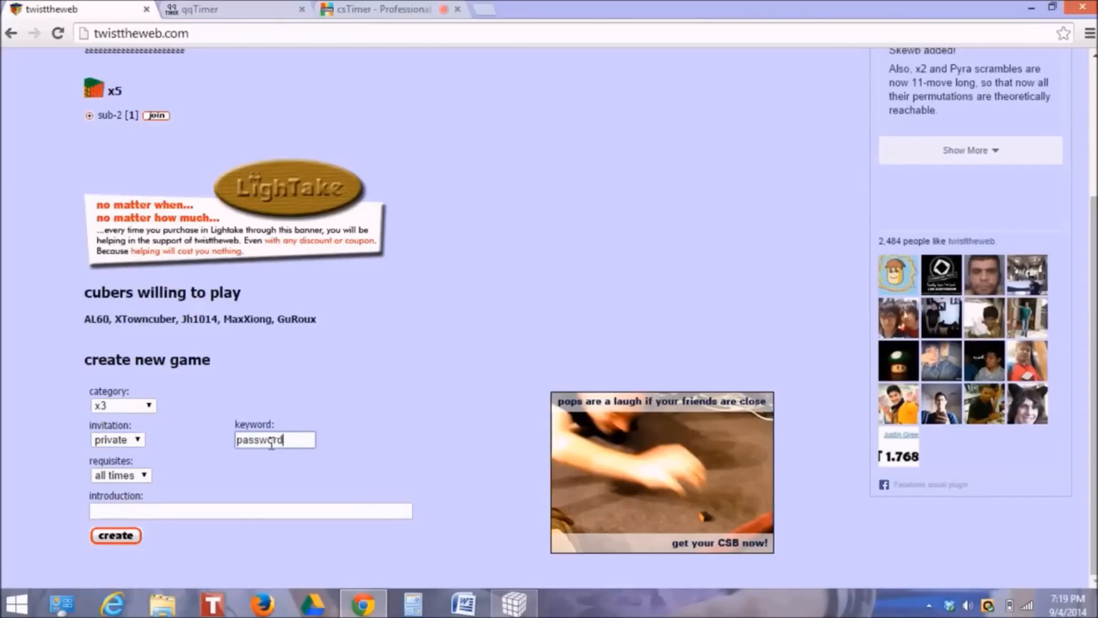
pyautogui.click(121, 475)
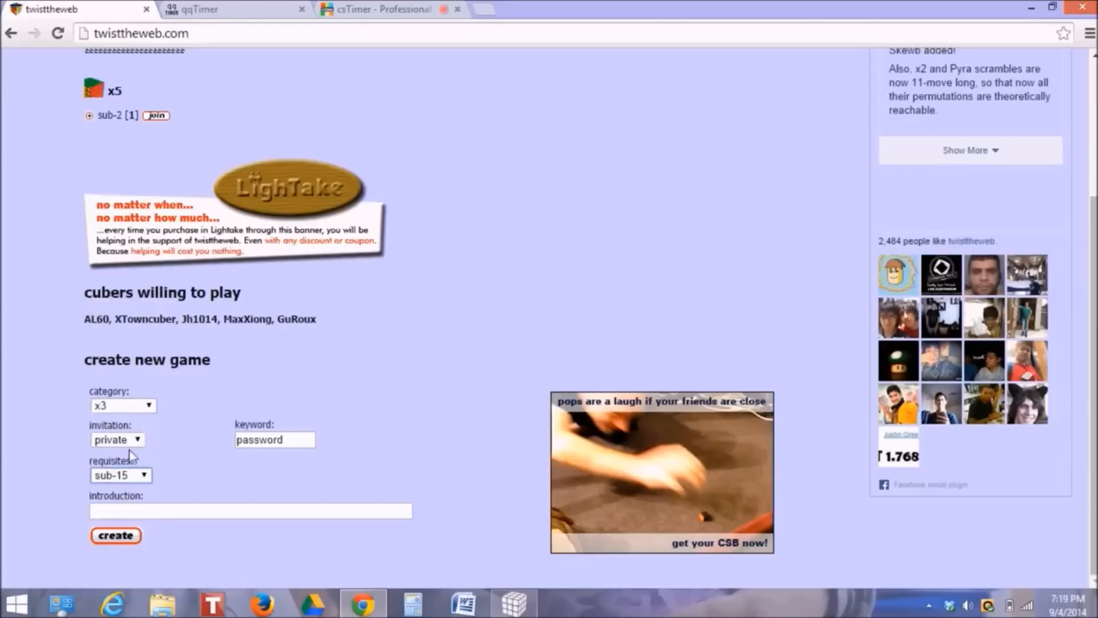
pyautogui.click(120, 474)
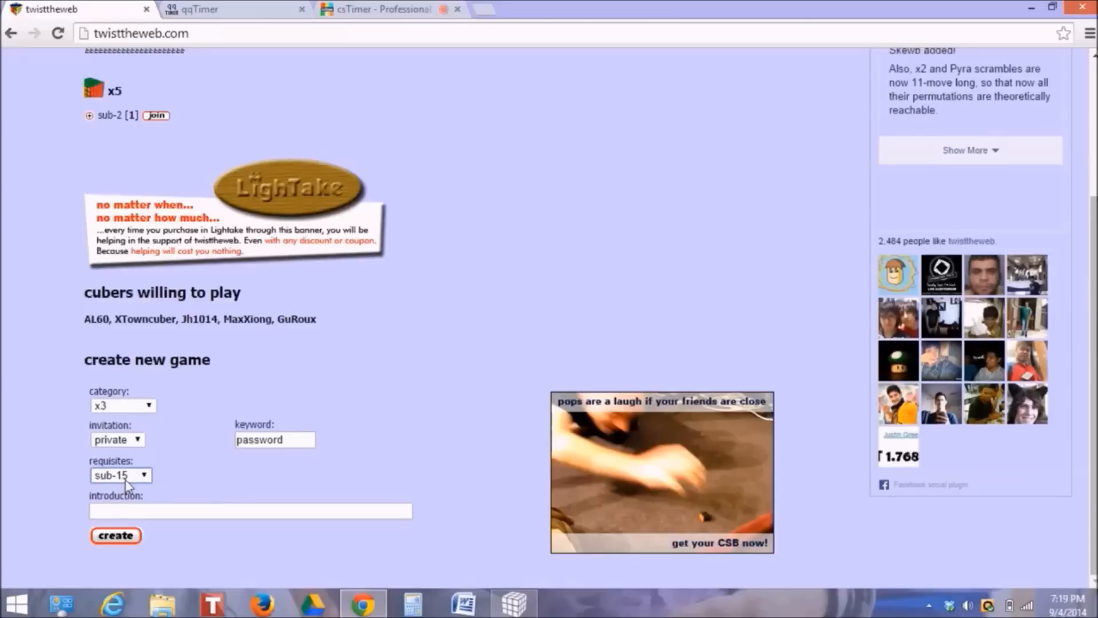
pyautogui.click(114, 535)
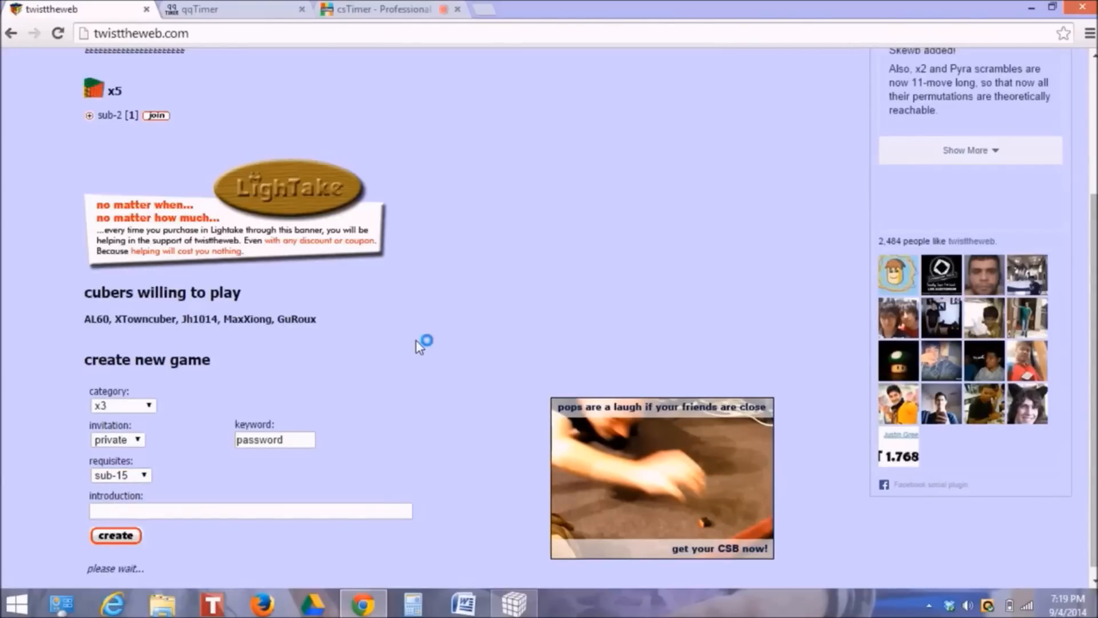
pyautogui.click(115, 535)
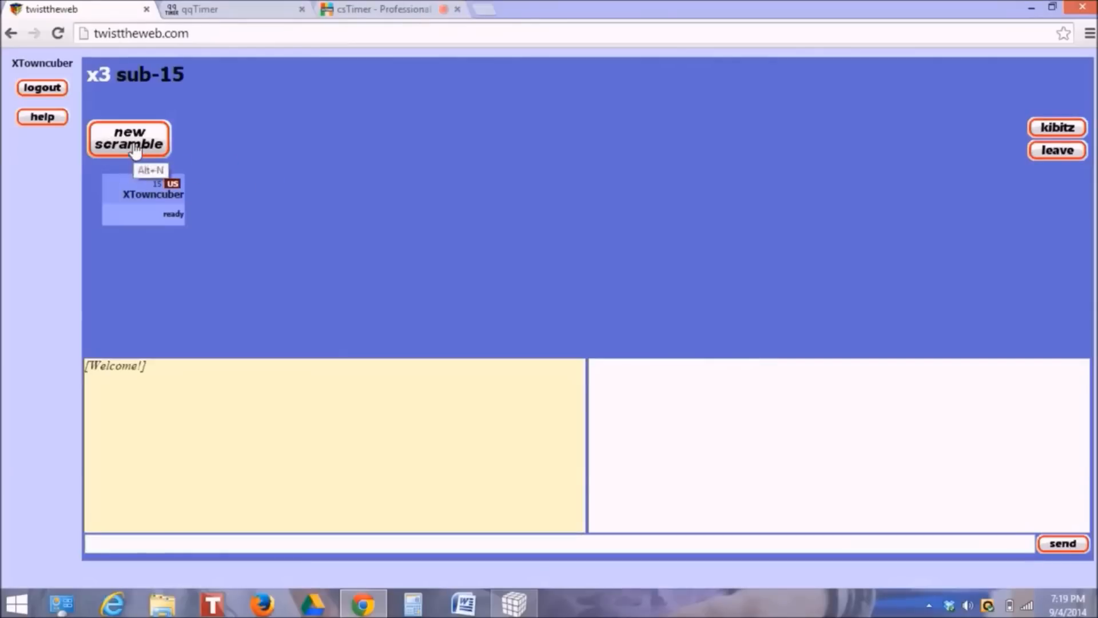
# Generate a new scramble, solve, and tag the 1.07 time with the 'love it' comment.
pyautogui.click(128, 139)
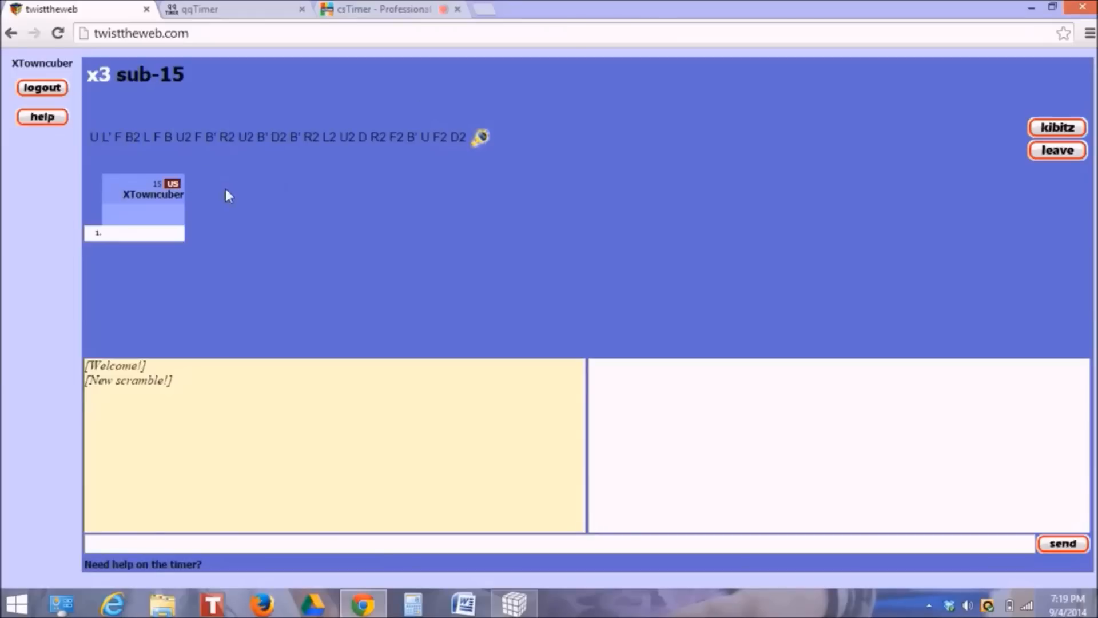
pyautogui.moveTo(115, 184)
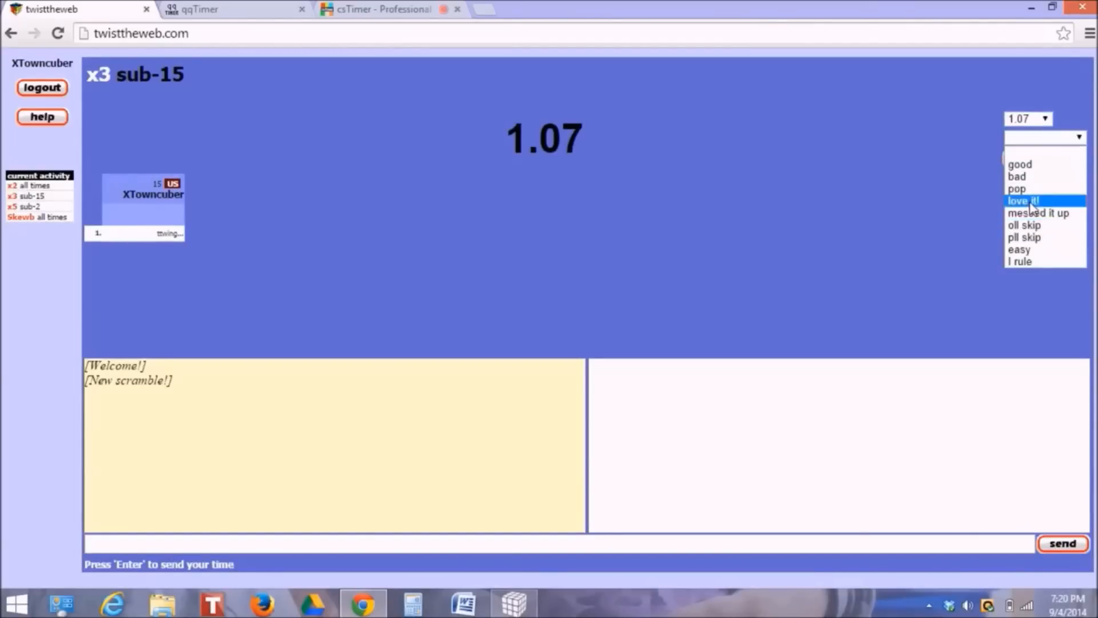
pyautogui.click(1023, 201)
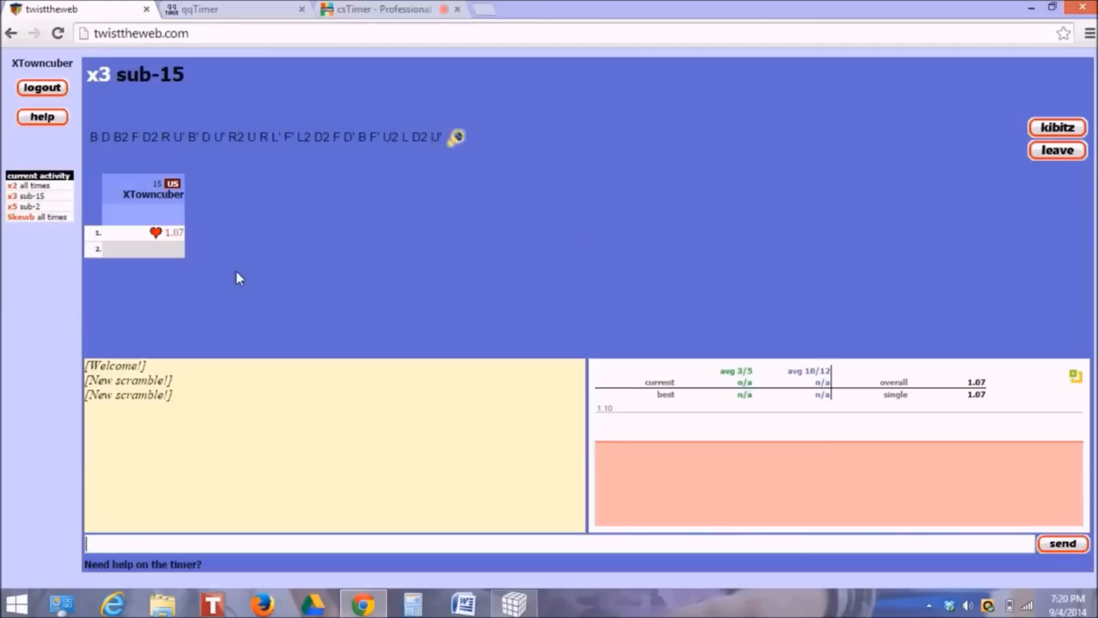
pyautogui.moveTo(172, 548)
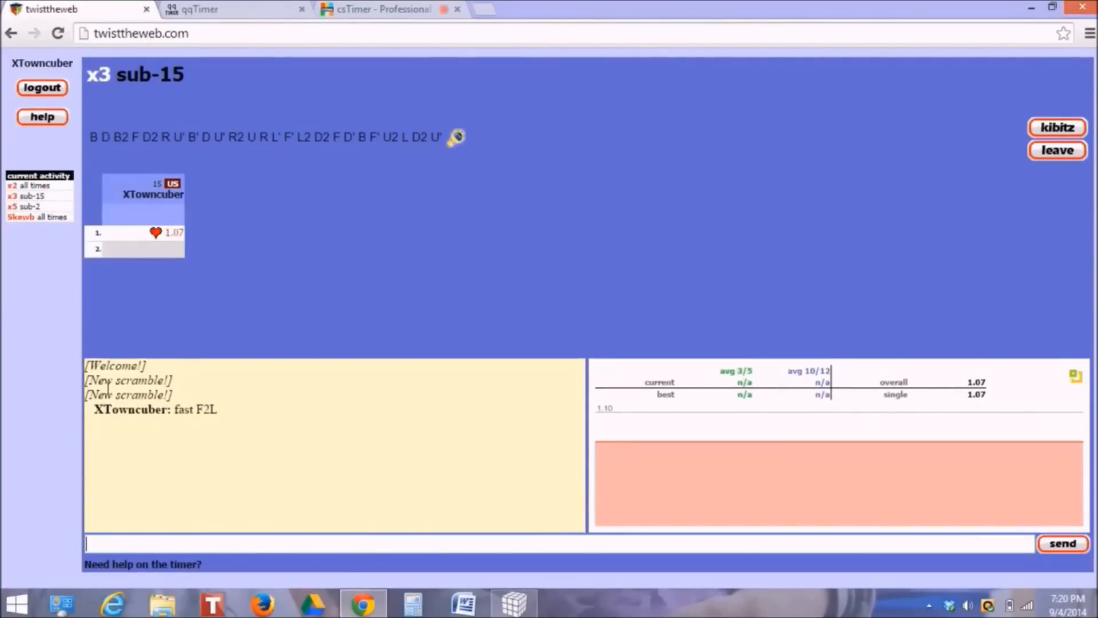
pyautogui.moveTo(243, 285)
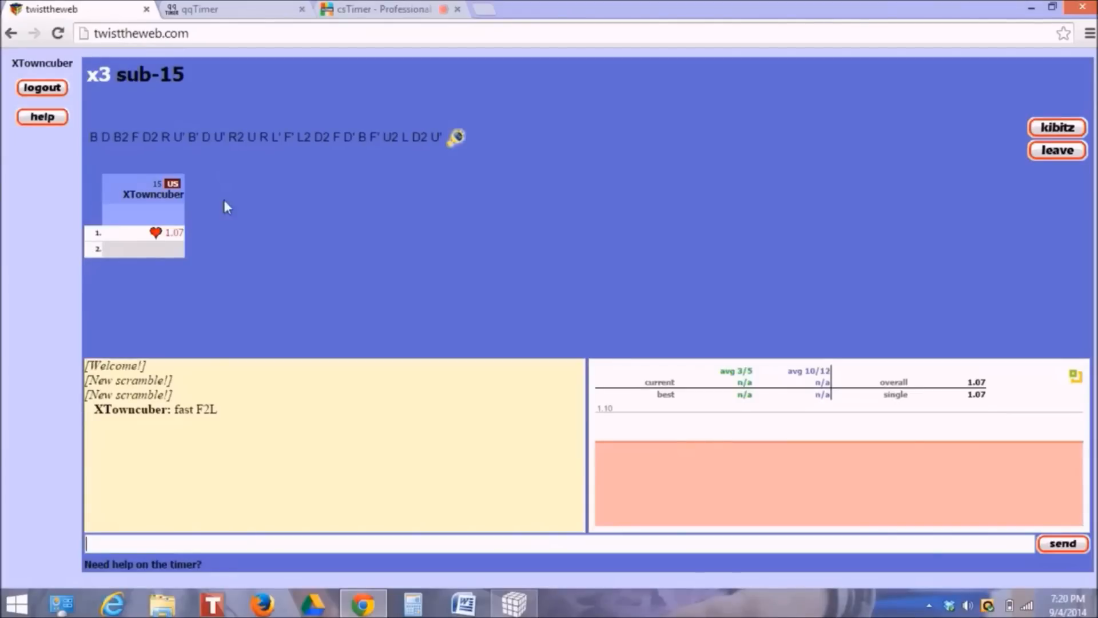
pyautogui.moveTo(245, 132)
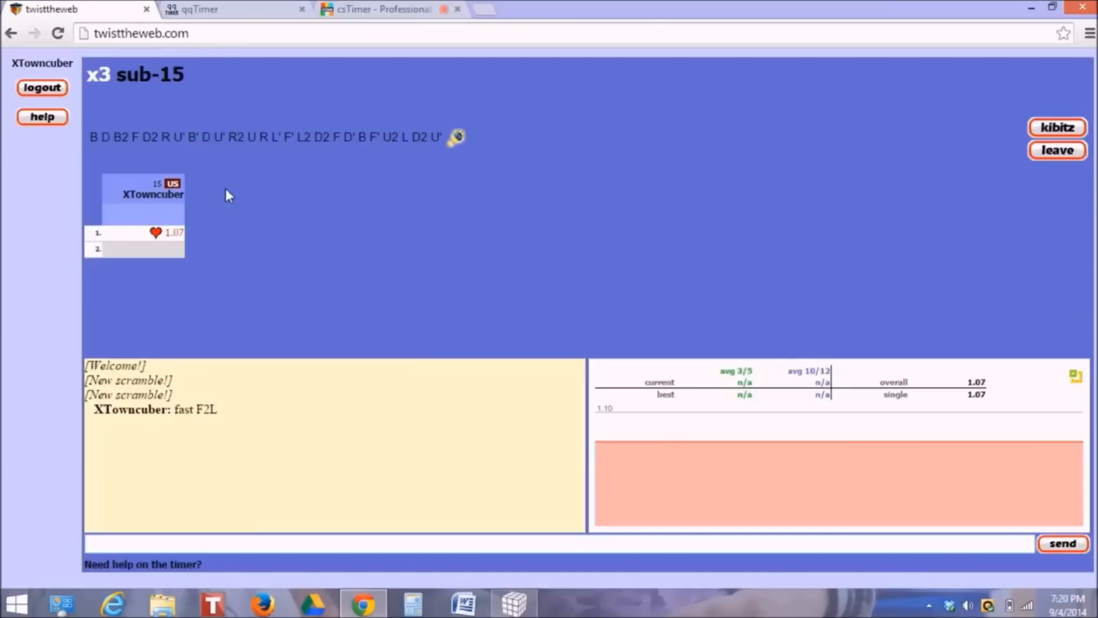
pyautogui.moveTo(203, 121)
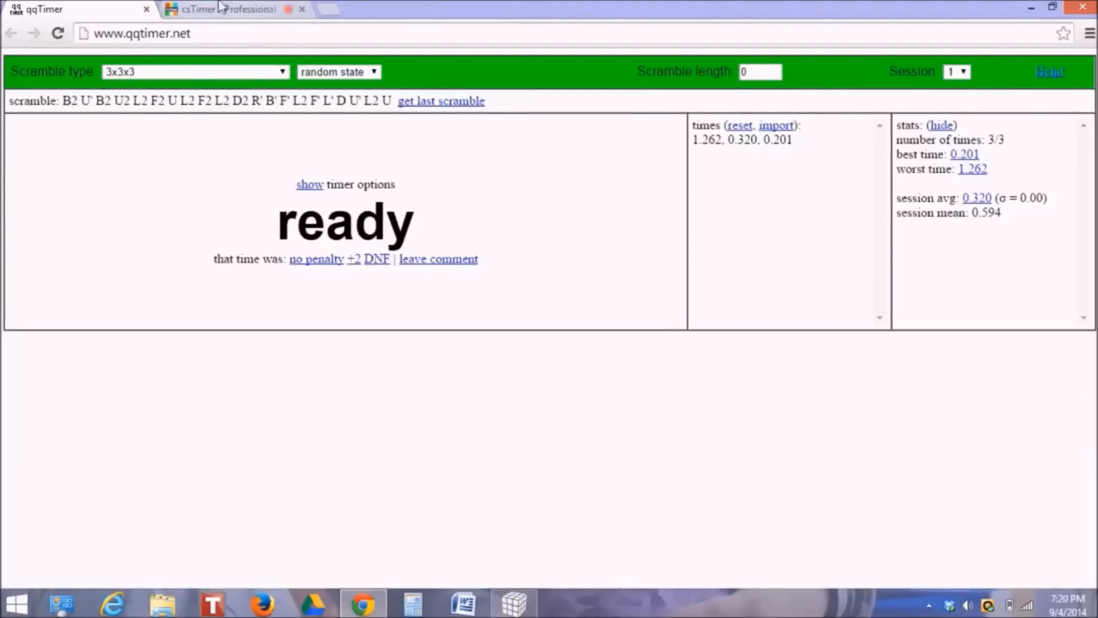
# Bring up Prisma Puzzle Timer and review its Category menu of puzzles.
pyautogui.click(514, 603)
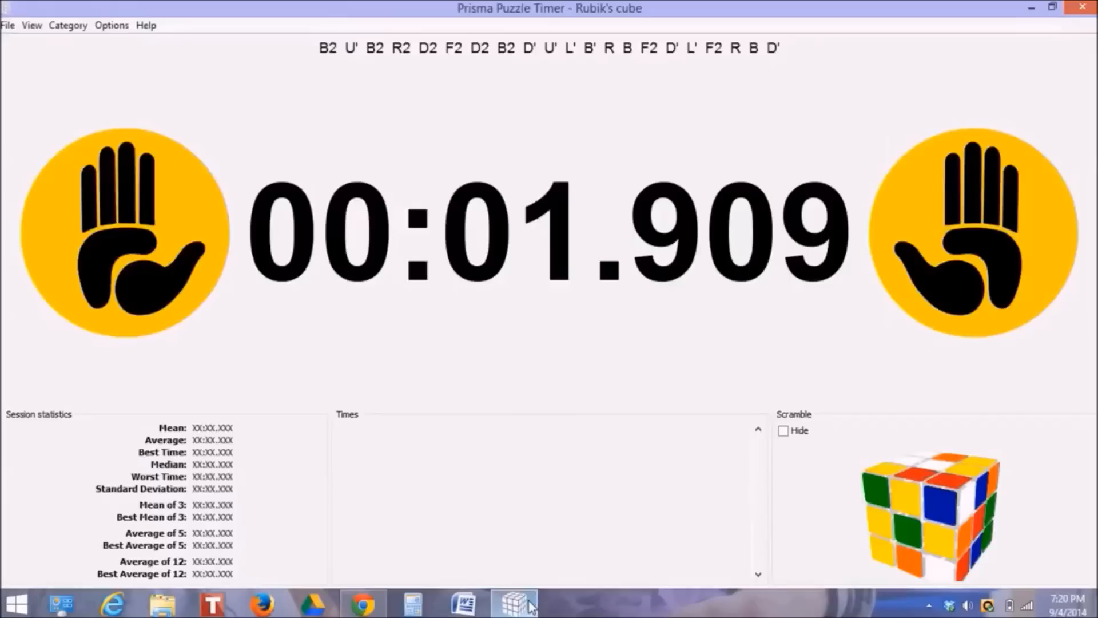
pyautogui.moveTo(638, 223)
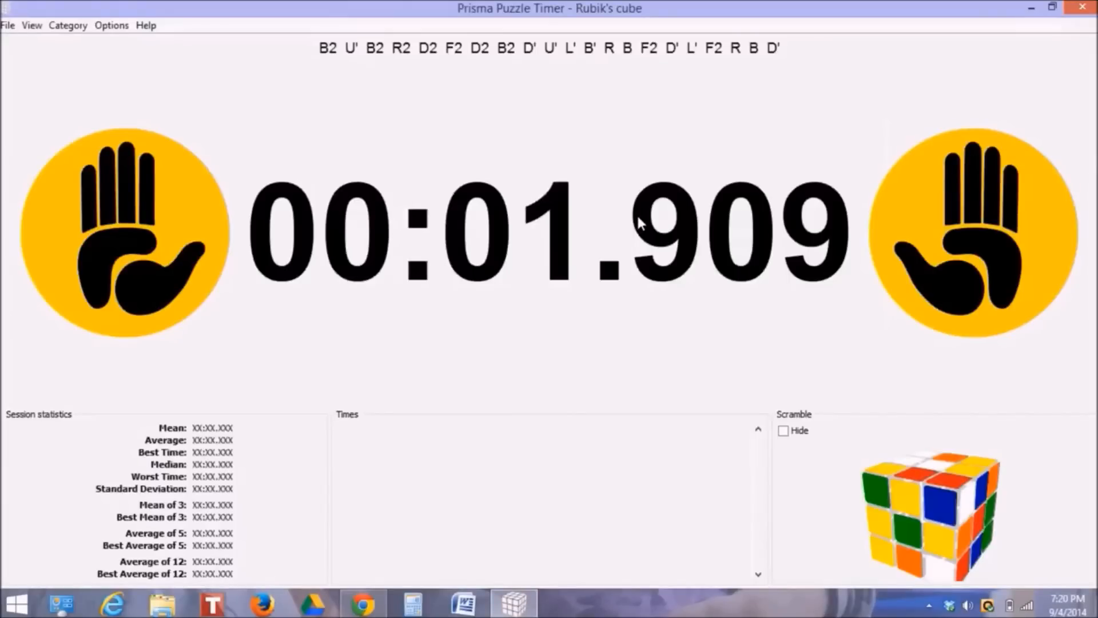
pyautogui.moveTo(561, 208)
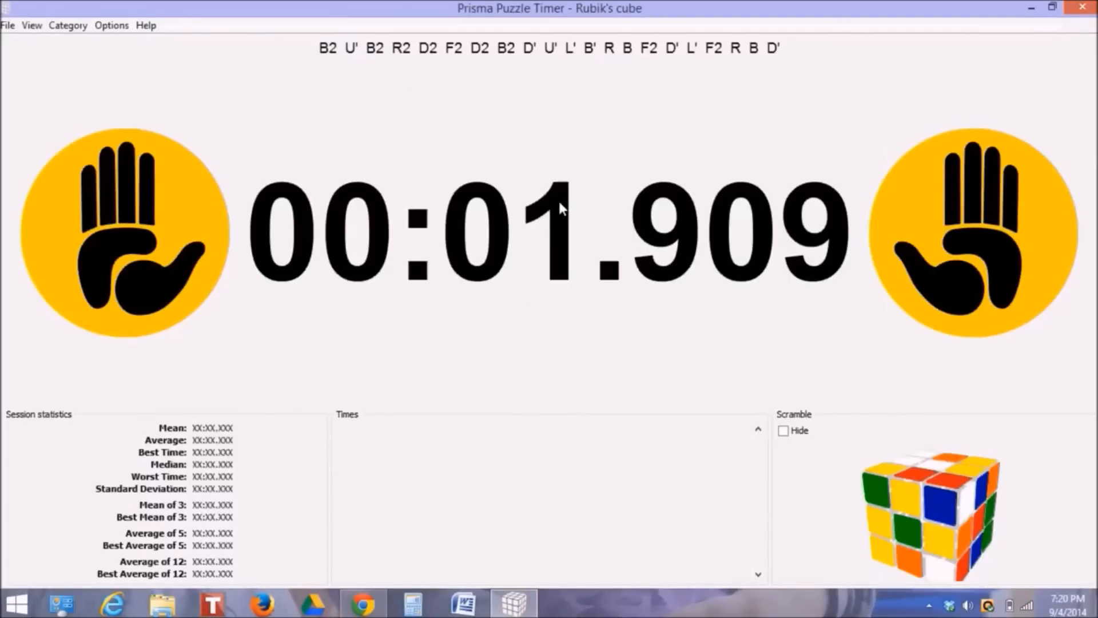
pyautogui.moveTo(557, 207)
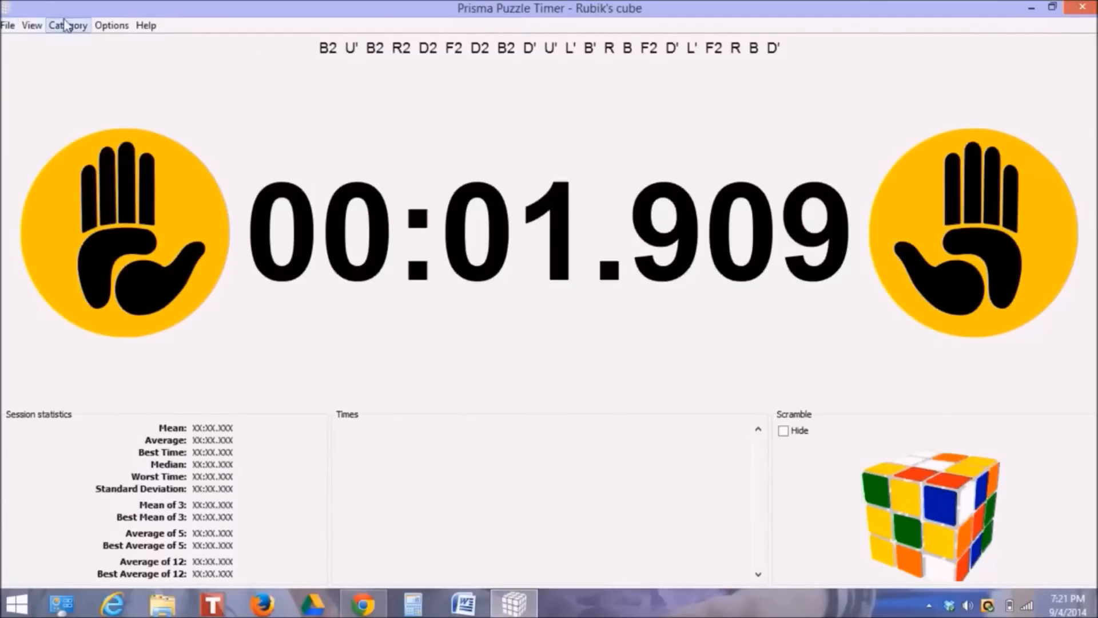
pyautogui.click(67, 24)
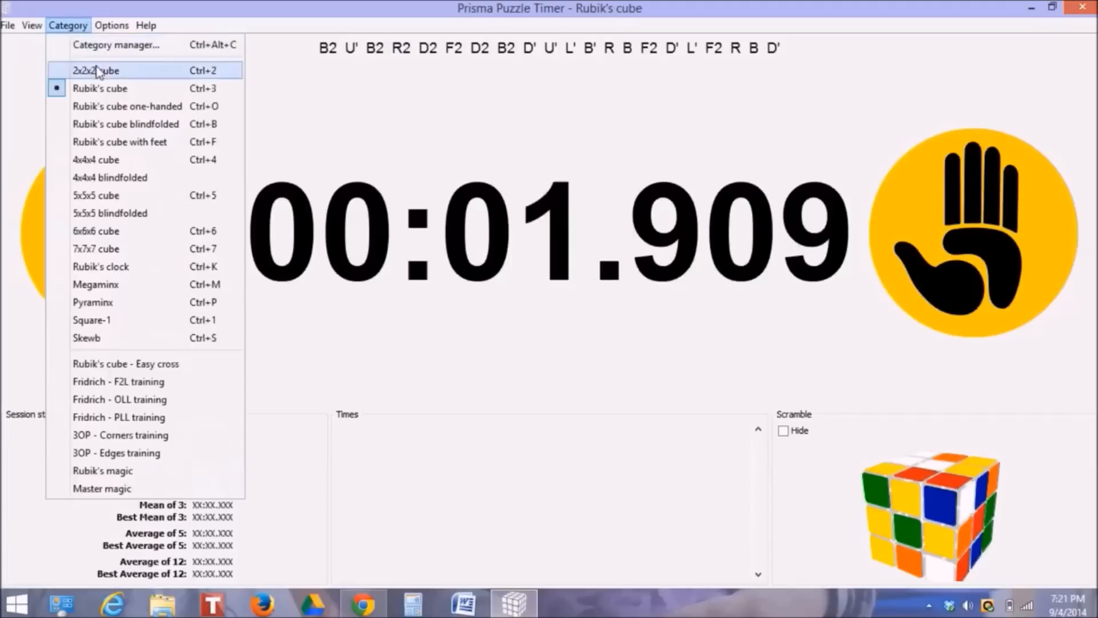
pyautogui.moveTo(133, 248)
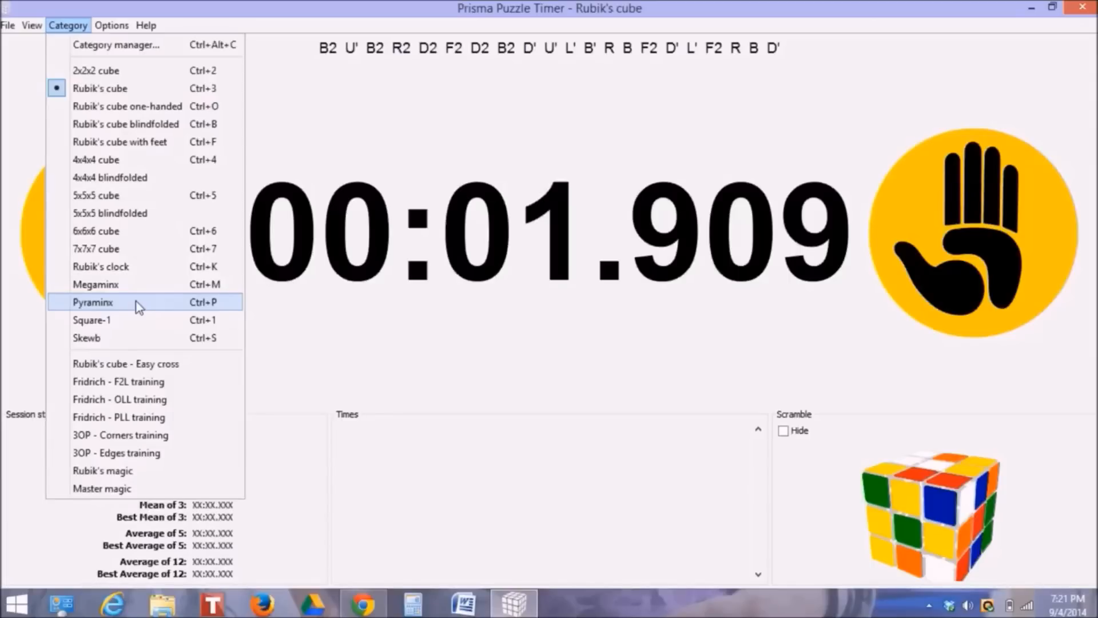
pyautogui.moveTo(155, 453)
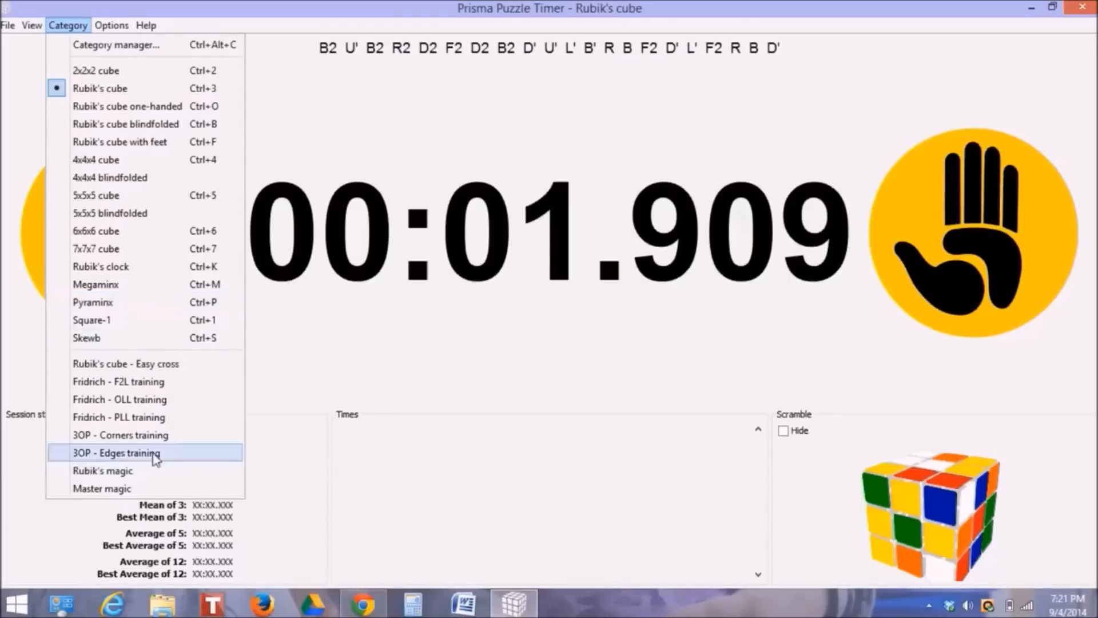
pyautogui.moveTo(403, 260)
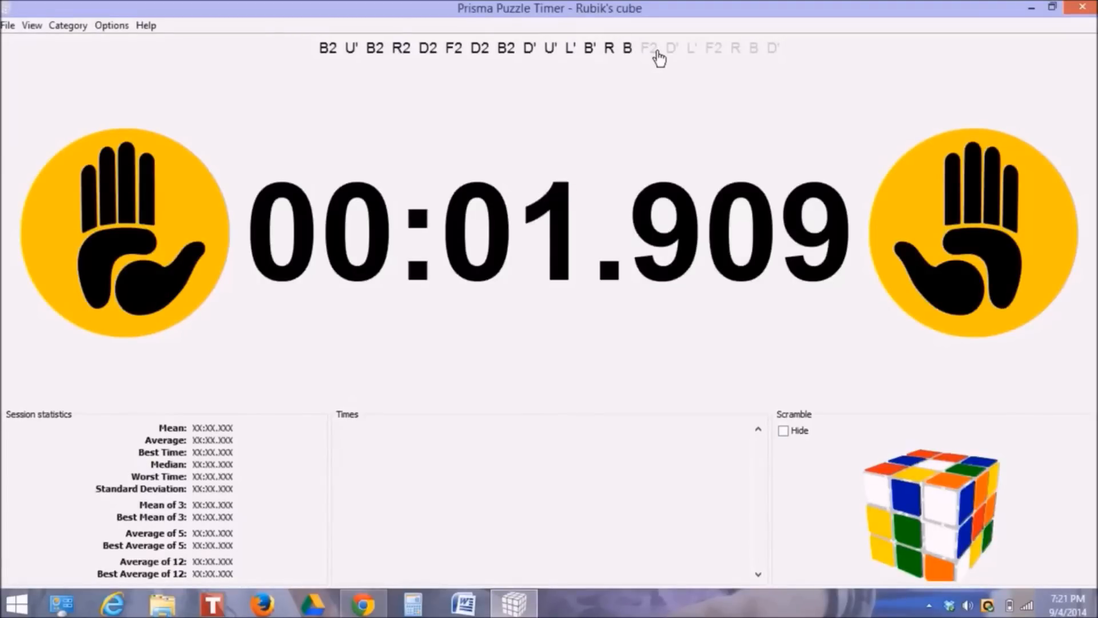
pyautogui.click(111, 25)
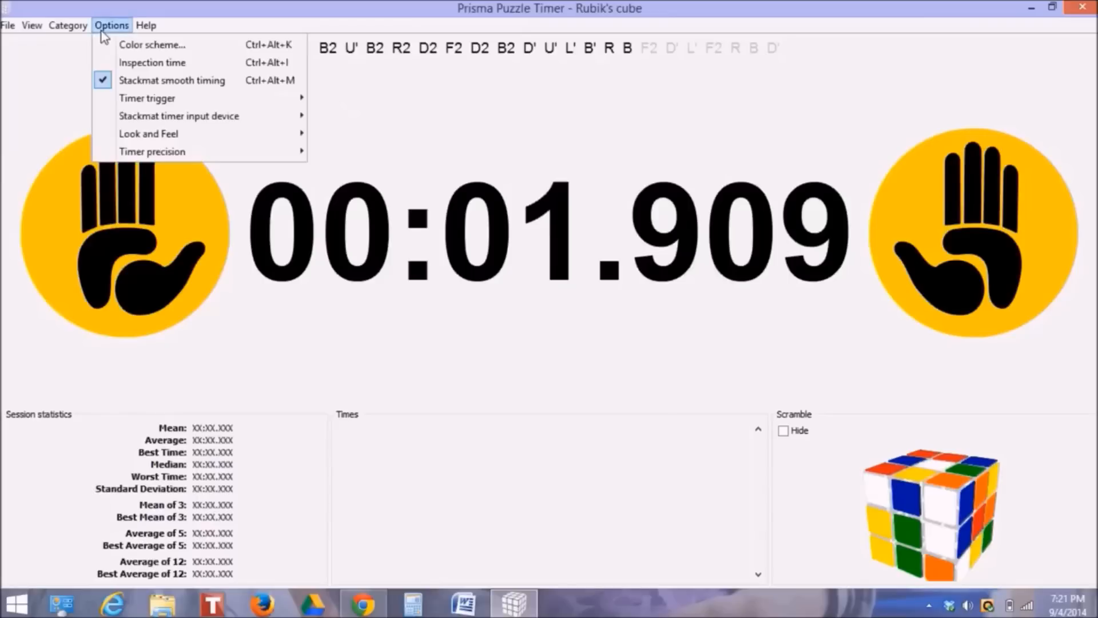
pyautogui.moveTo(178, 116)
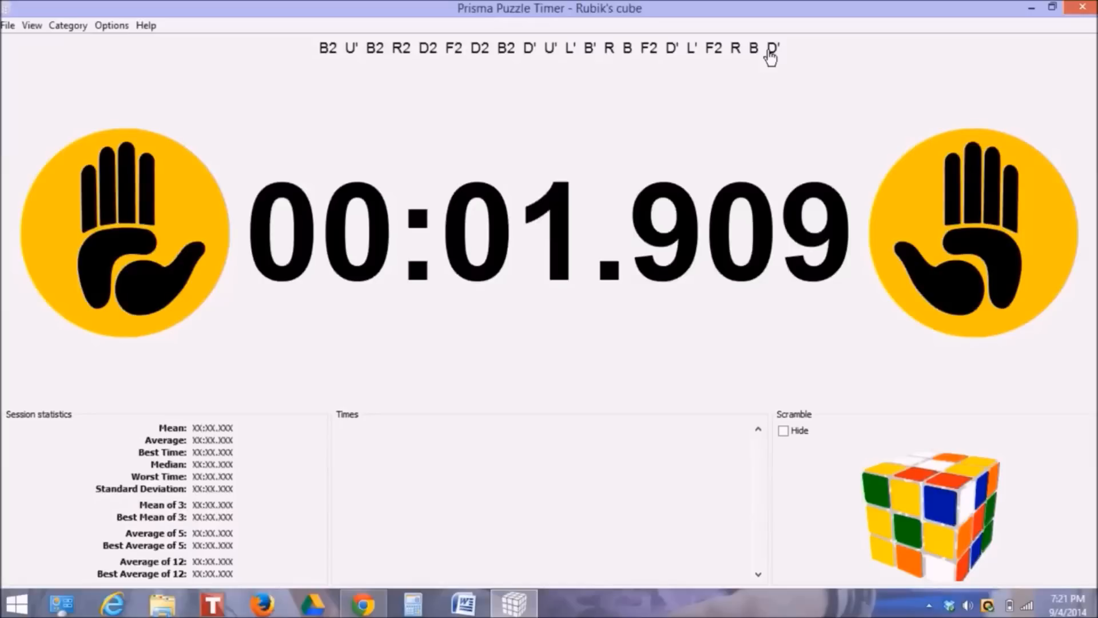
pyautogui.moveTo(975, 135)
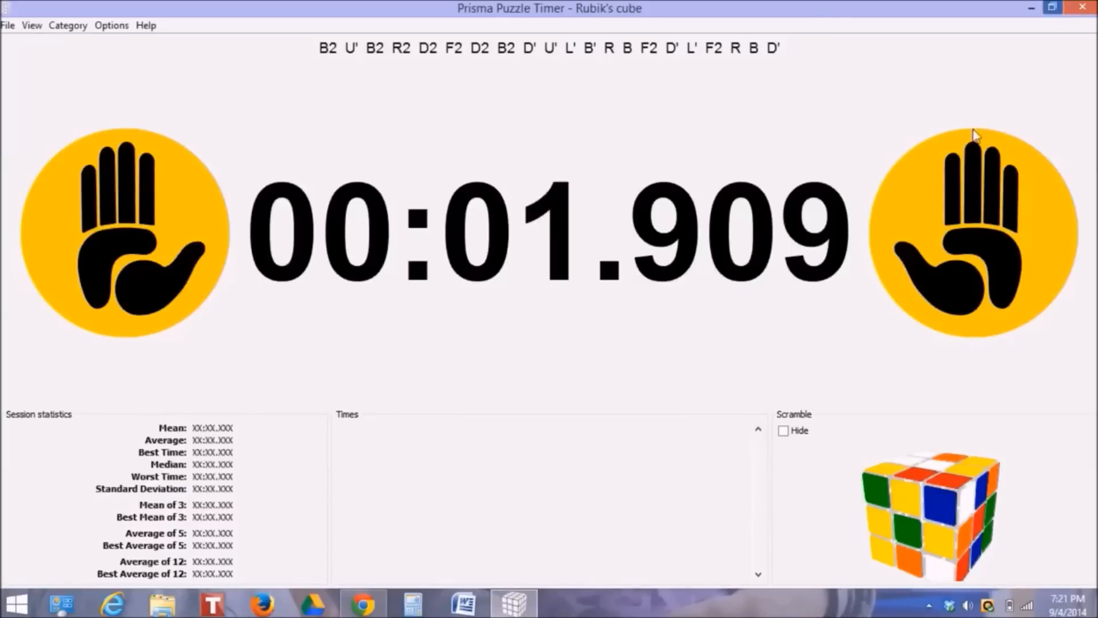
pyautogui.moveTo(479, 345)
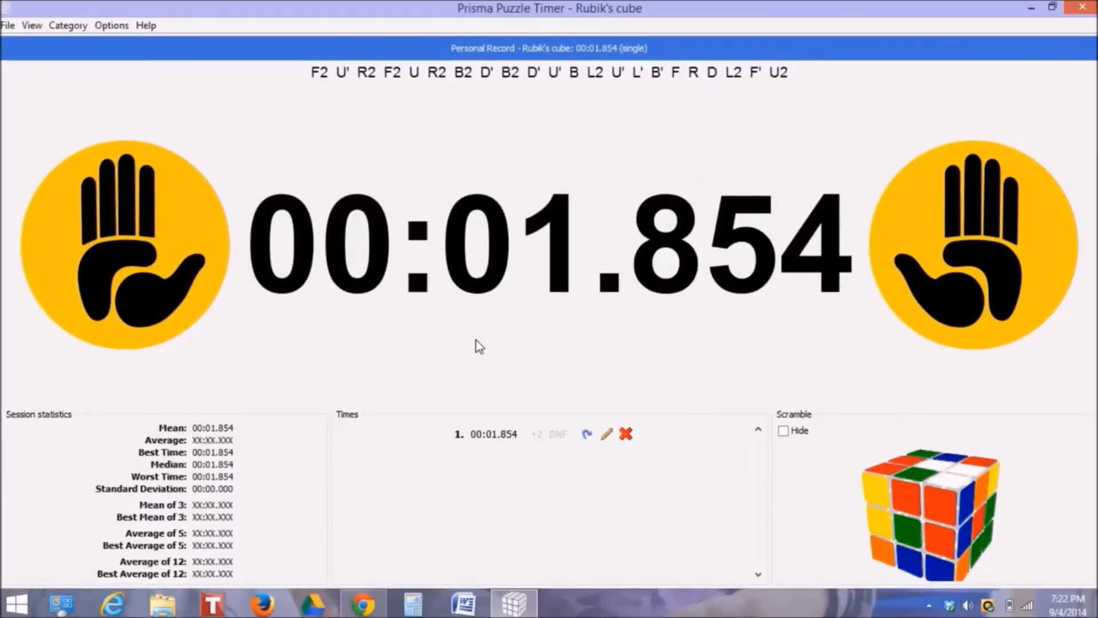
pyautogui.moveTo(326, 470)
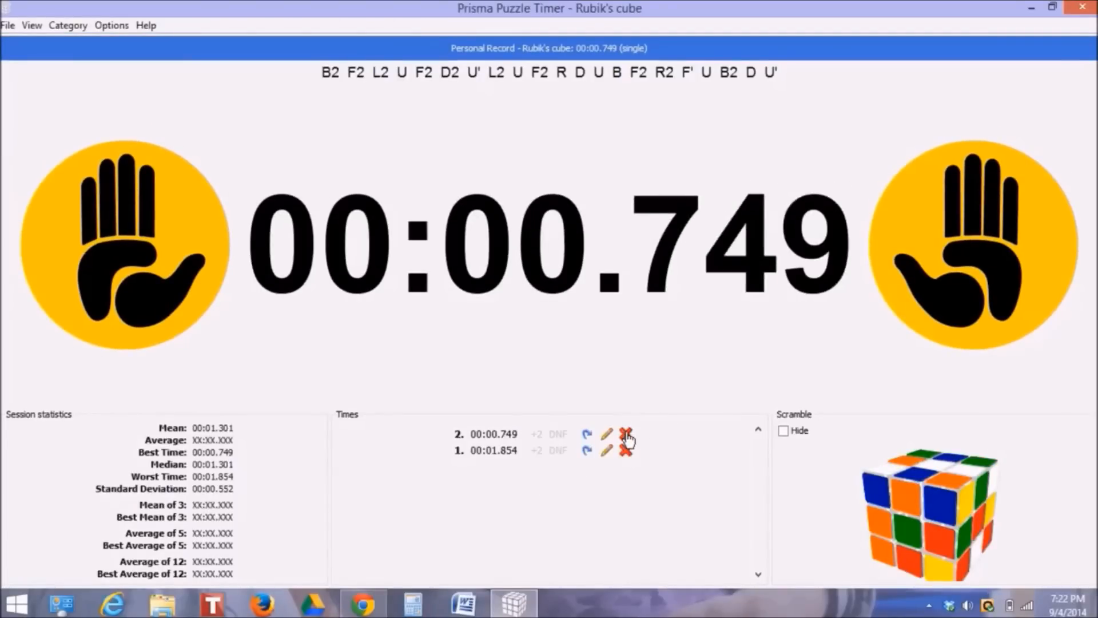
# Delete the two recorded Rubik's cube solves from the Times list.
pyautogui.click(625, 433)
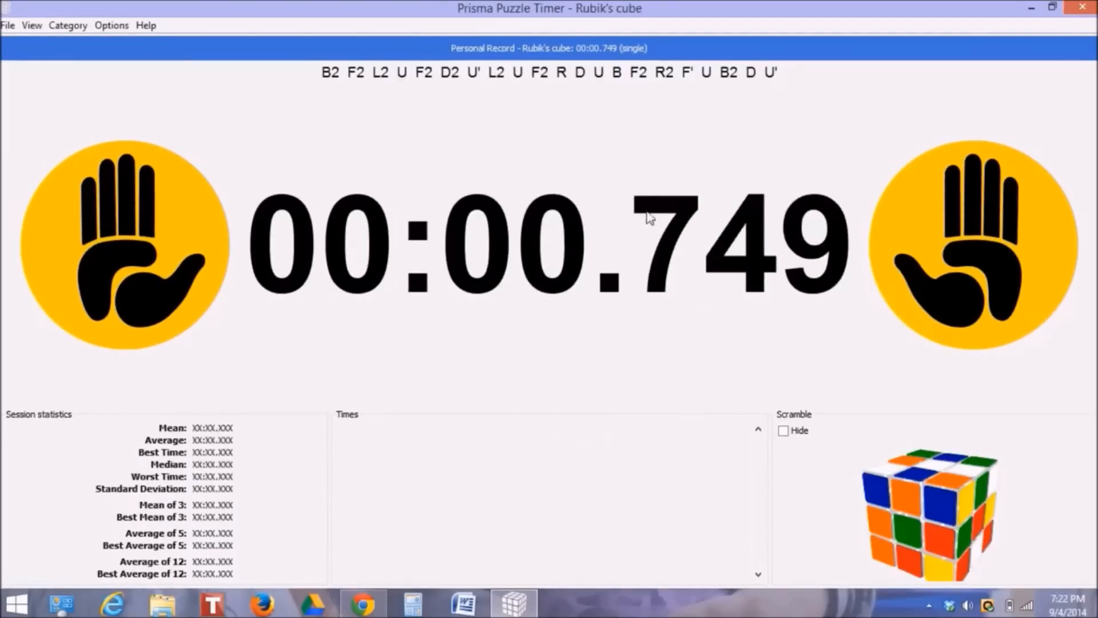
pyautogui.moveTo(788, 446)
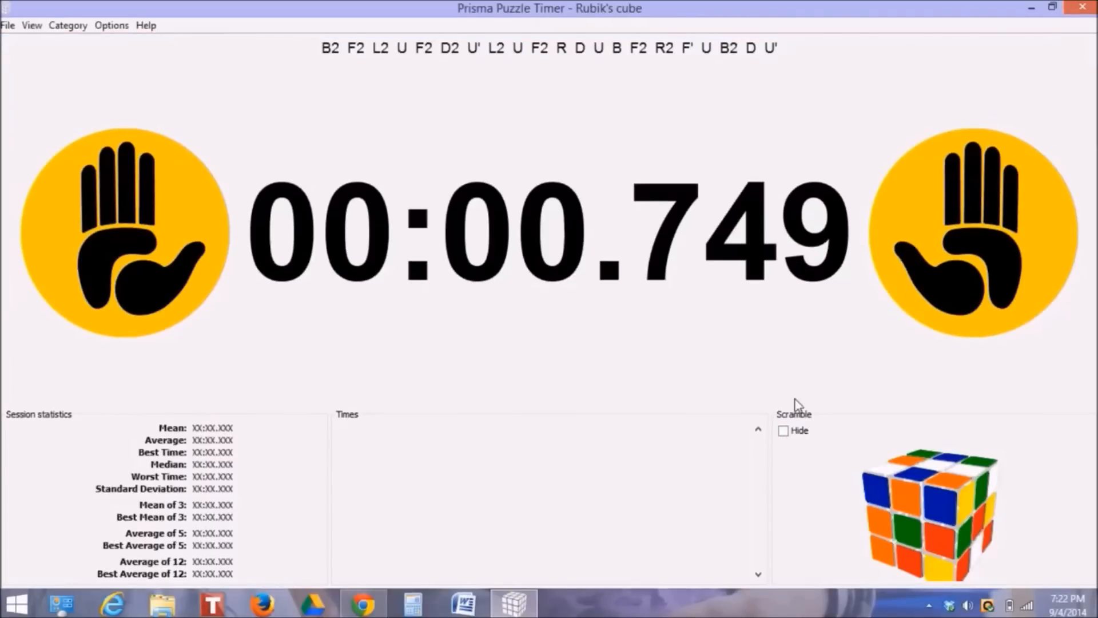
pyautogui.moveTo(591, 144)
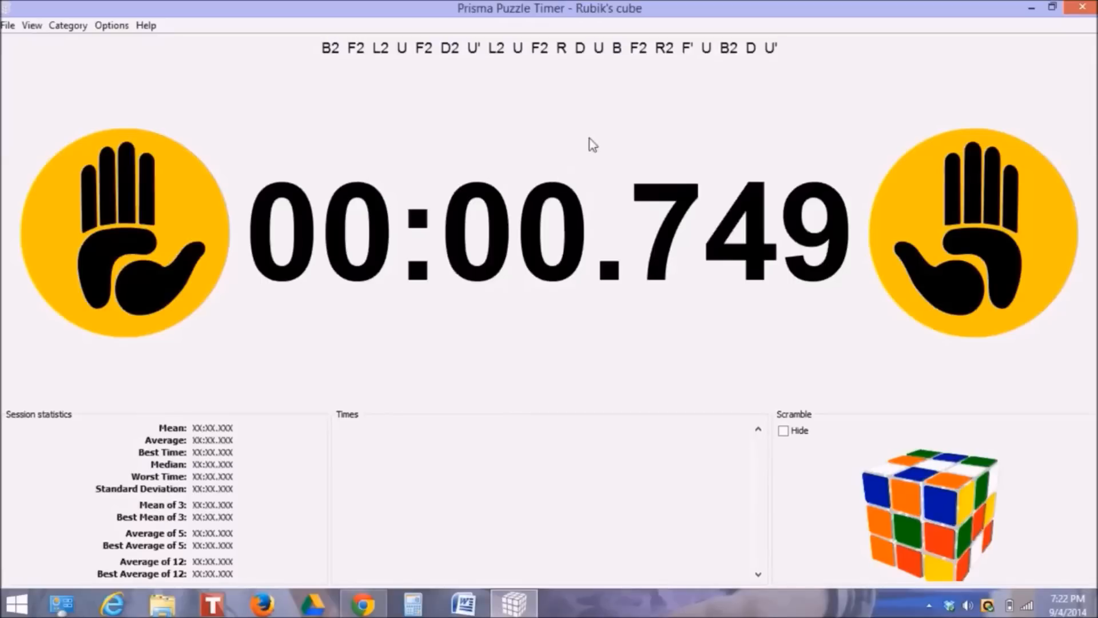
pyautogui.moveTo(862, 33)
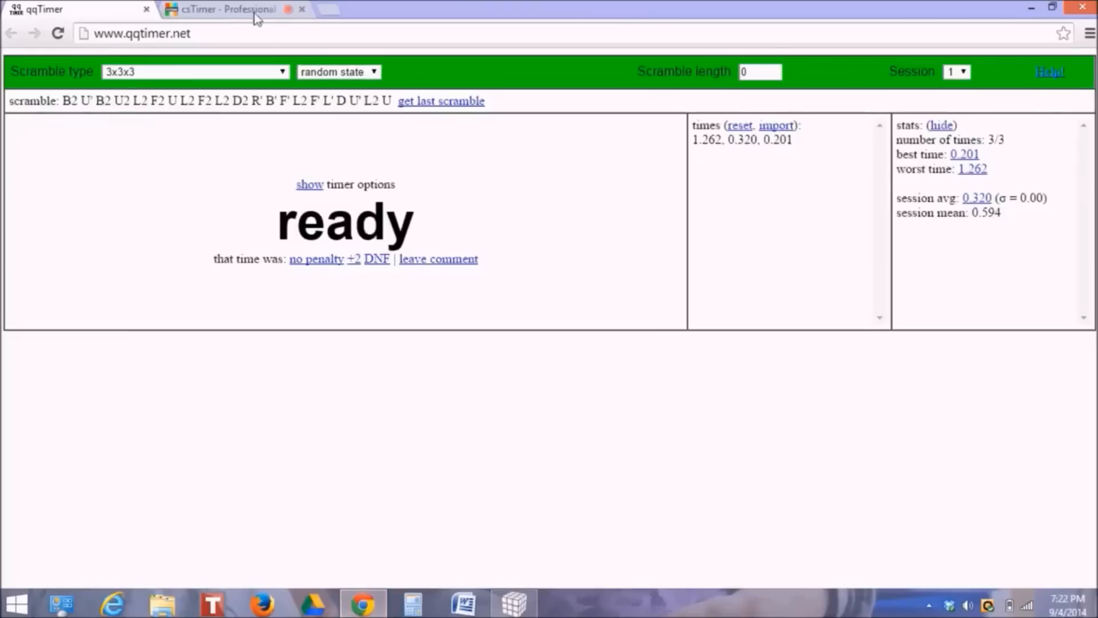
pyautogui.moveTo(713, 118)
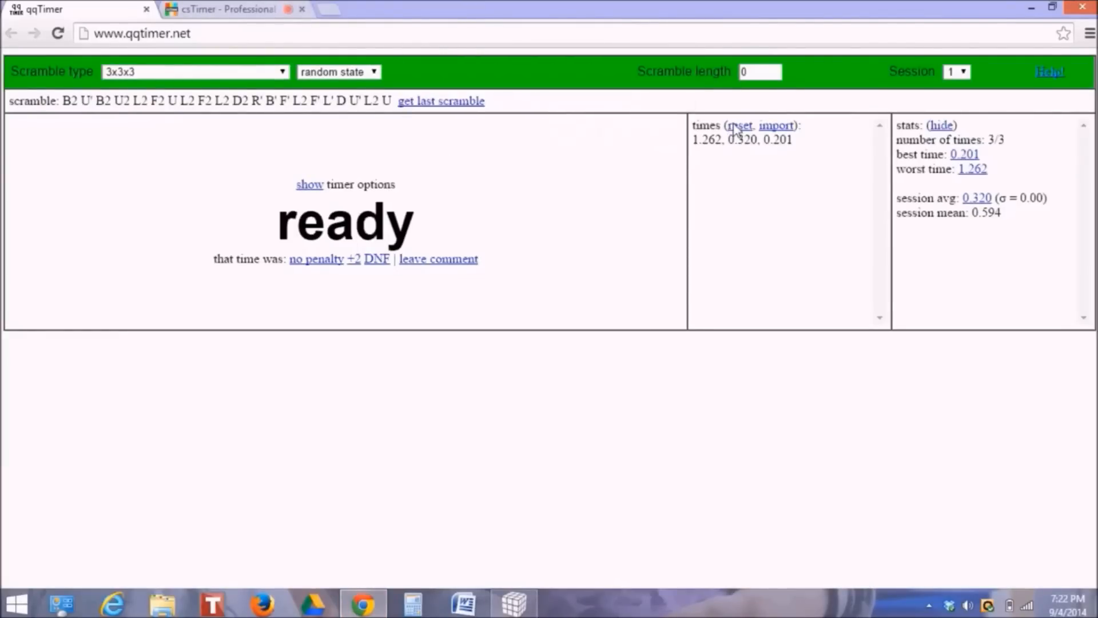
# Reset the session times and set scrambles to 3x3x3 subsets, 2-generator <R,U>.
pyautogui.click(741, 125)
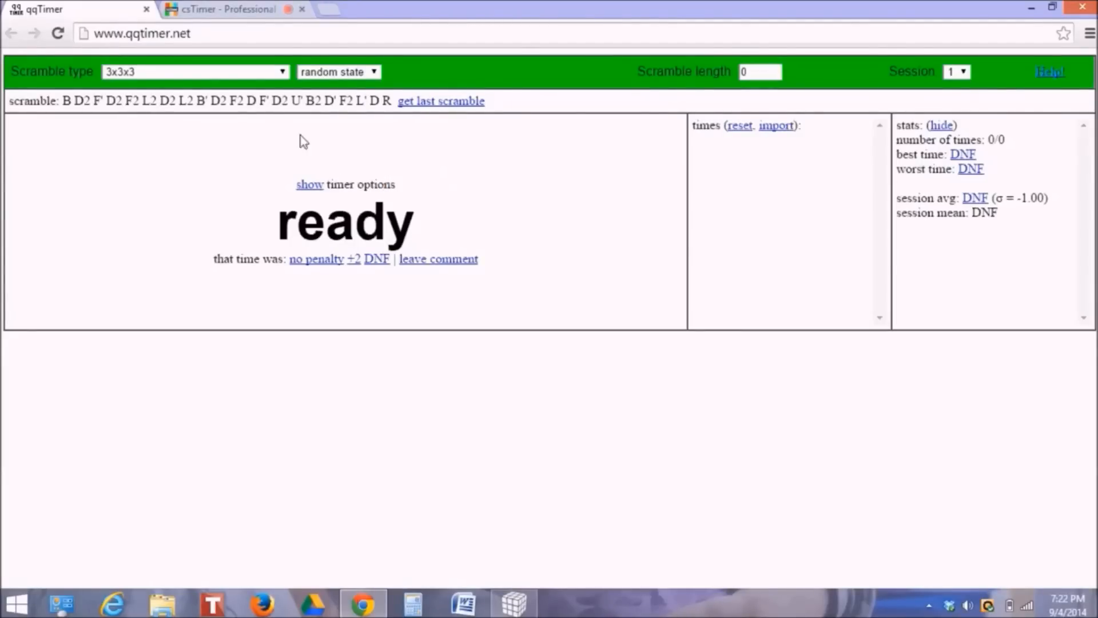
pyautogui.click(195, 71)
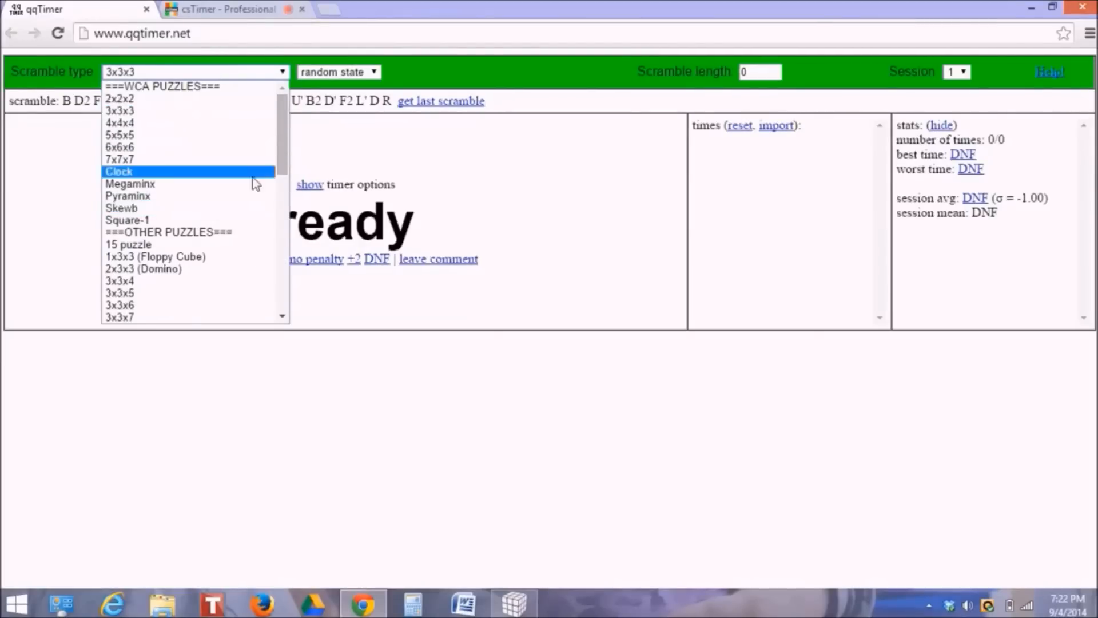
pyautogui.scroll(-3)
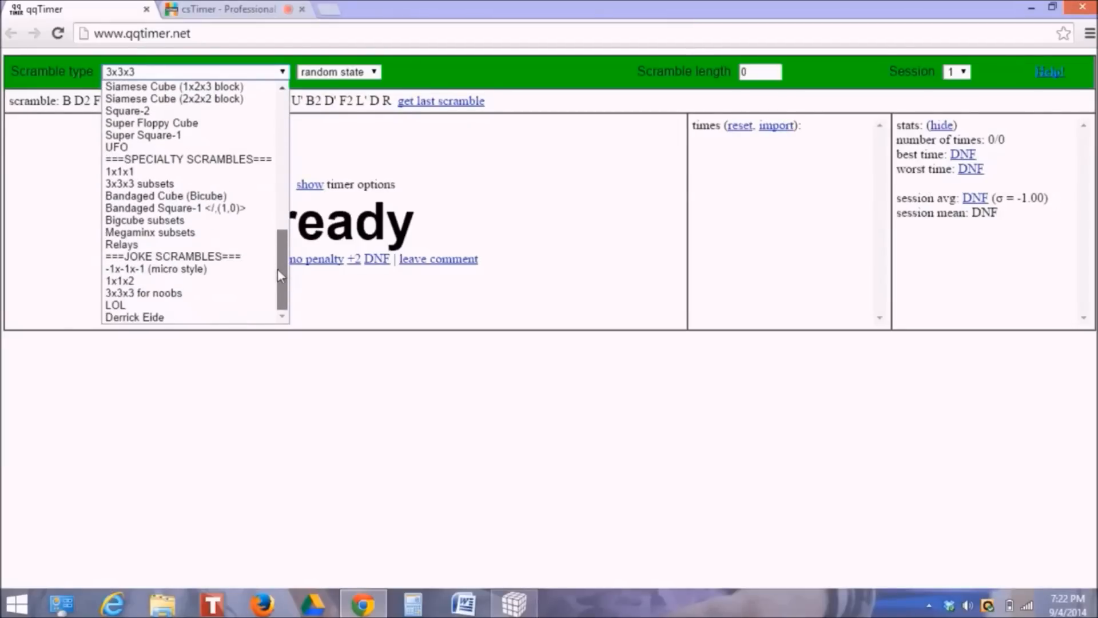
pyautogui.click(139, 183)
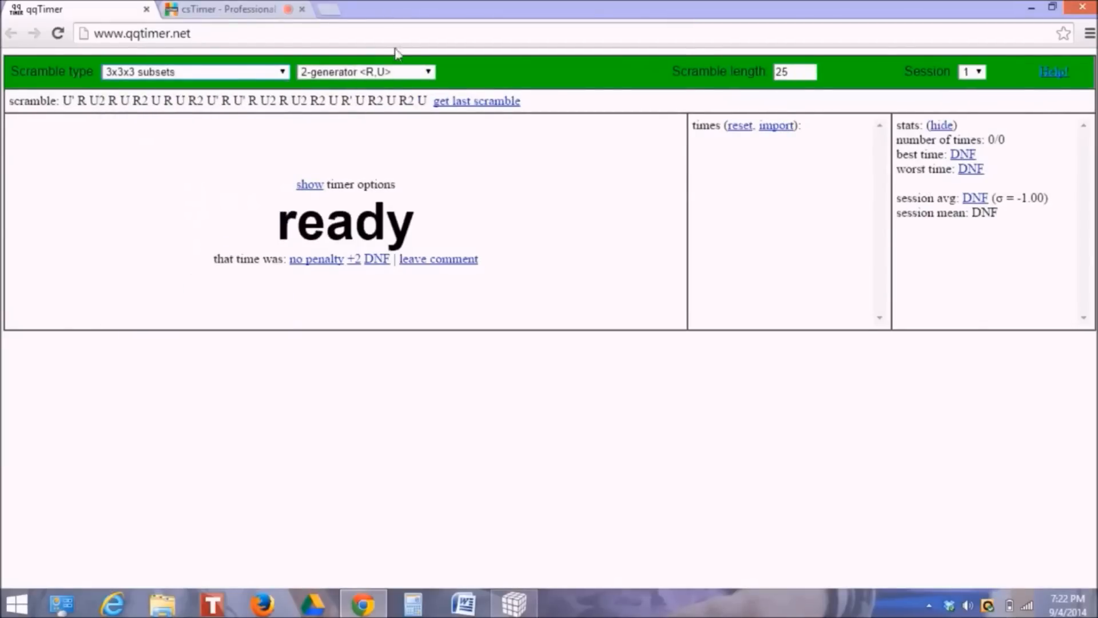
pyautogui.click(364, 71)
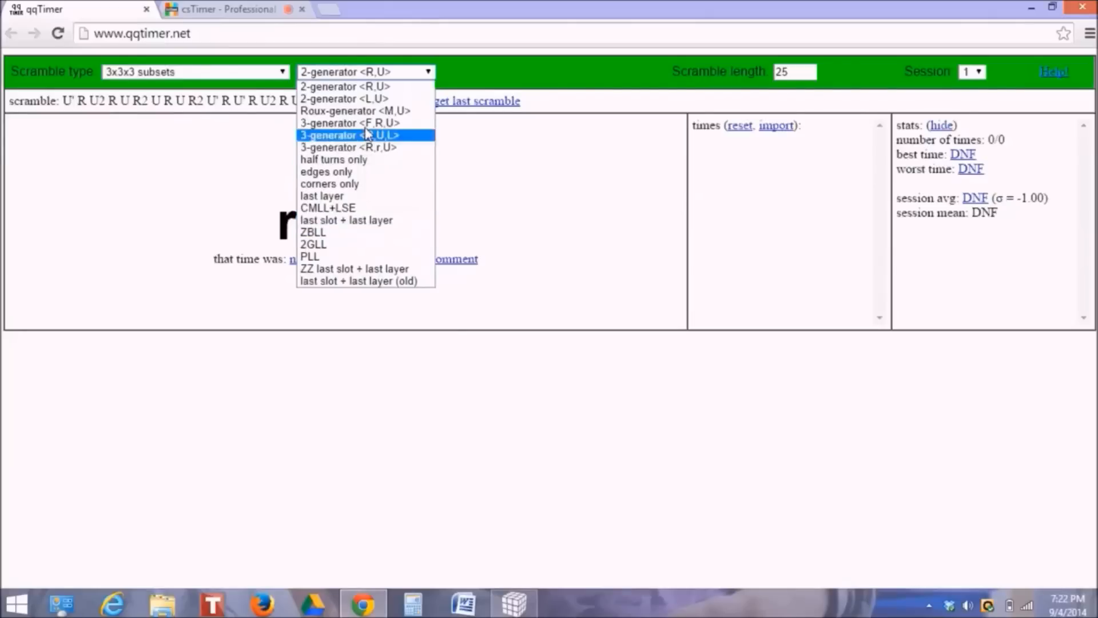
pyautogui.click(344, 86)
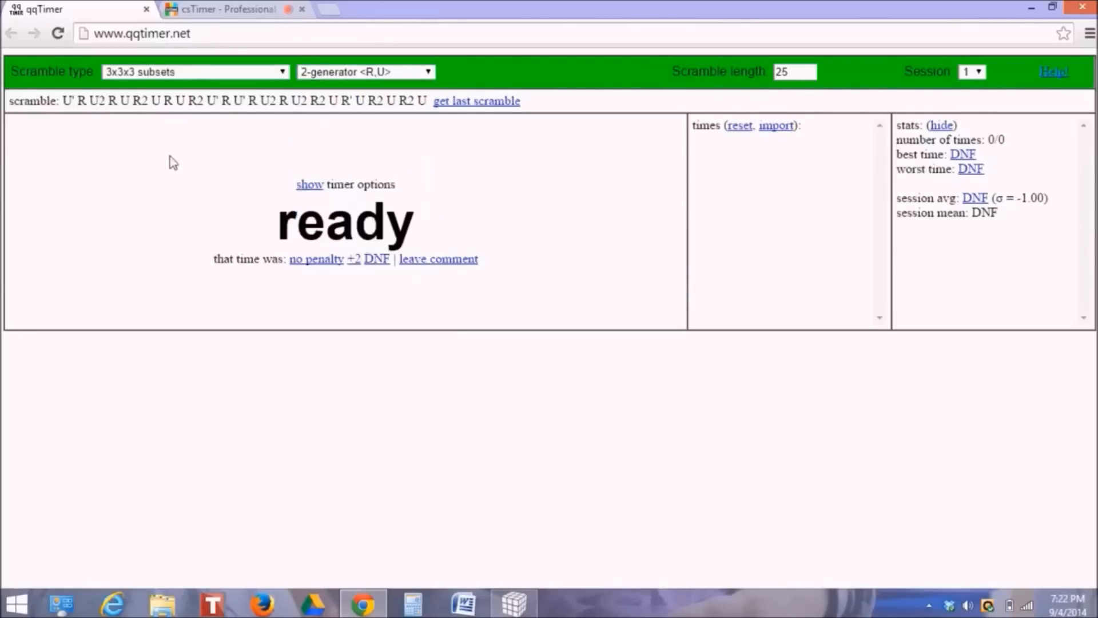
# Switch qqTimer to typed time entry and record a solve of 3.670.
pyautogui.click(309, 184)
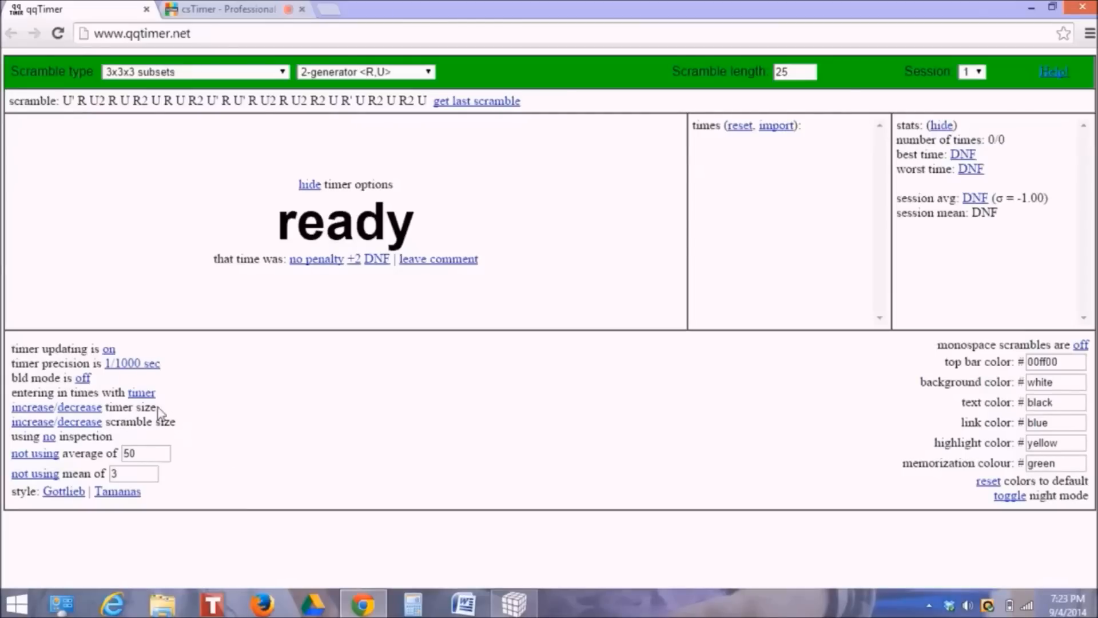
pyautogui.moveTo(144, 402)
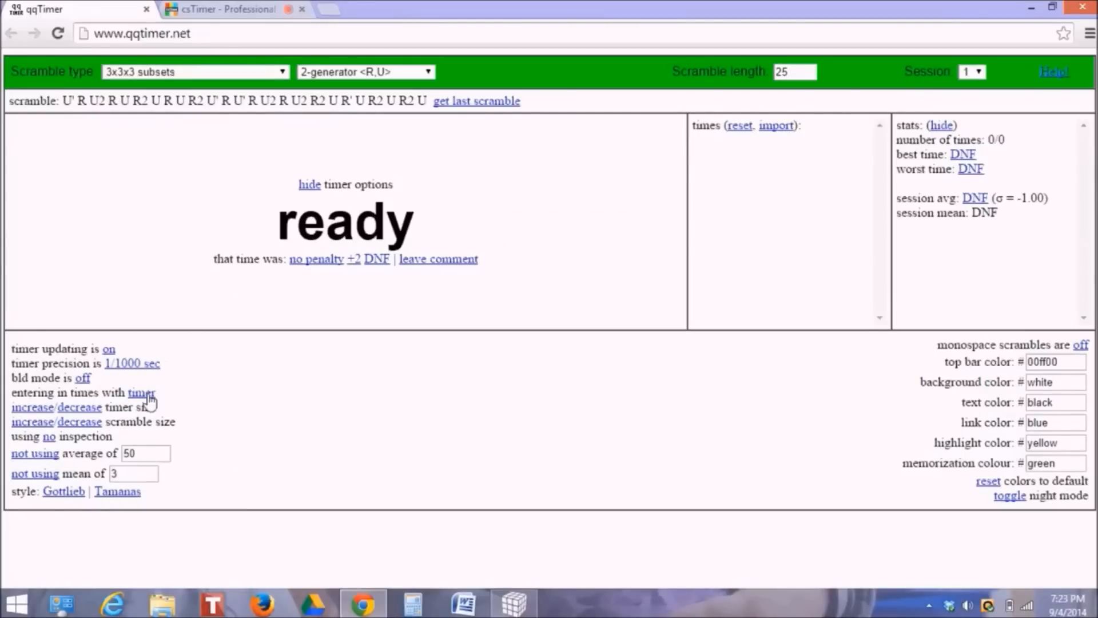
pyautogui.click(141, 392)
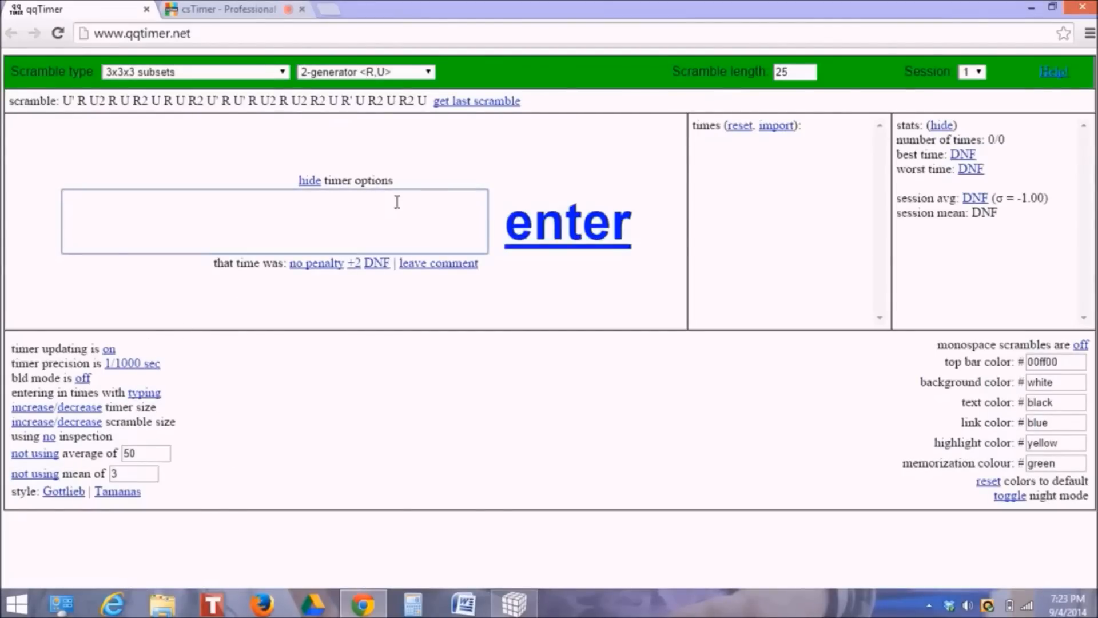
pyautogui.write('3.67')
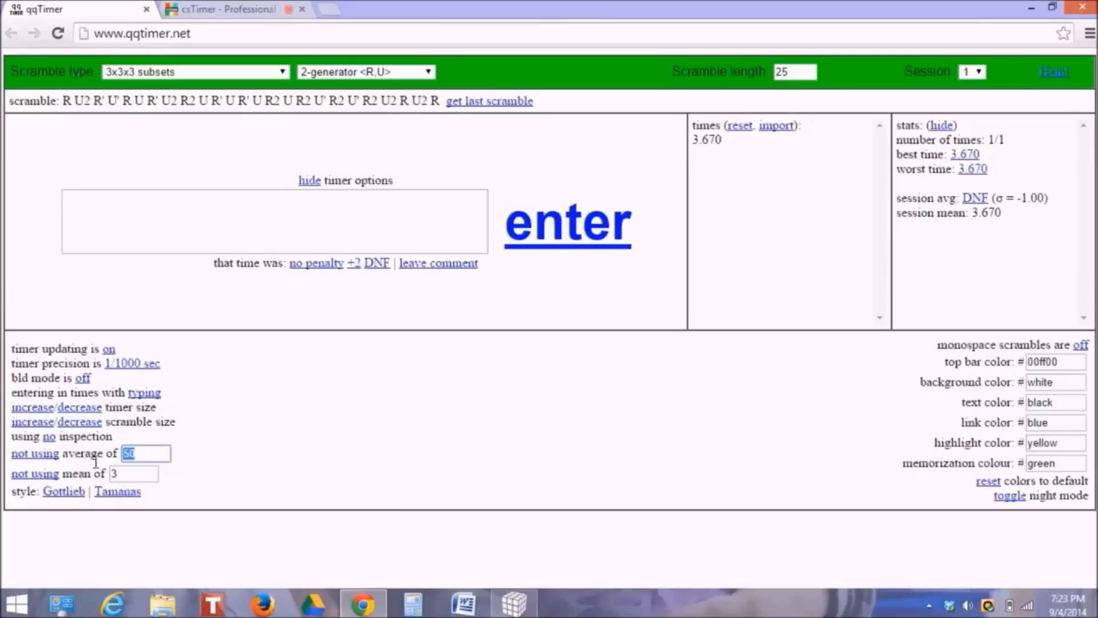
pyautogui.moveTo(1026, 158)
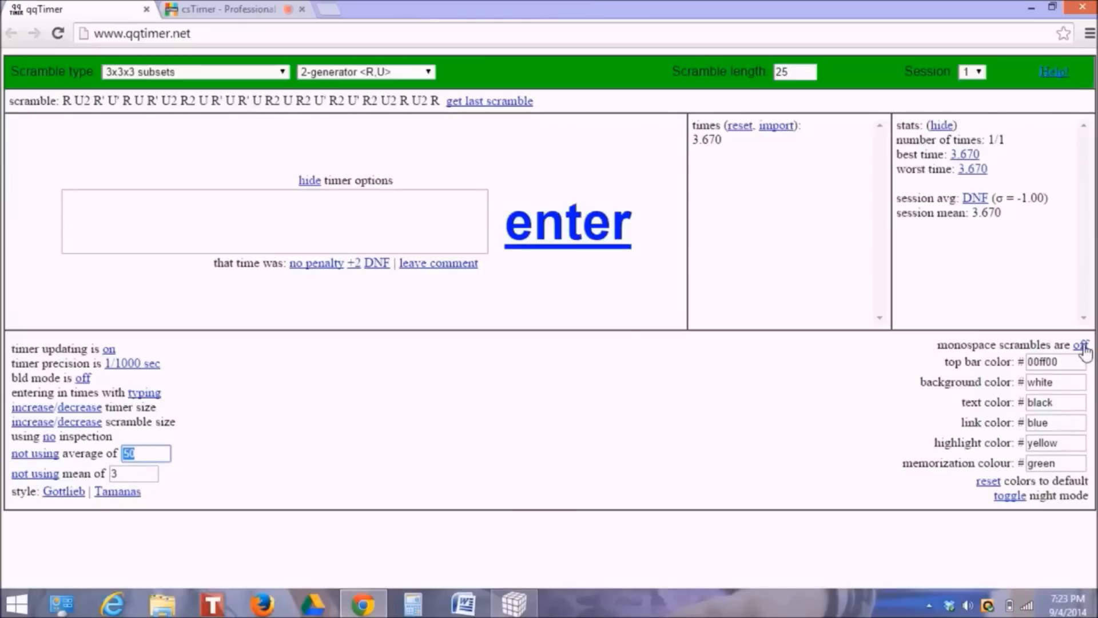
pyautogui.moveTo(371, 221)
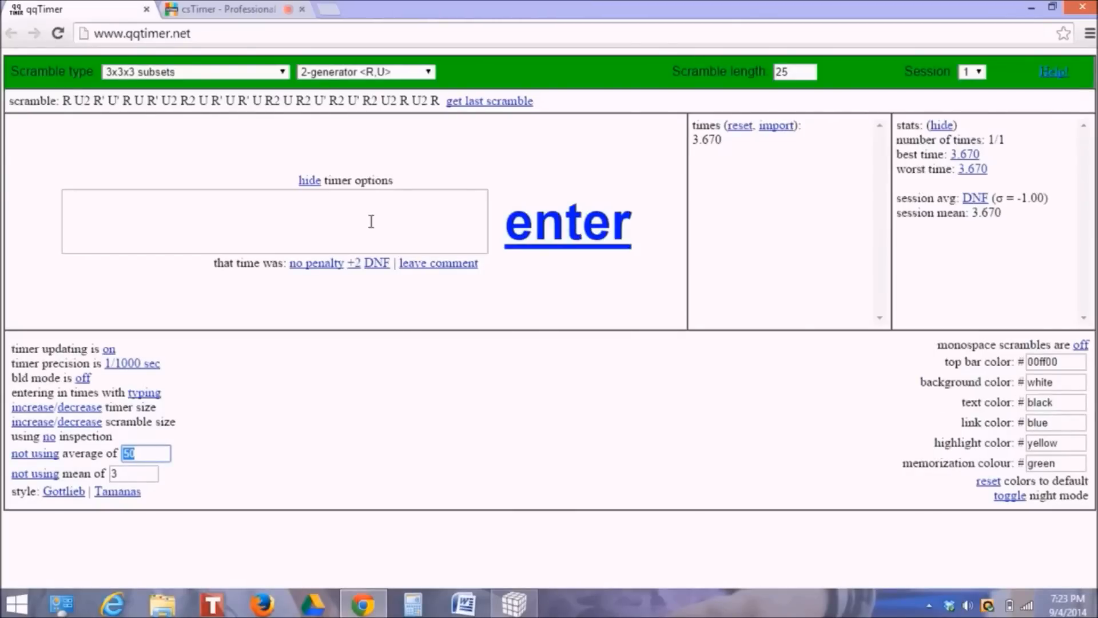
pyautogui.click(309, 179)
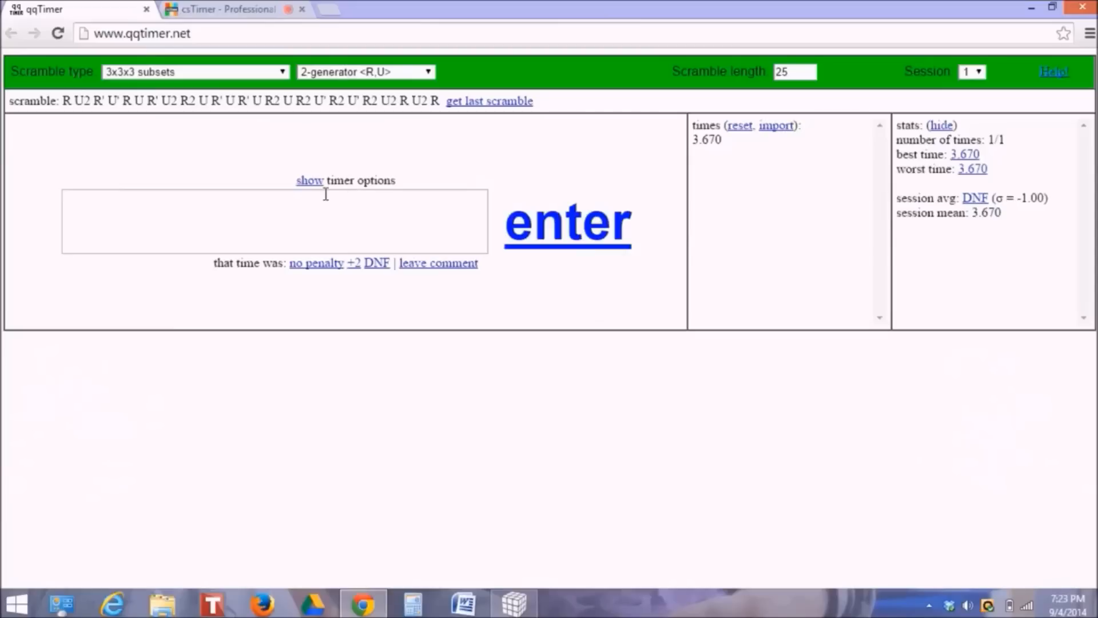
# Time more spacebar solves to reach five times with an average of 5 of 0.436.
pyautogui.click(310, 179)
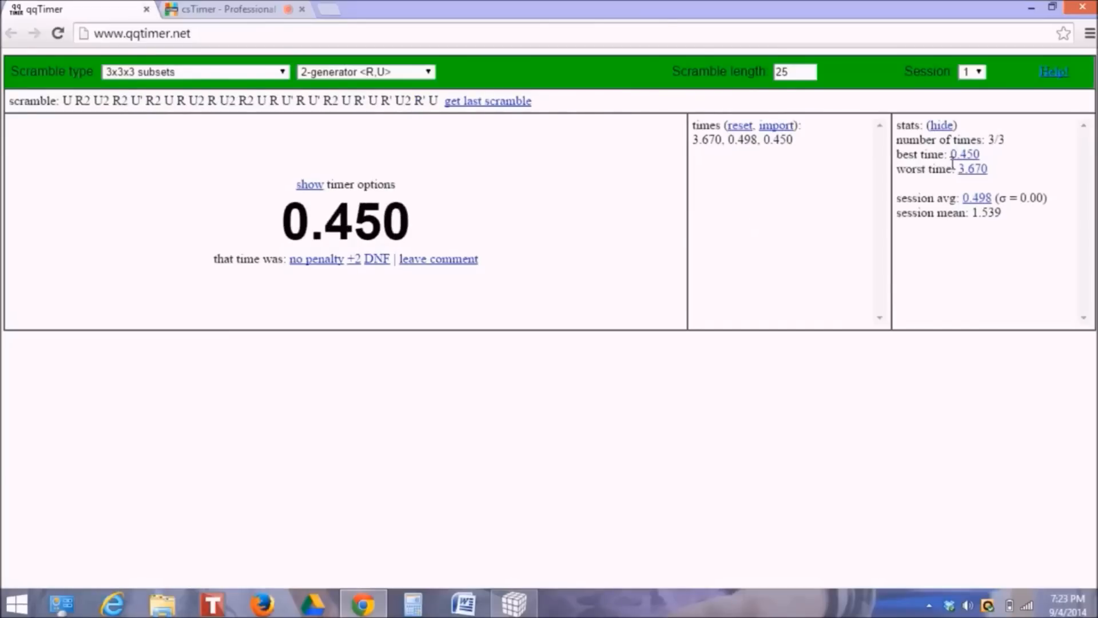
pyautogui.press('space')
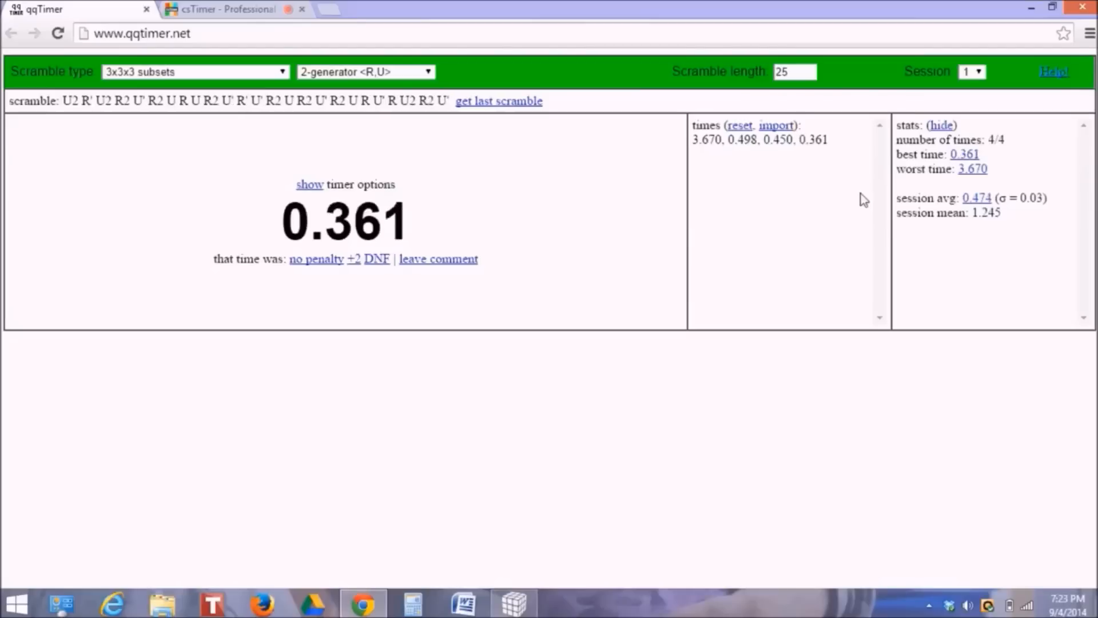
pyautogui.press('space')
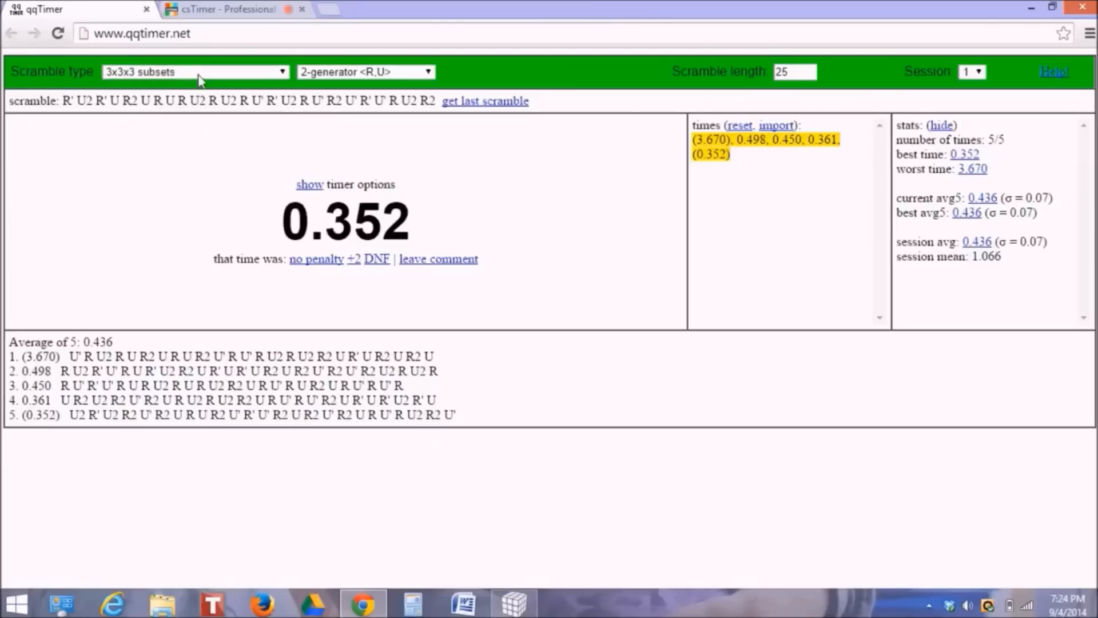
# Change qqTimer's scramble type to Skewb with a scramble length of 15.
pyautogui.click(194, 71)
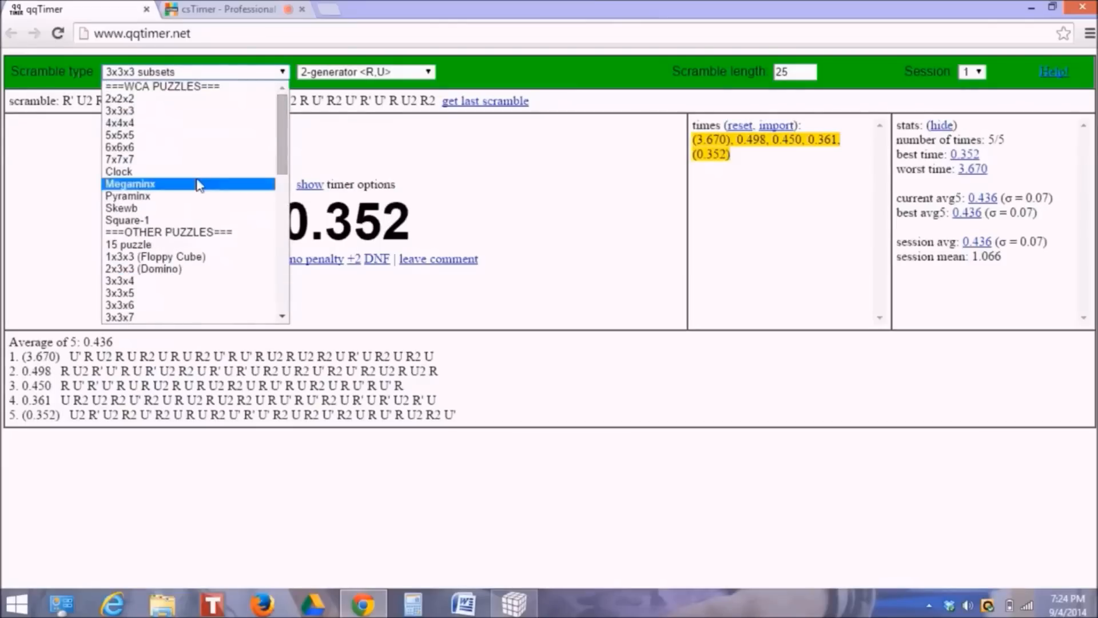
pyautogui.click(123, 207)
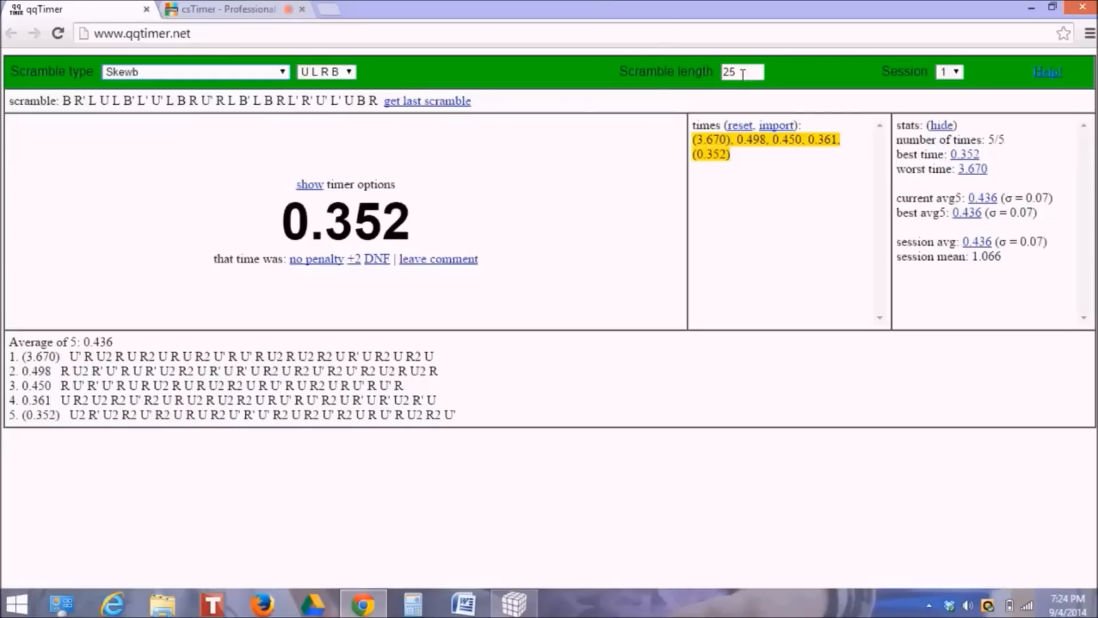
pyautogui.write('15')
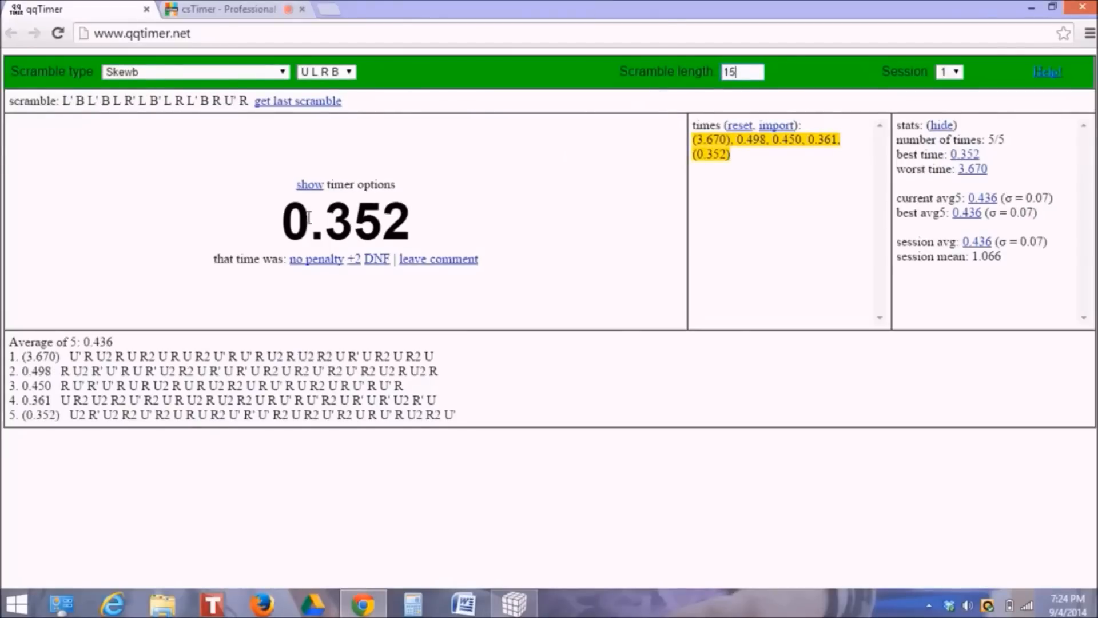
pyautogui.click(224, 9)
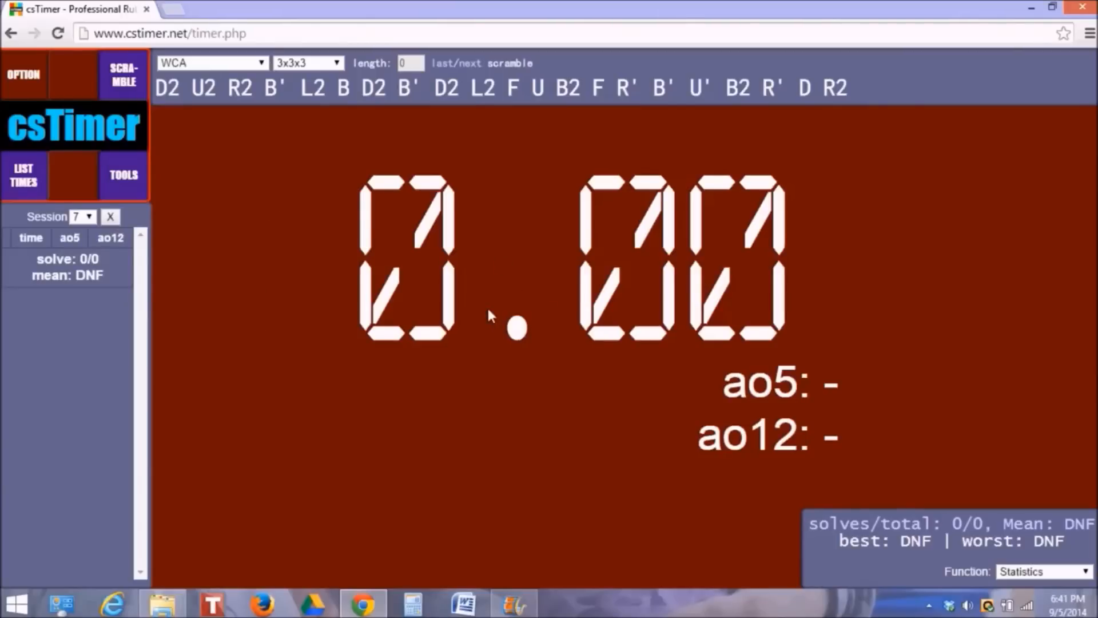
pyautogui.moveTo(475, 369)
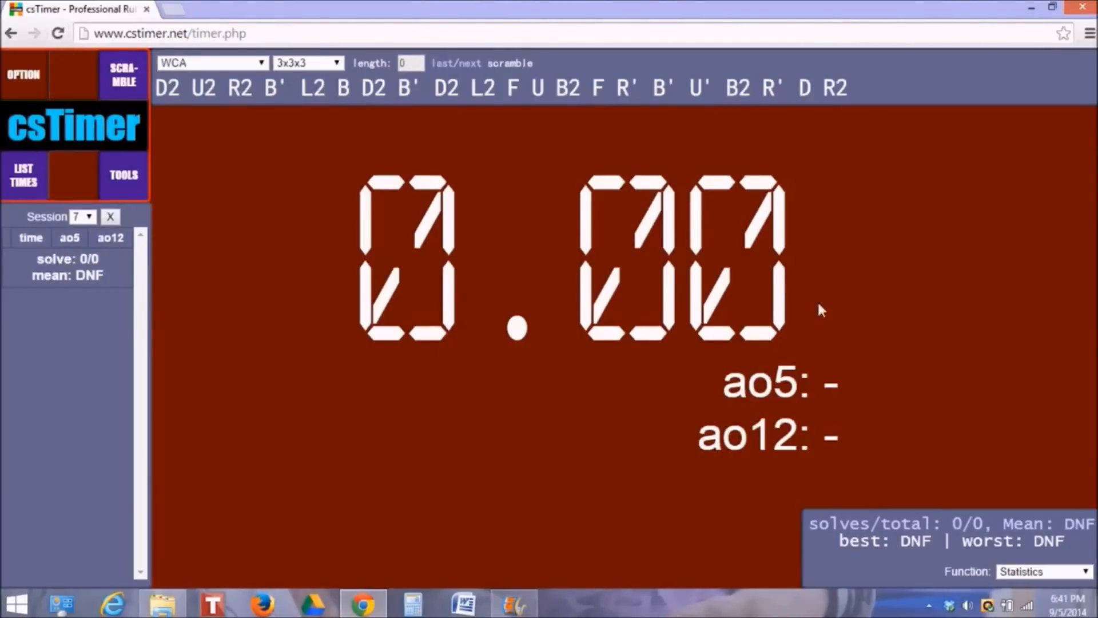
# Browse the scramble categories, return to WCA and choose the skewb event.
pyautogui.click(211, 63)
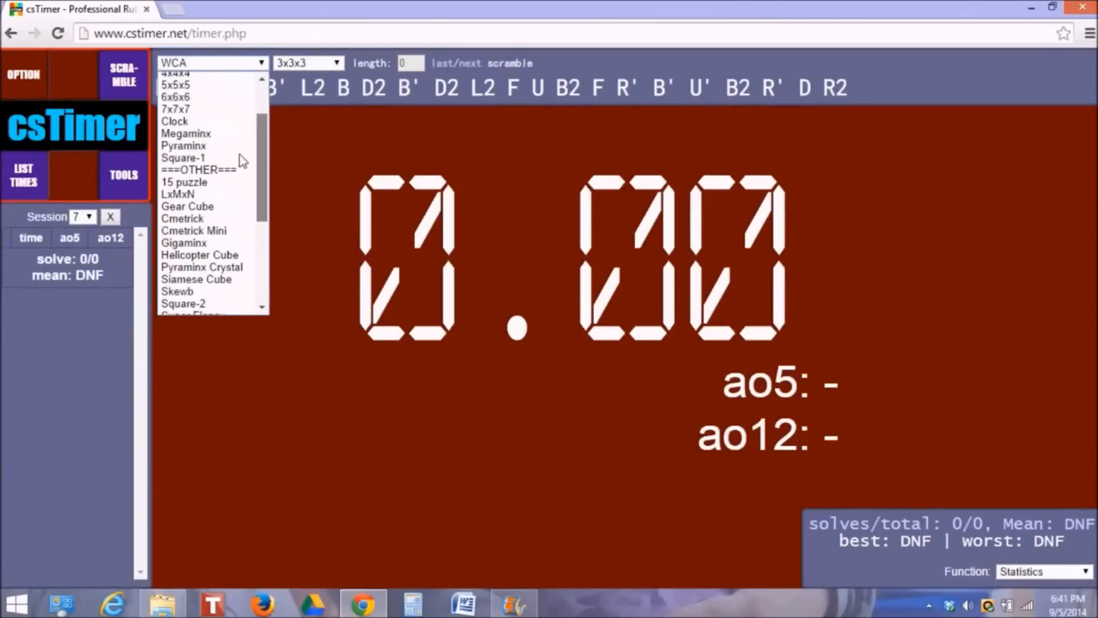
pyautogui.click(175, 96)
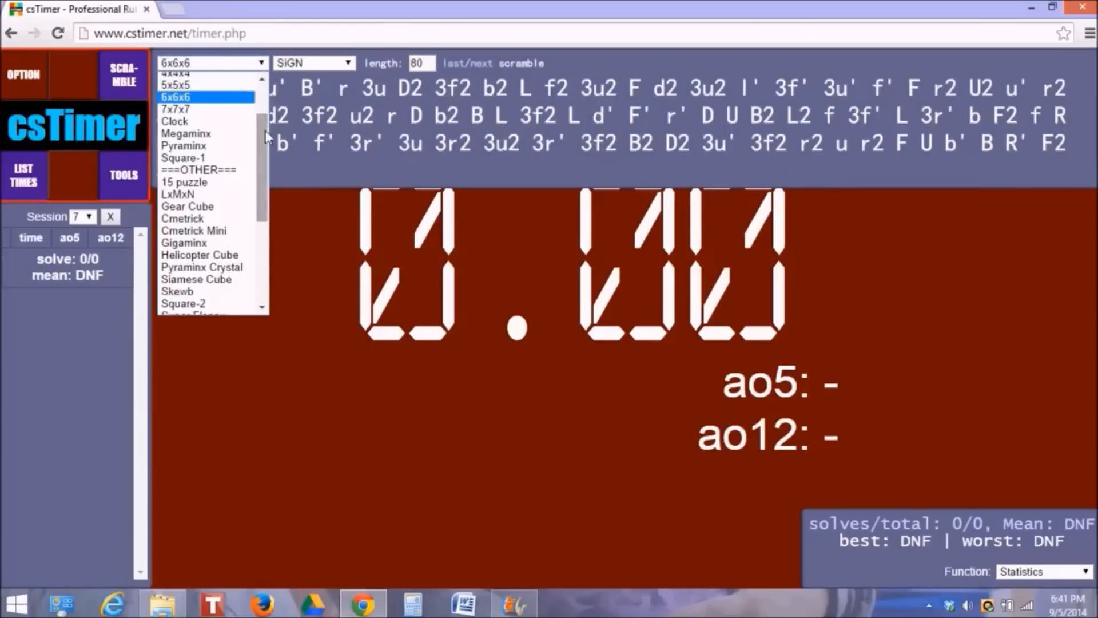
pyautogui.click(174, 97)
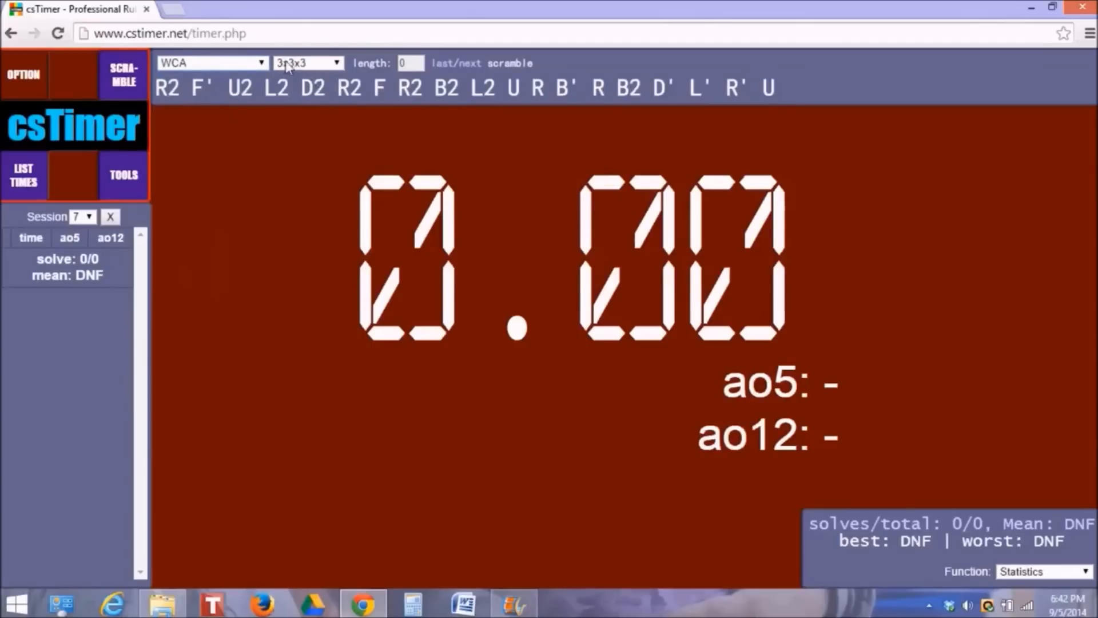
pyautogui.click(308, 63)
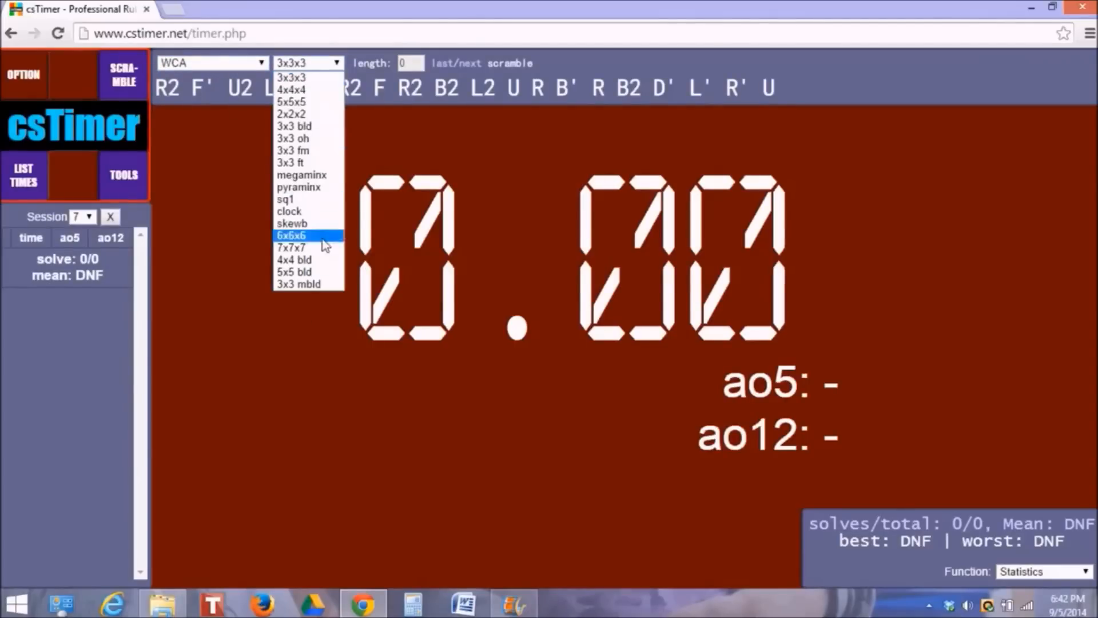
pyautogui.moveTo(298, 223)
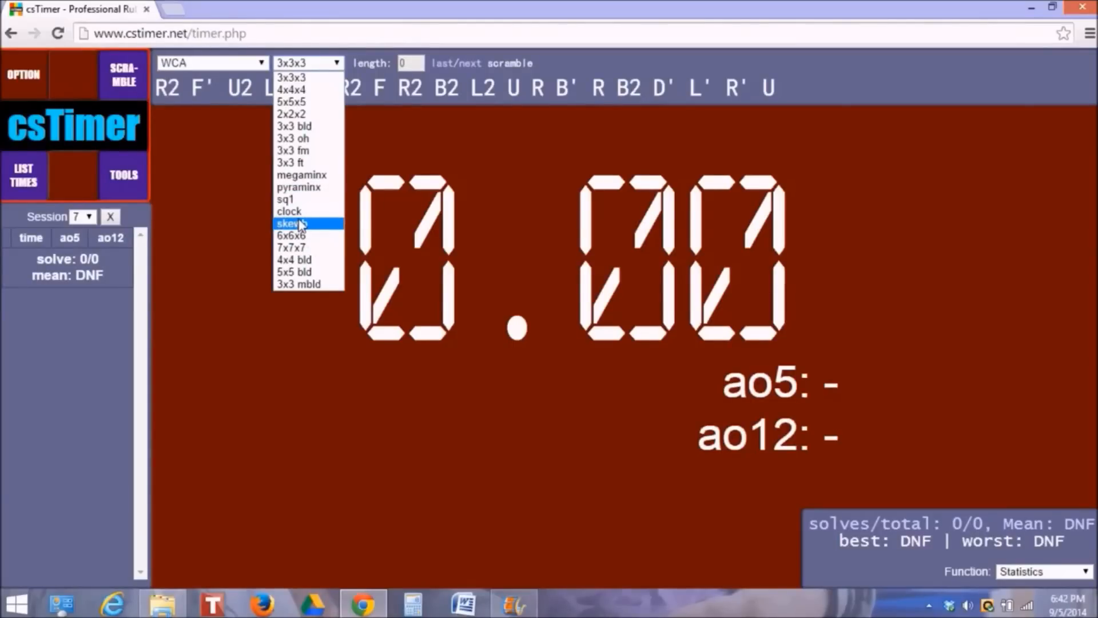
pyautogui.click(289, 223)
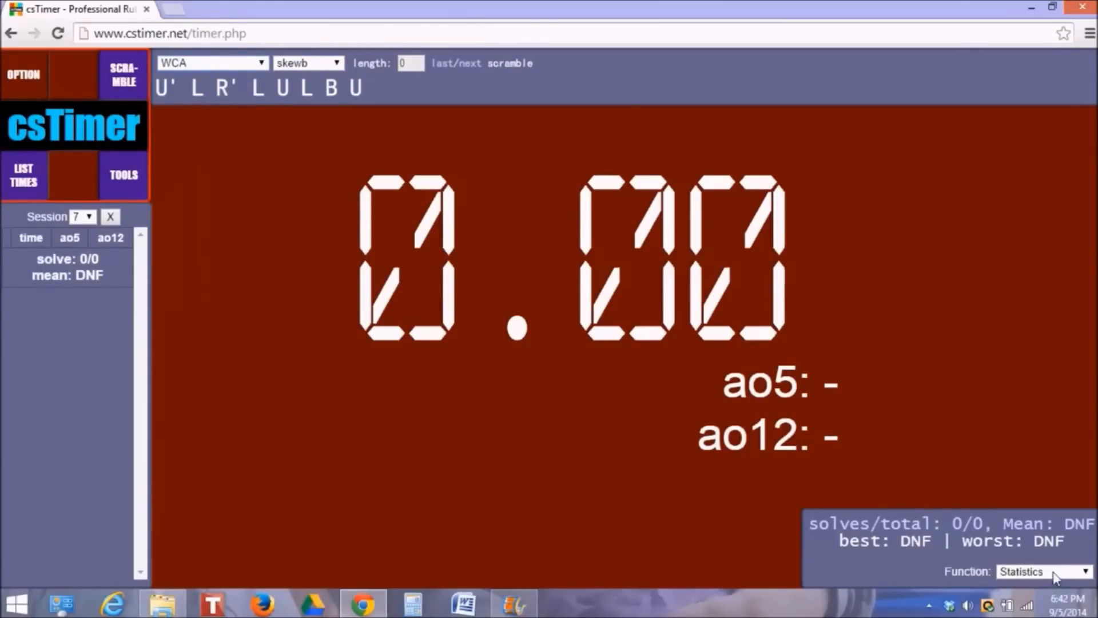
# Enable the draw-scramble tool and switch the puzzle to 5x5x5 for a 60-move scramble.
pyautogui.click(1043, 572)
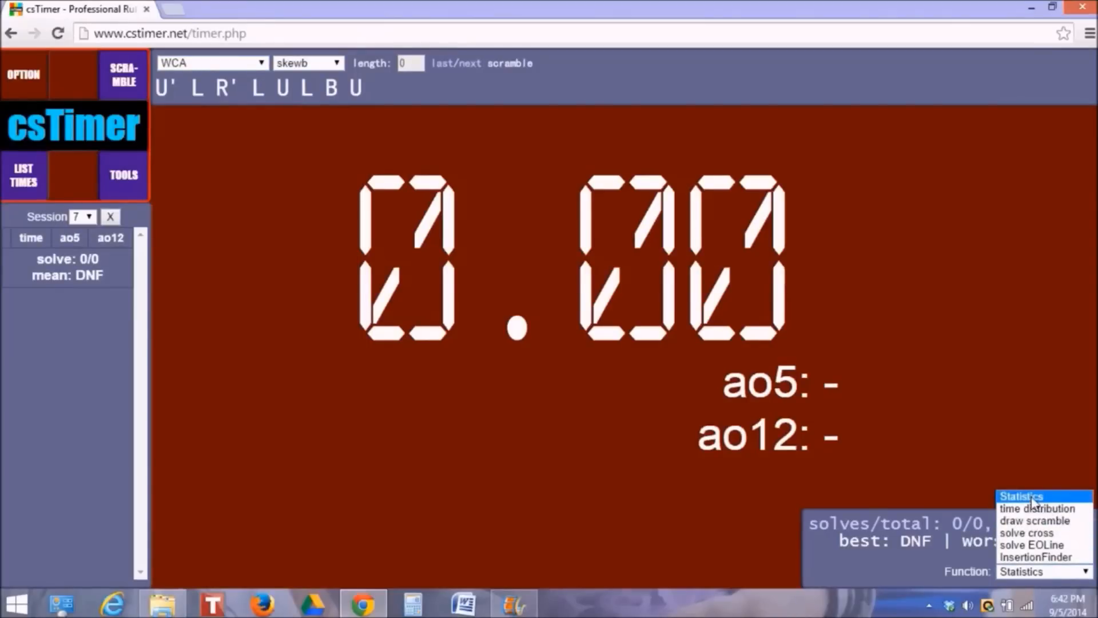
pyautogui.moveTo(1037, 556)
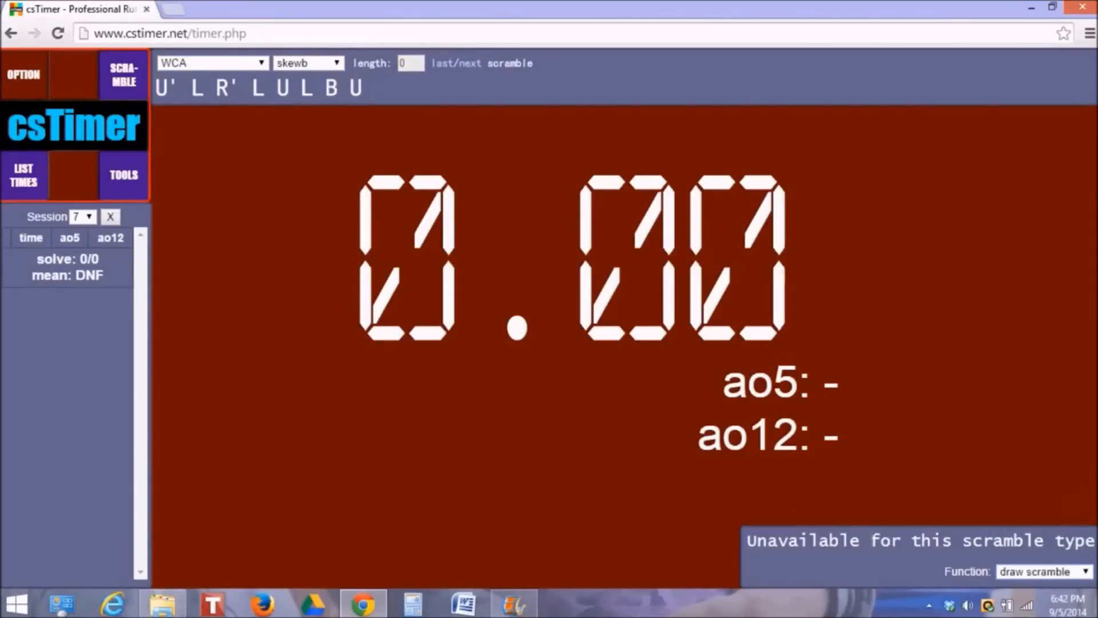
pyautogui.click(307, 63)
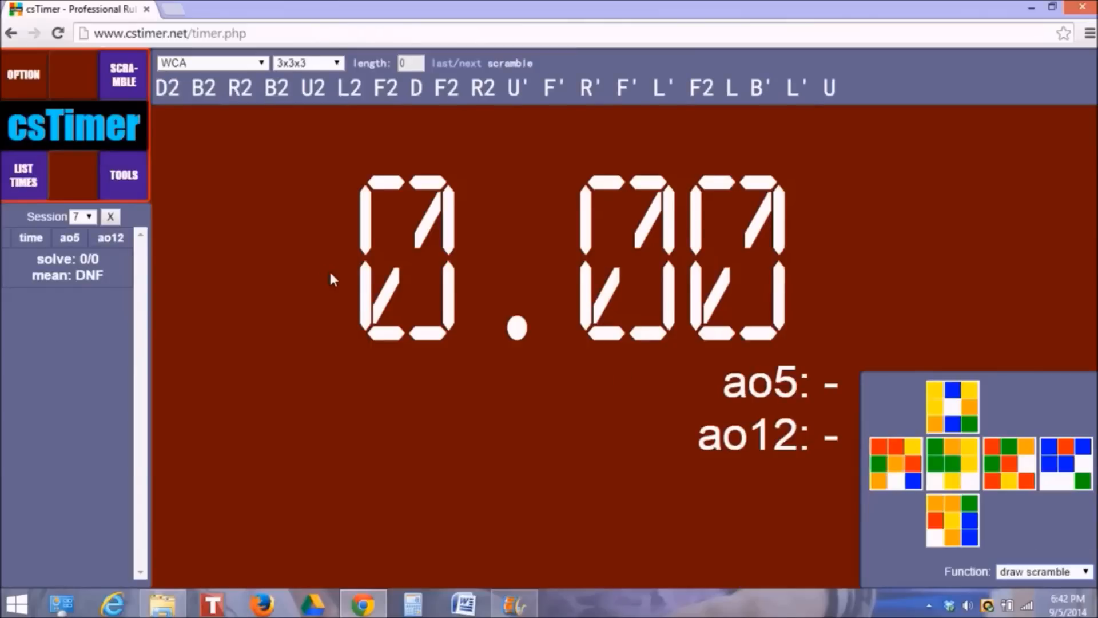
pyautogui.moveTo(1019, 478)
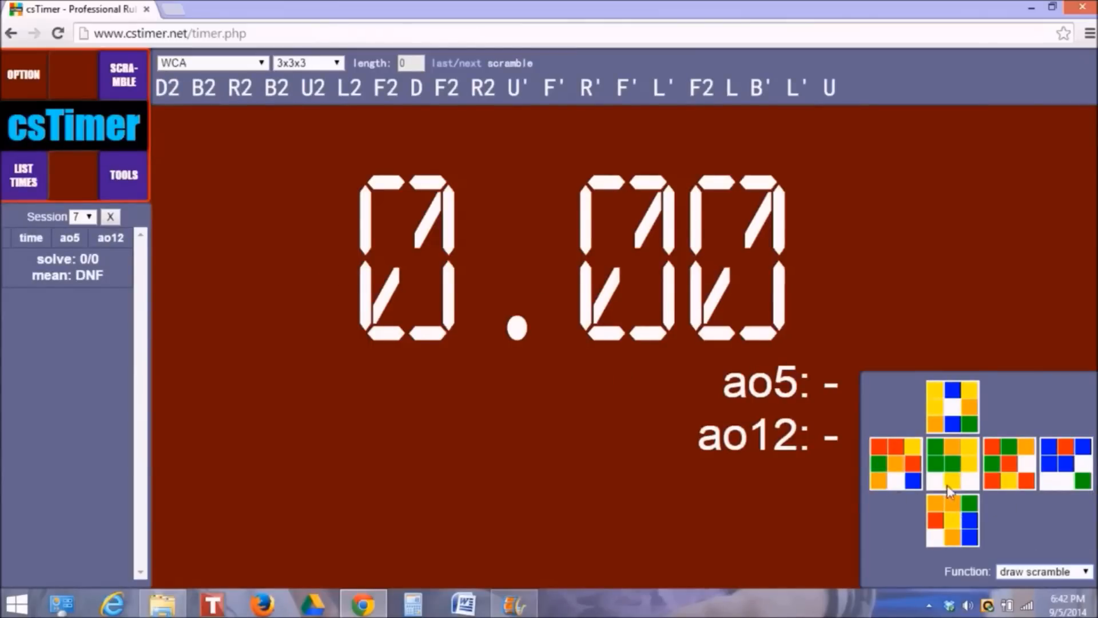
pyautogui.moveTo(413, 254)
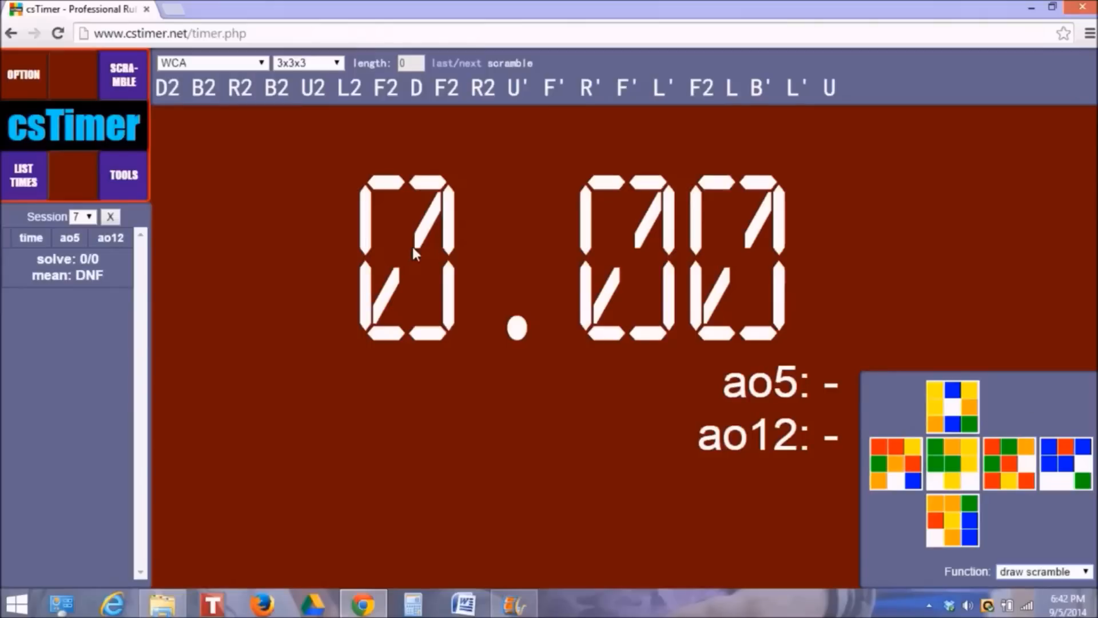
pyautogui.moveTo(445, 235)
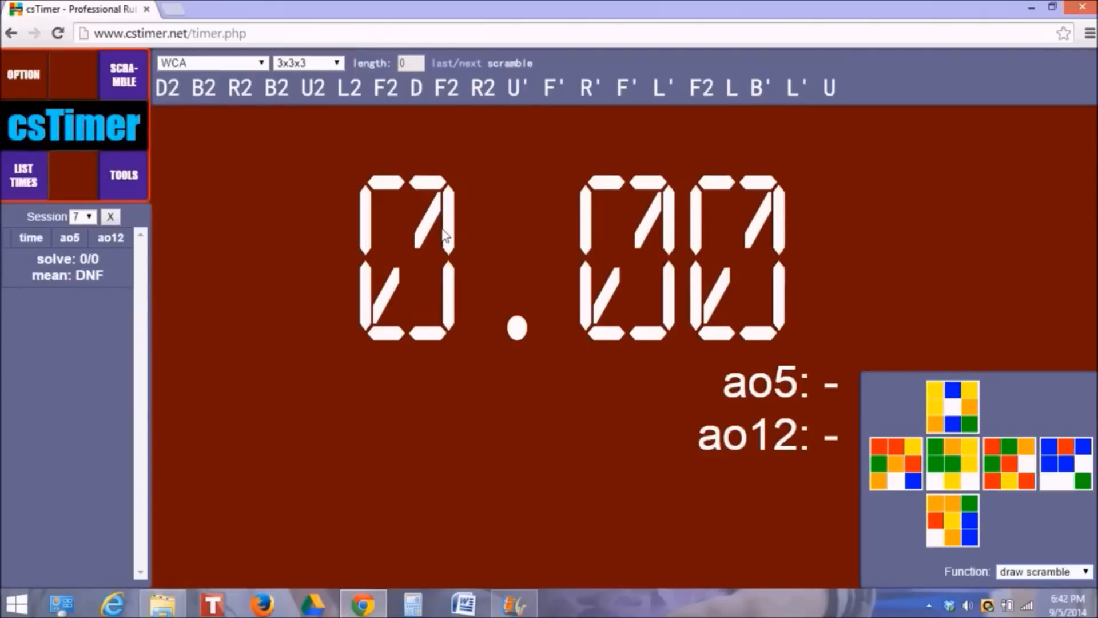
pyautogui.click(308, 63)
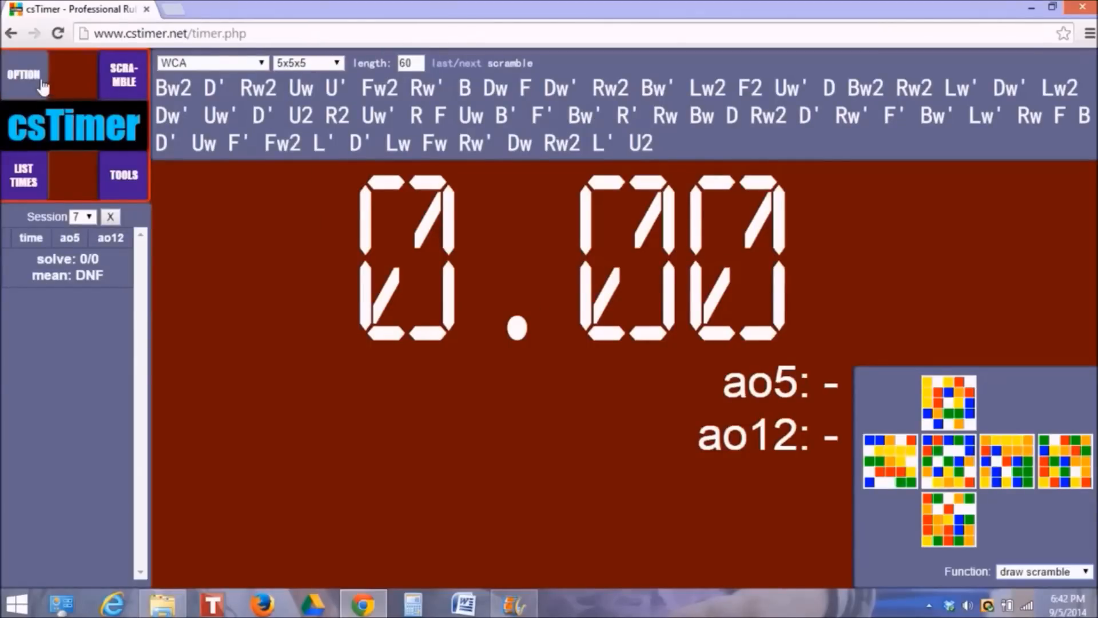
pyautogui.click(24, 73)
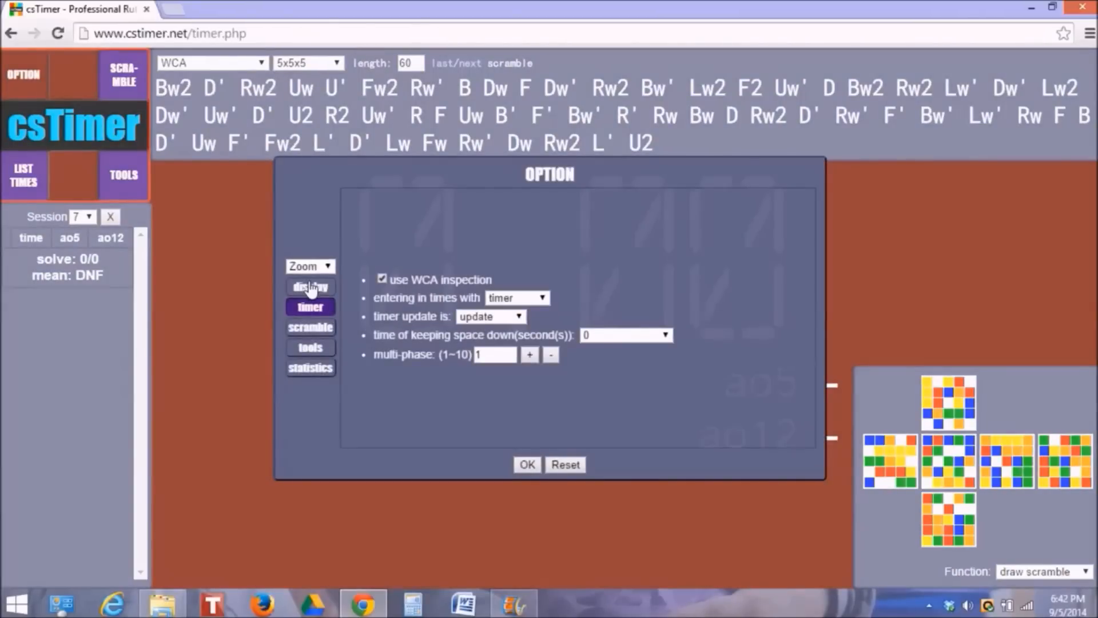
pyautogui.click(310, 286)
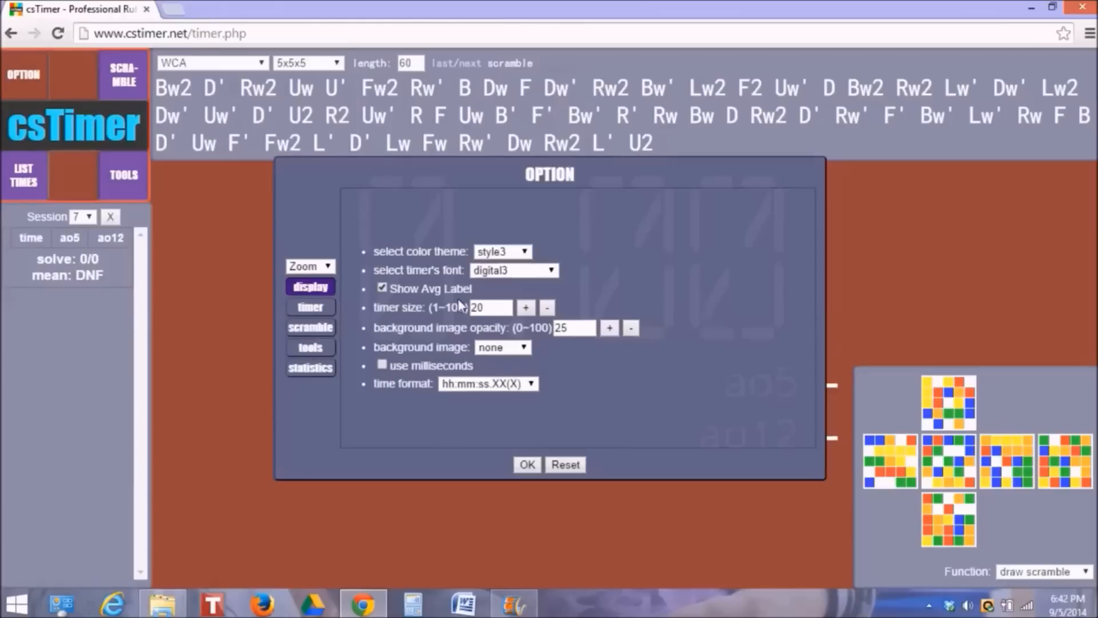
pyautogui.click(310, 306)
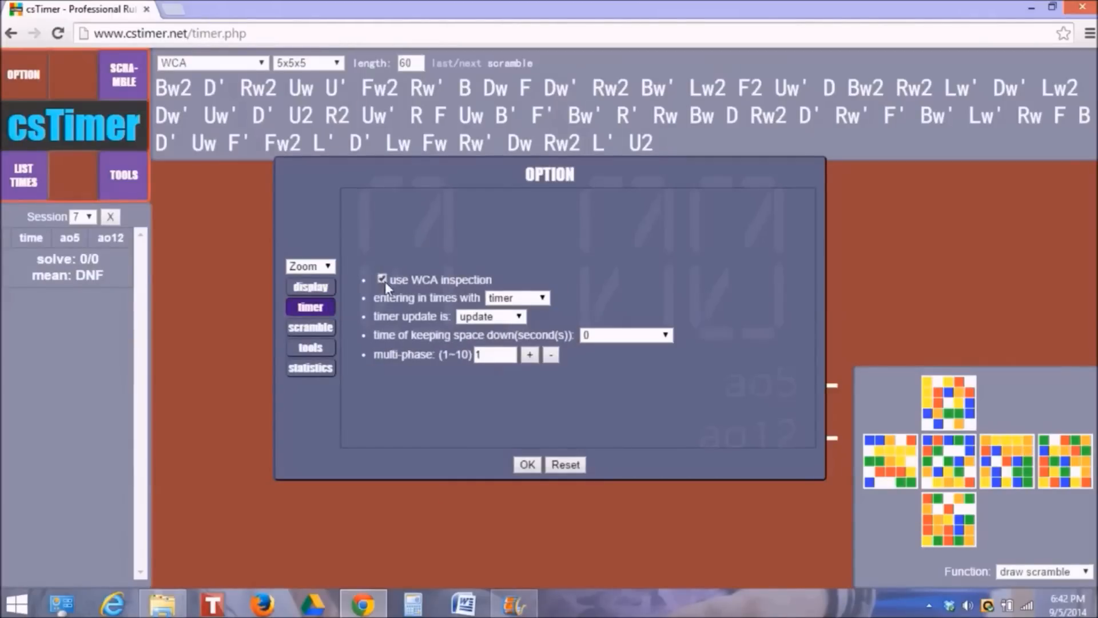
pyautogui.click(517, 297)
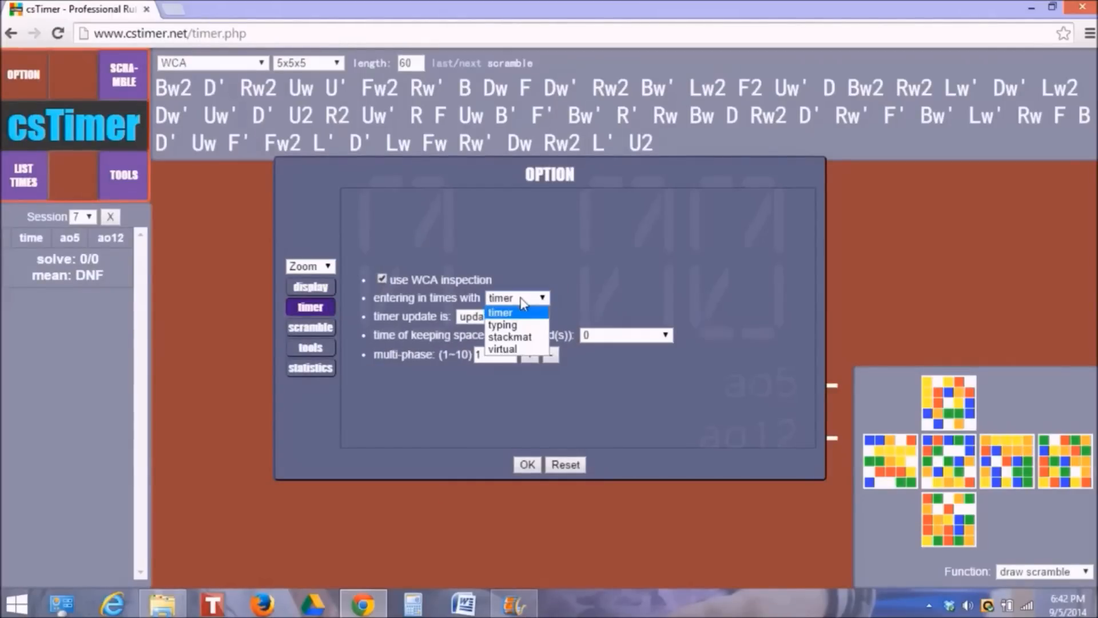
pyautogui.moveTo(515, 322)
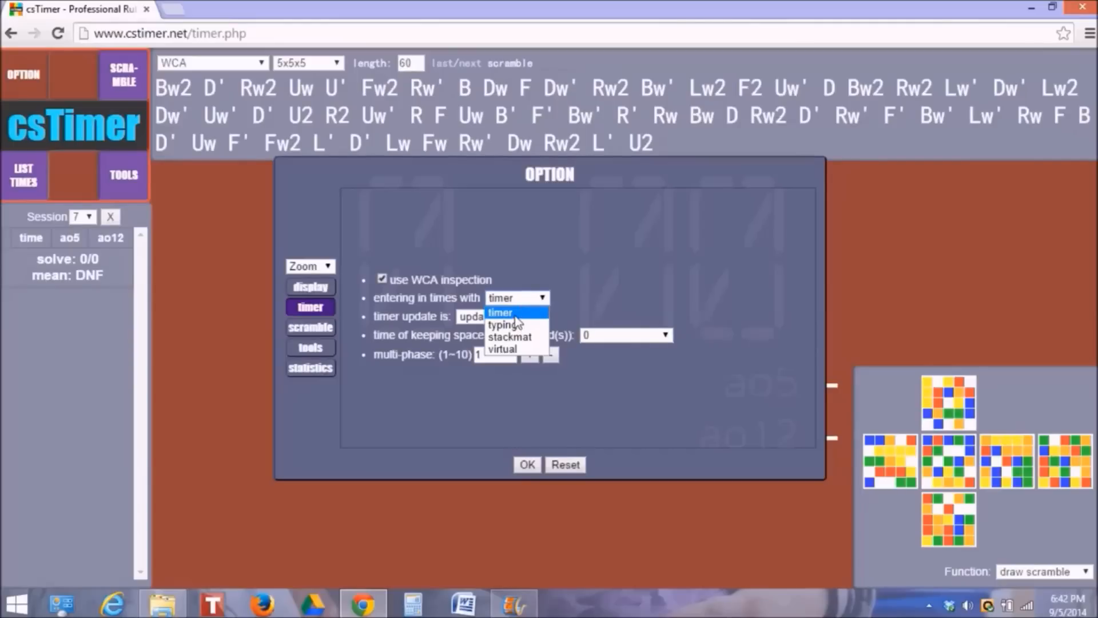
pyautogui.moveTo(503, 324)
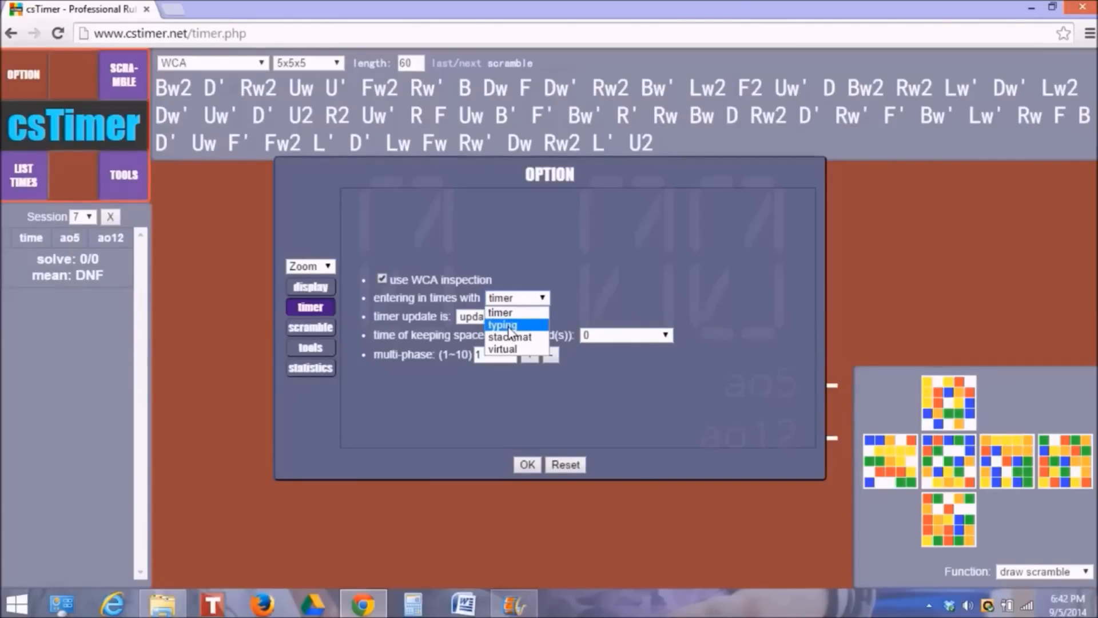
pyautogui.moveTo(510, 336)
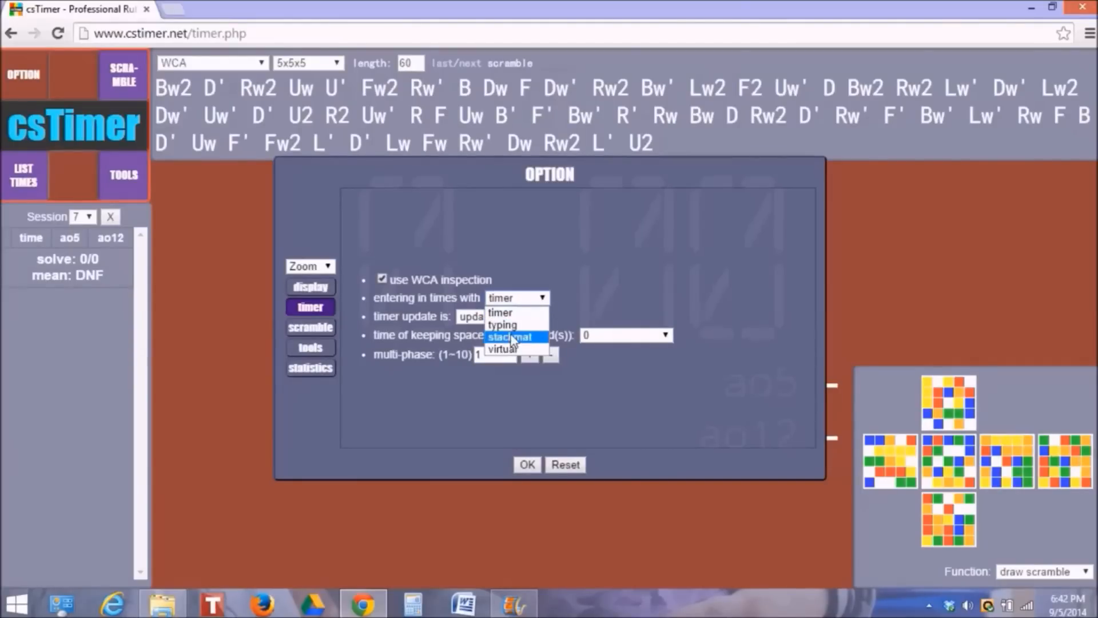
pyautogui.moveTo(502, 323)
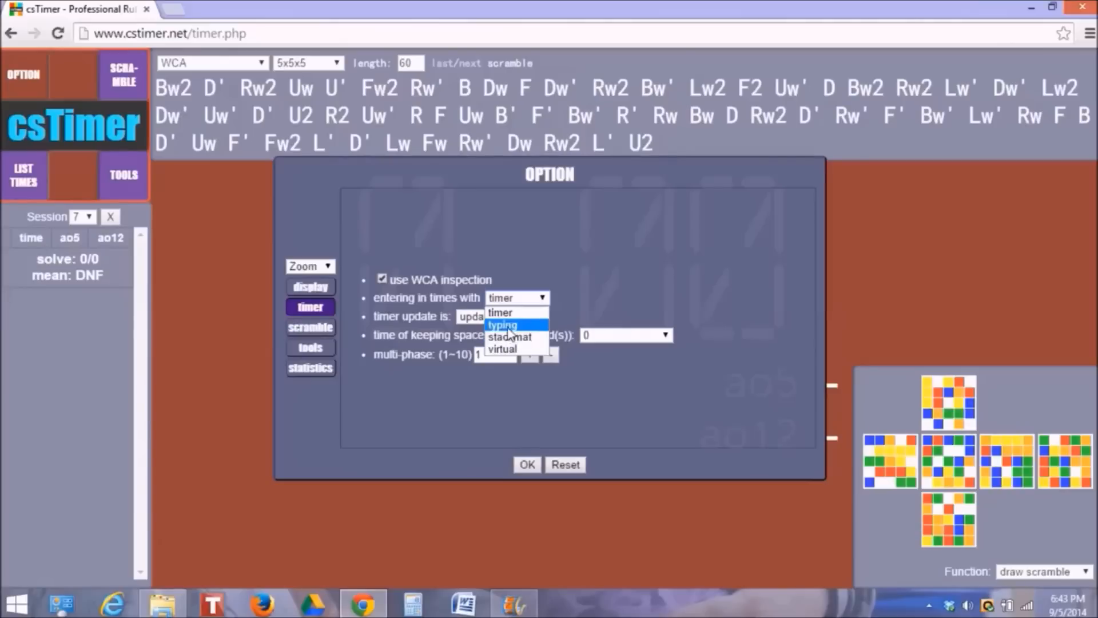
pyautogui.moveTo(511, 336)
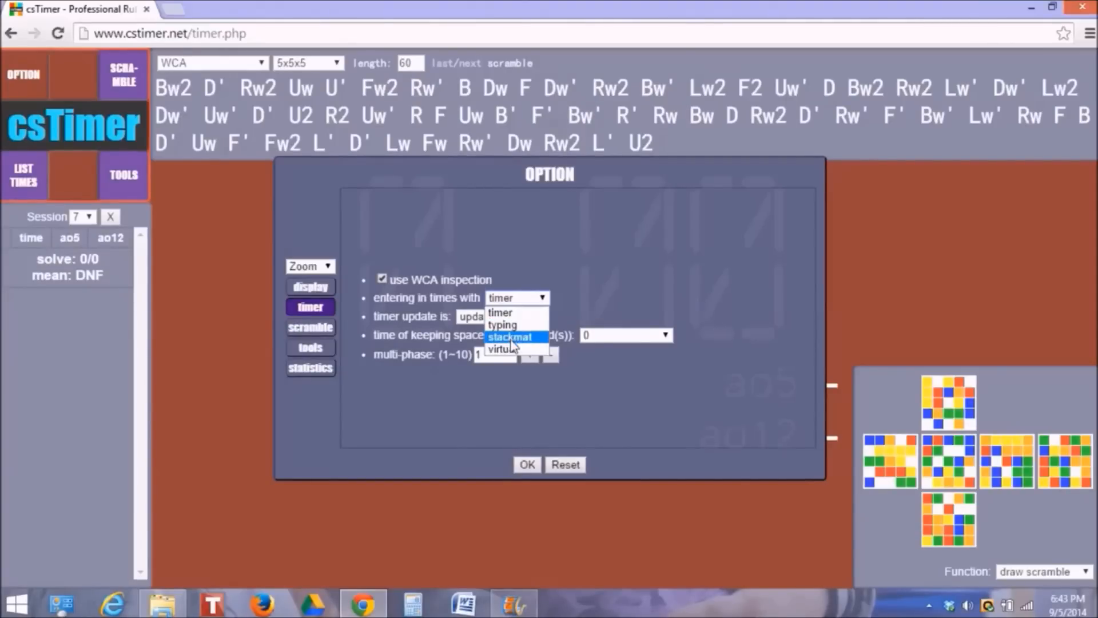
pyautogui.click(504, 348)
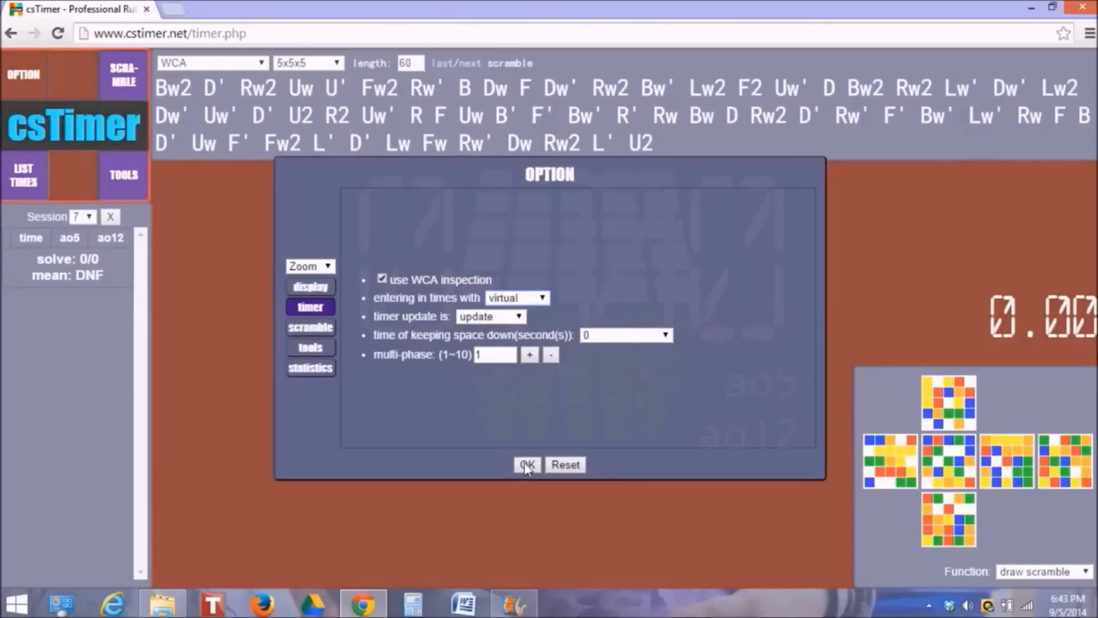
pyautogui.click(527, 465)
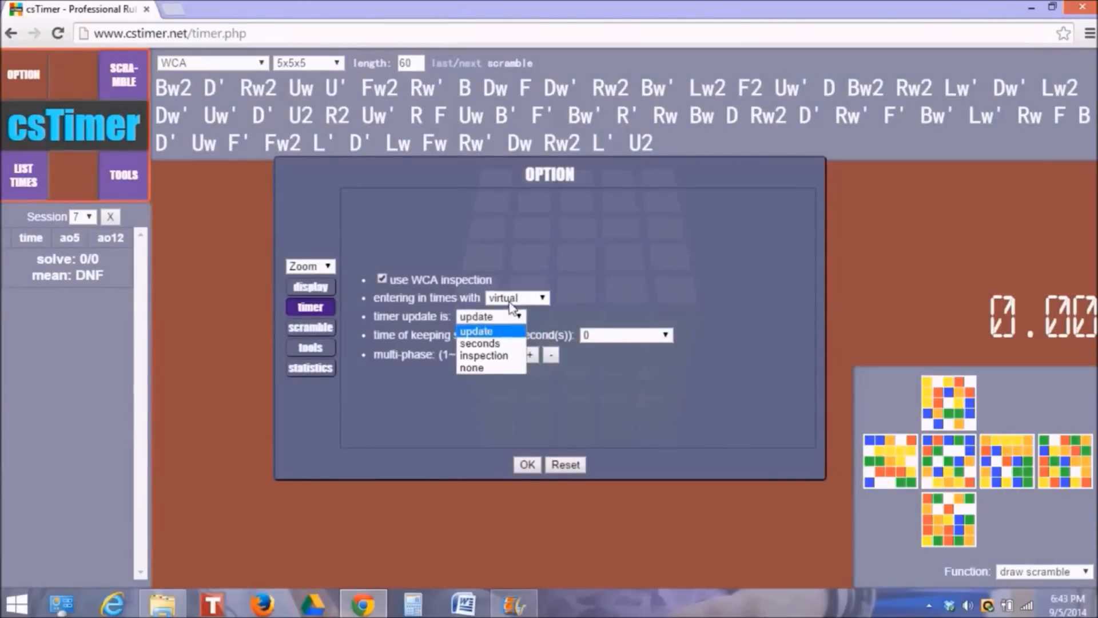
pyautogui.click(310, 326)
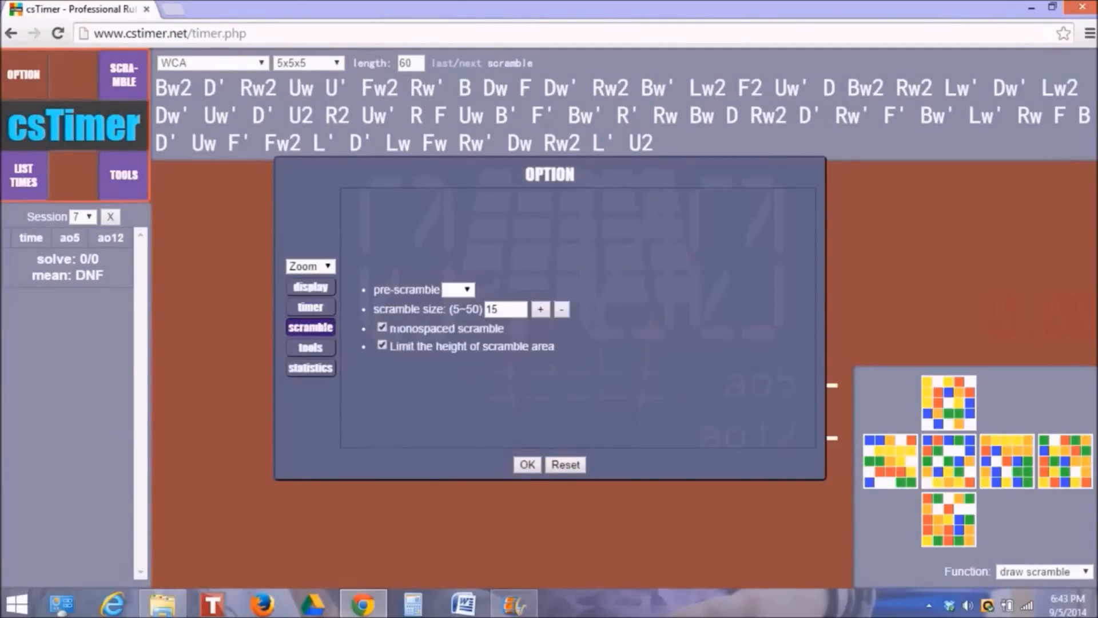
pyautogui.click(310, 368)
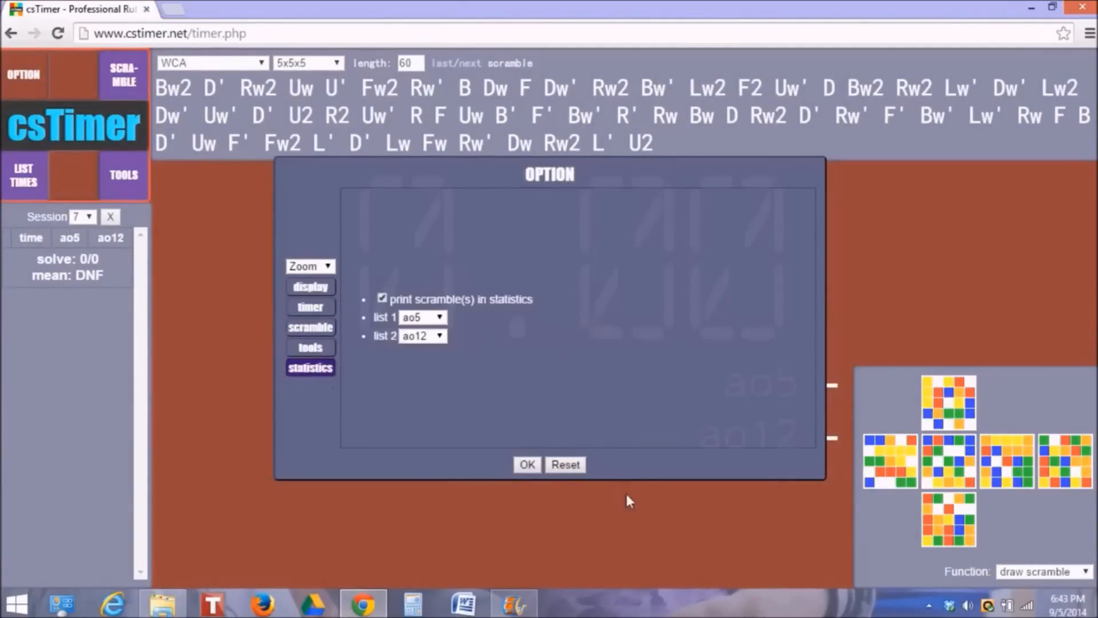
pyautogui.click(526, 465)
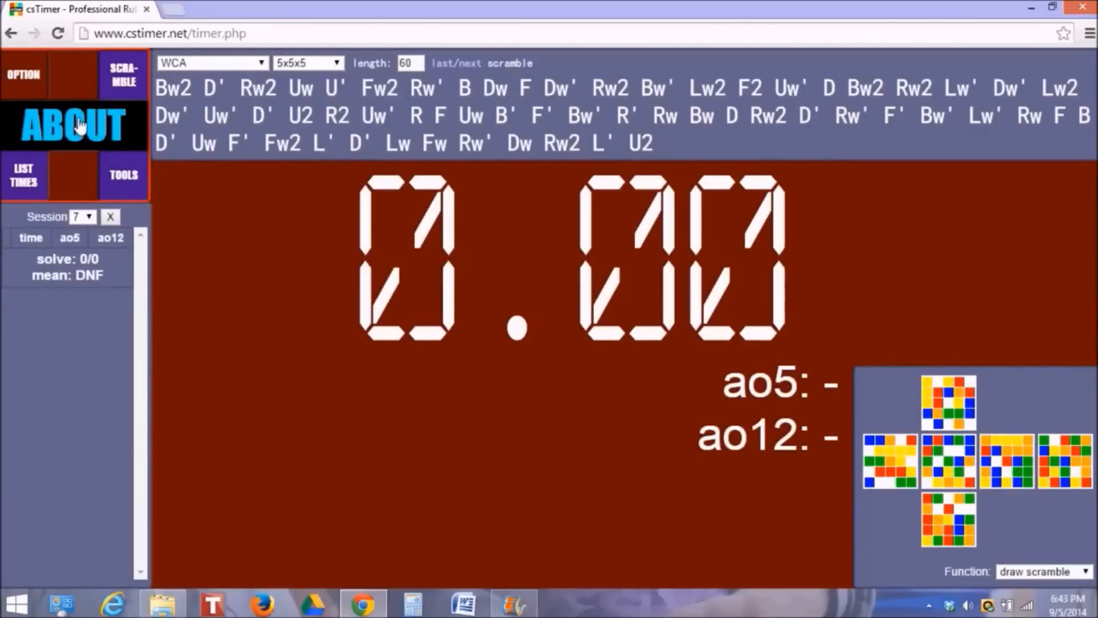
pyautogui.click(73, 124)
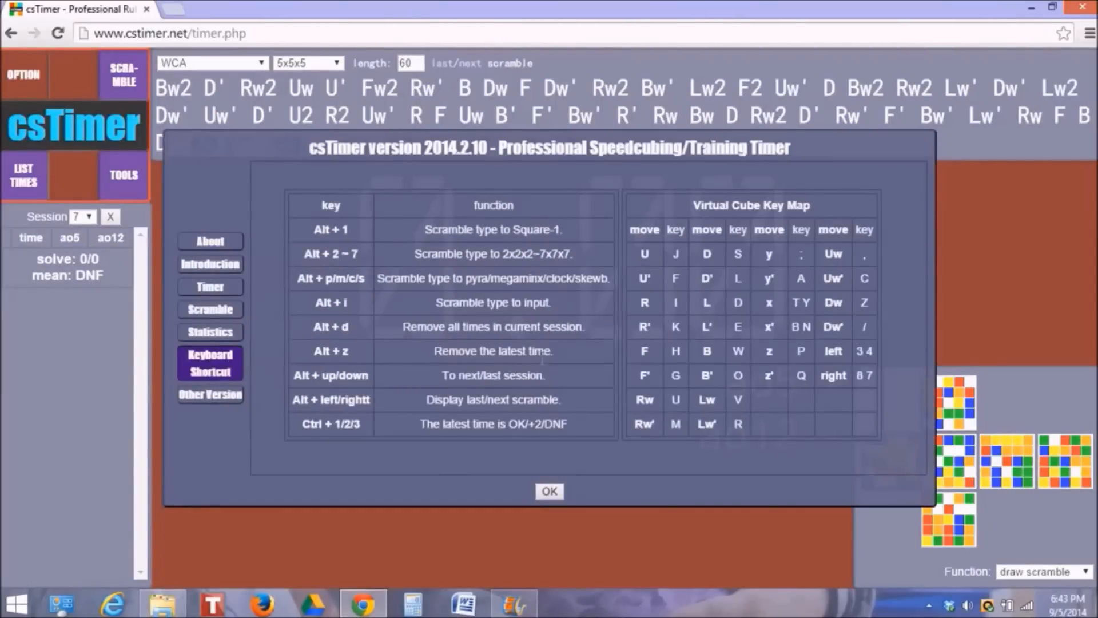
pyautogui.moveTo(518, 245)
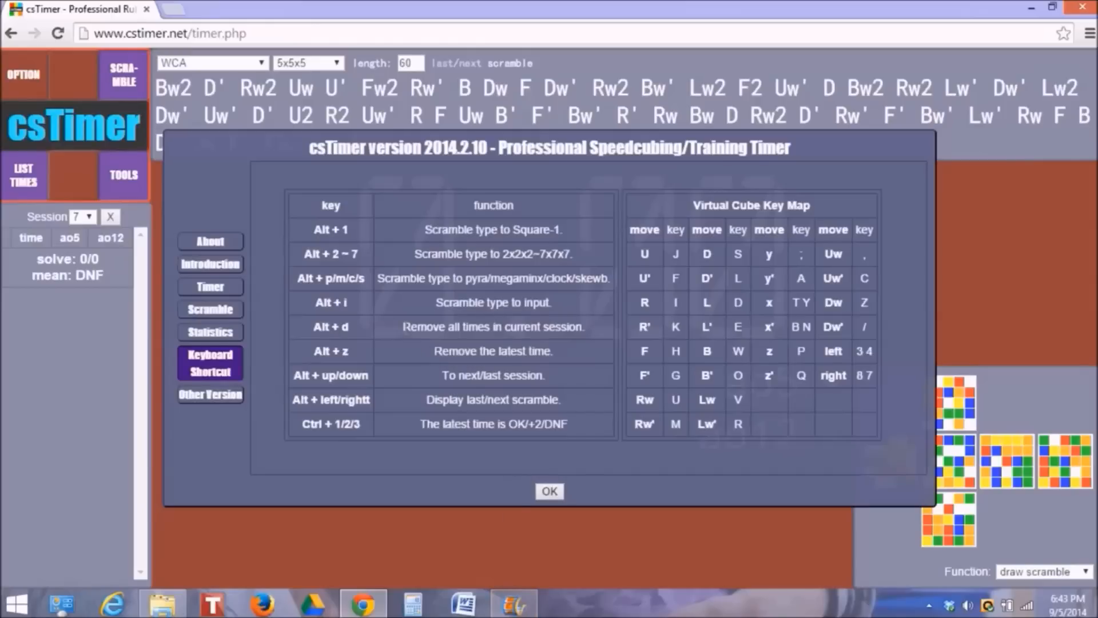
pyautogui.moveTo(476, 326)
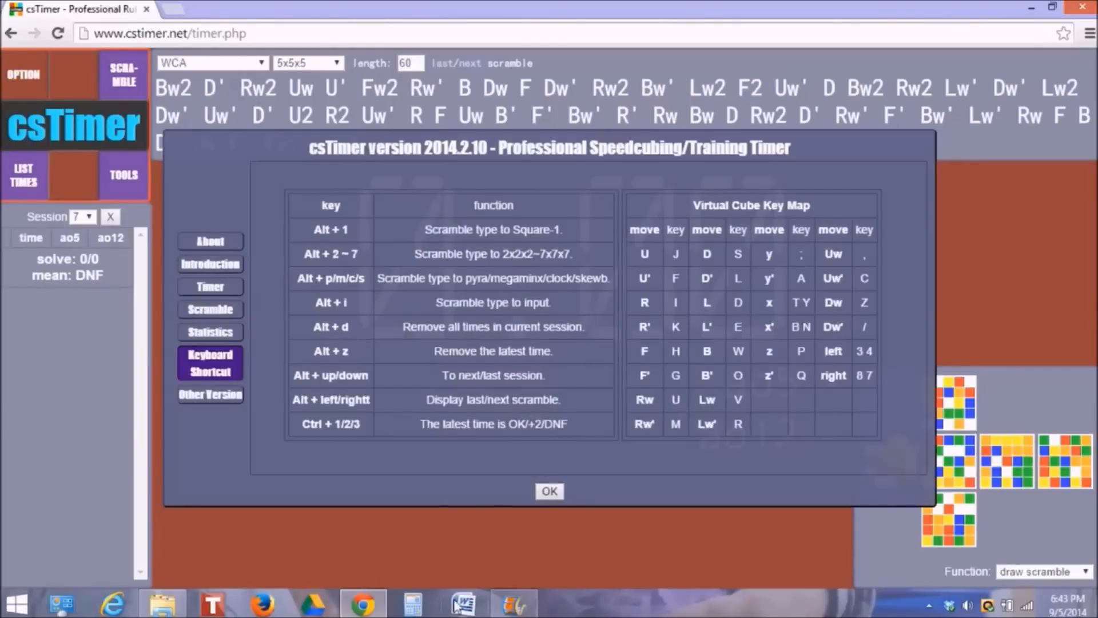
pyautogui.click(549, 491)
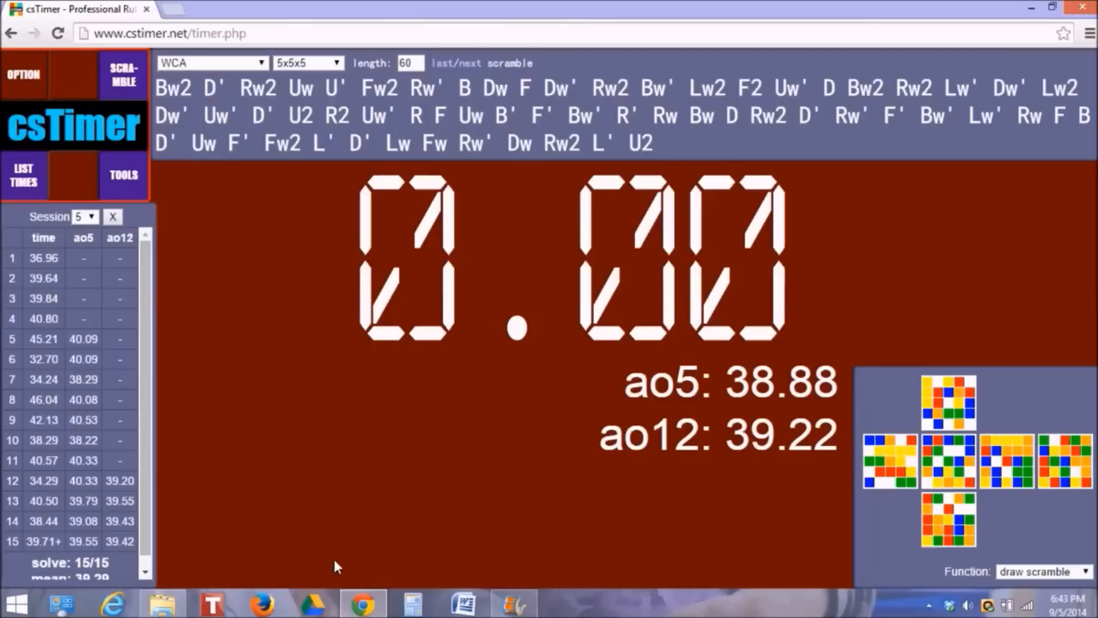
# Bookmark the csTimer page and reset session 5's times to 0 solves.
pyautogui.click(1063, 33)
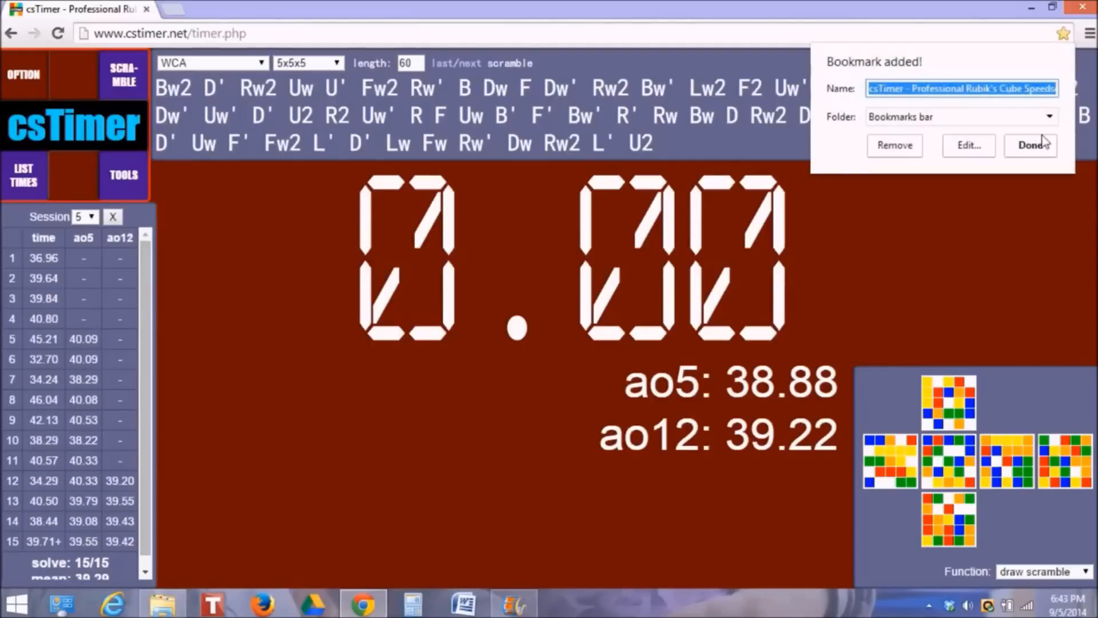
pyautogui.click(112, 216)
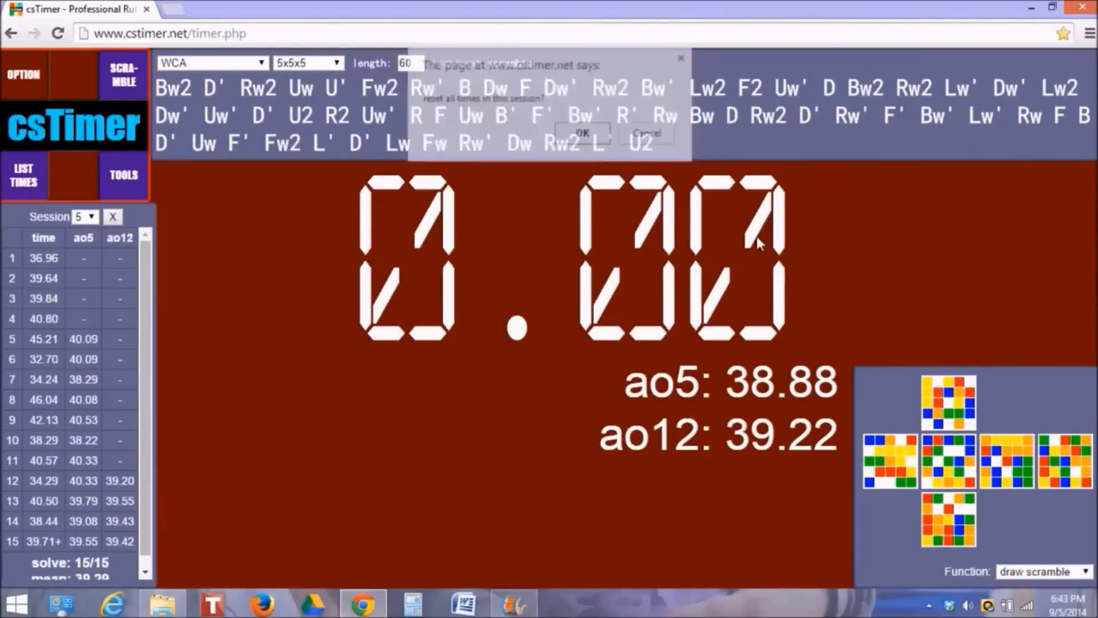
pyautogui.click(583, 133)
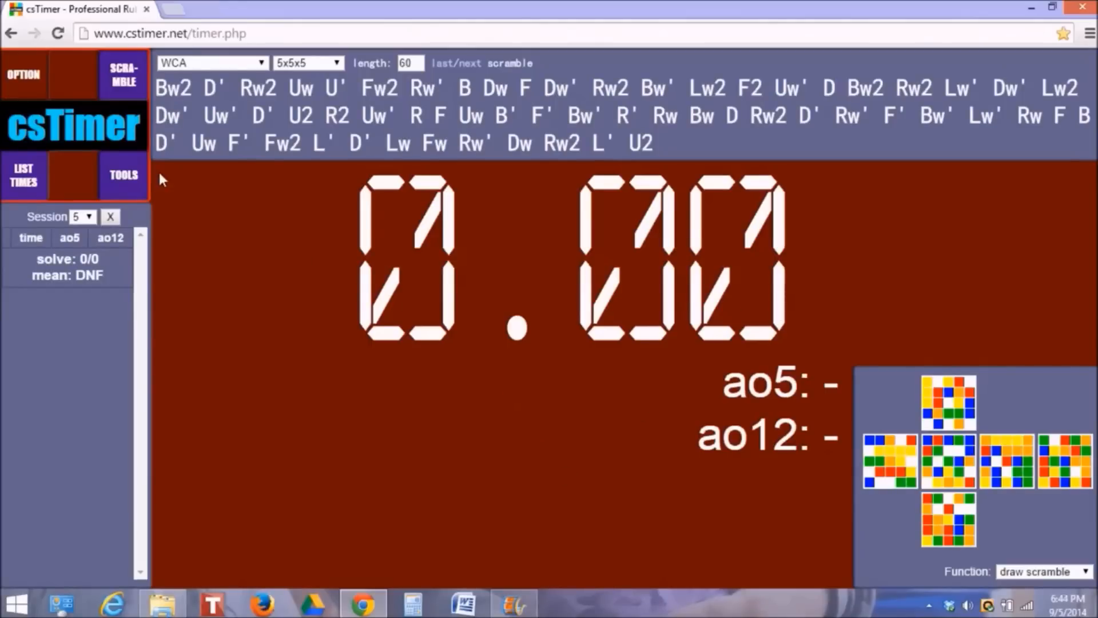
pyautogui.moveTo(624, 358)
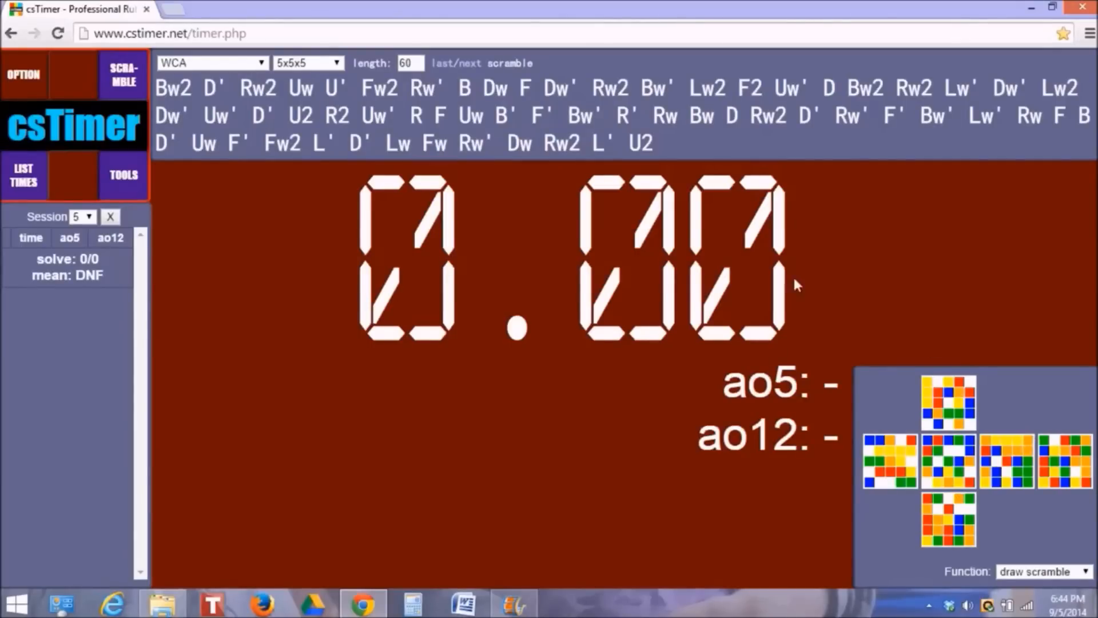
pyautogui.moveTo(818, 261)
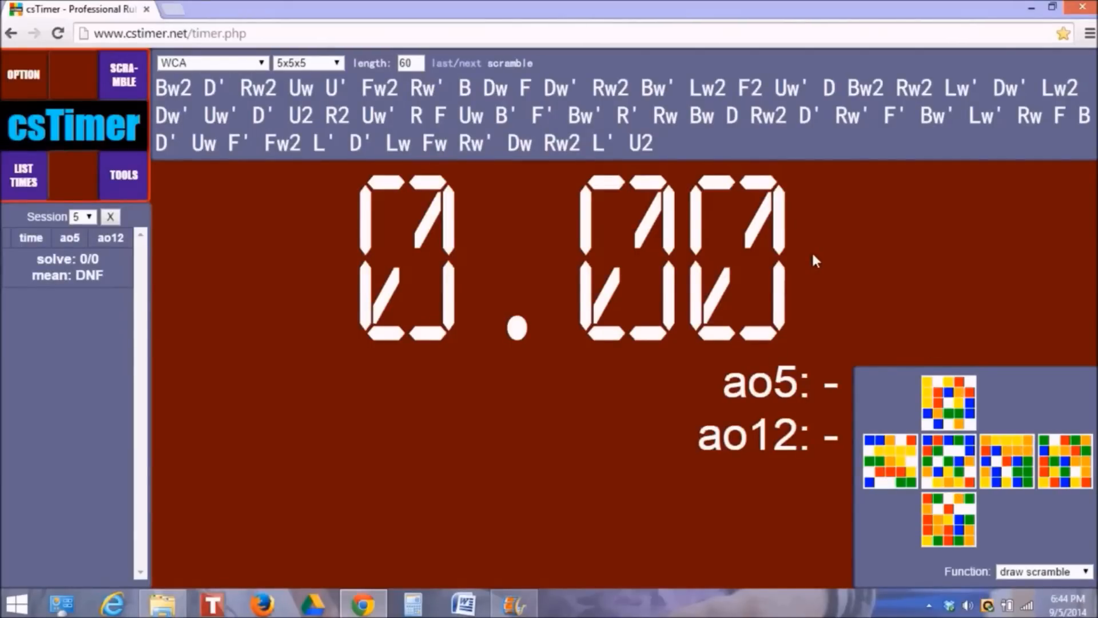